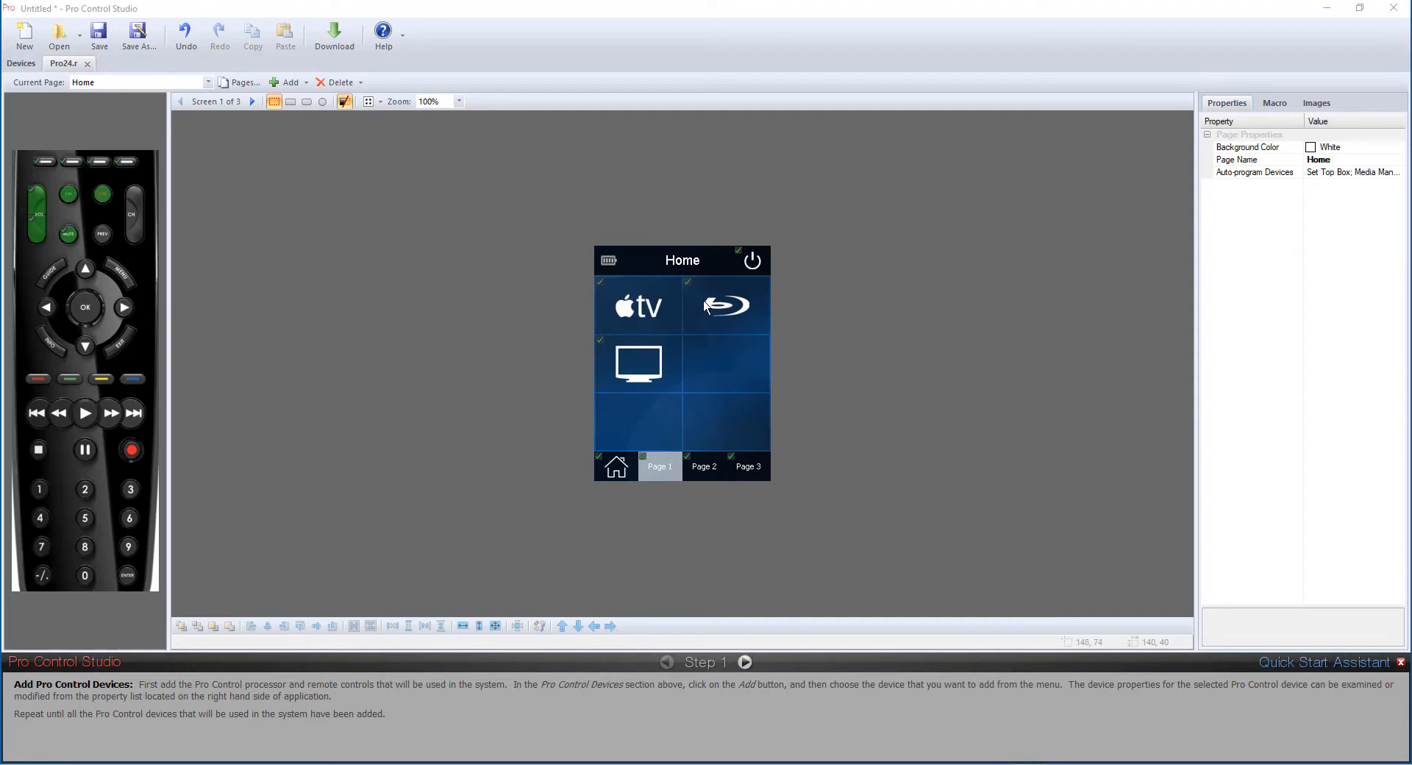
{"action": "mouse_move", "coordinate": [647, 358]}
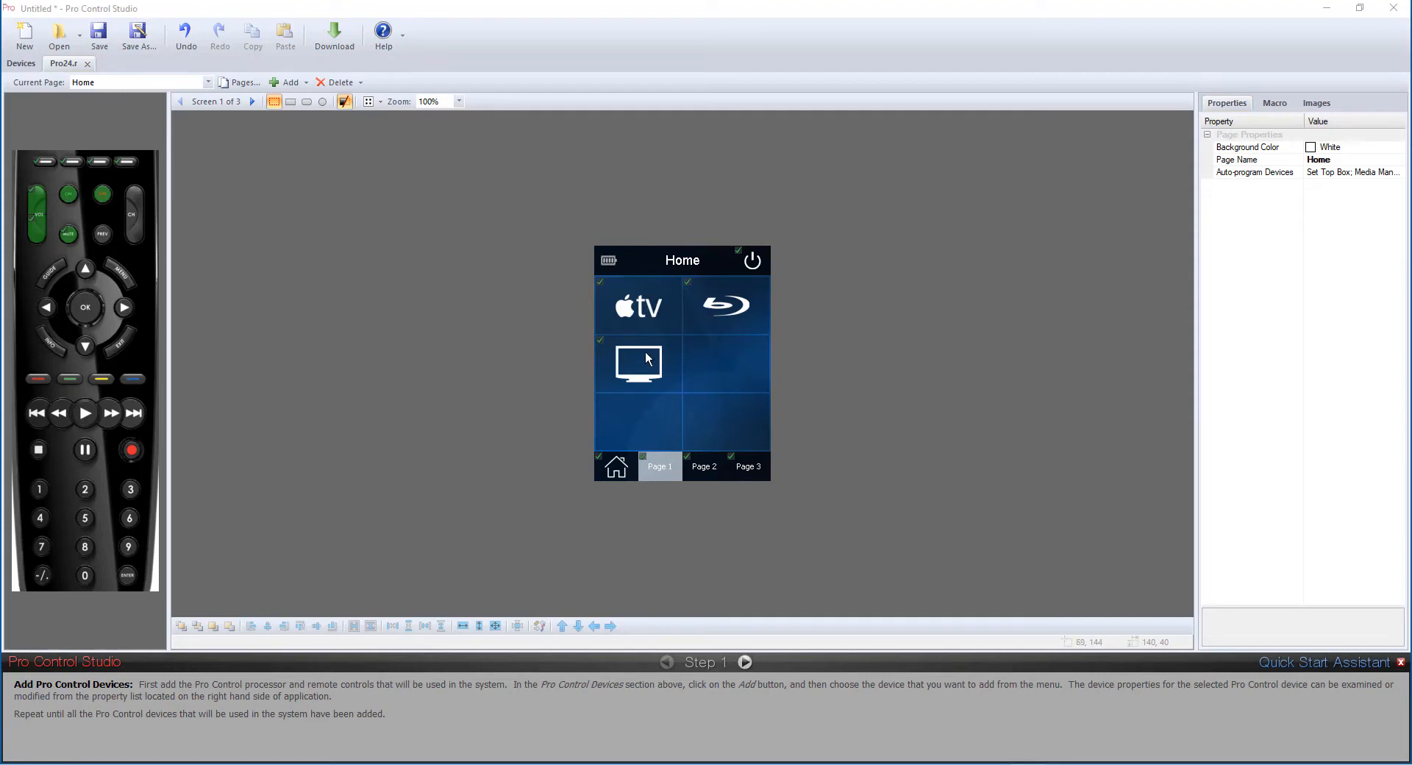
{"action": "mouse_move", "coordinate": [1033, 378]}
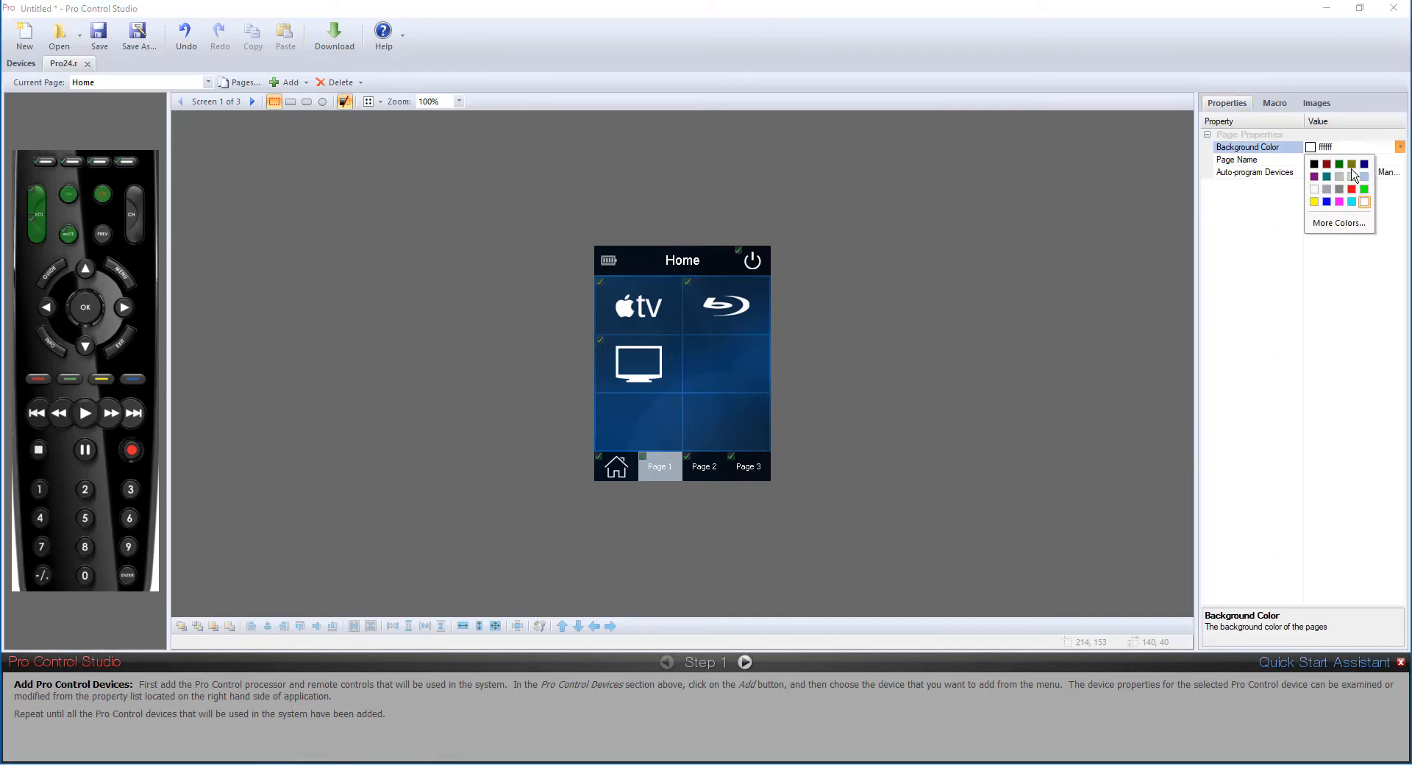
{"action": "mouse_move", "coordinate": [1345, 169]}
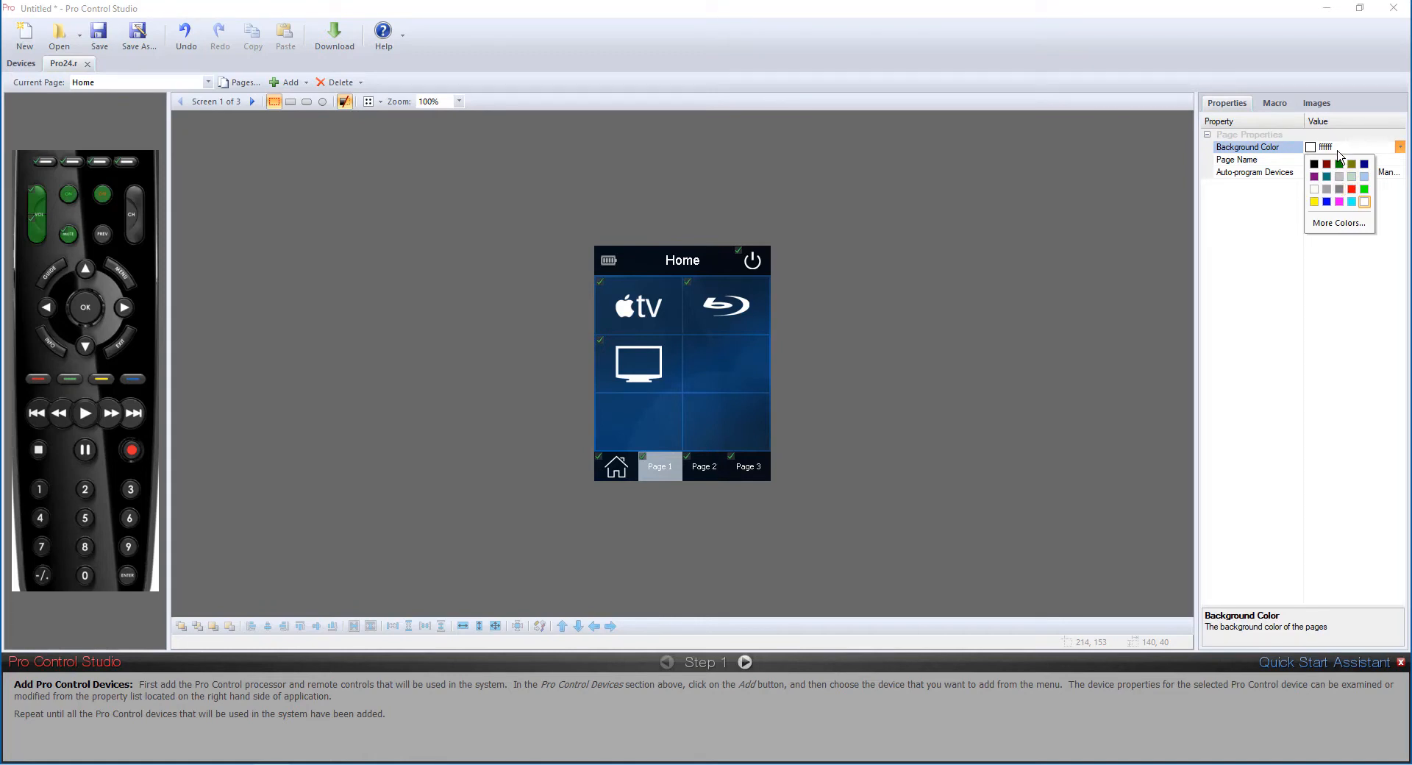
{"action": "mouse_move", "coordinate": [1250, 226]}
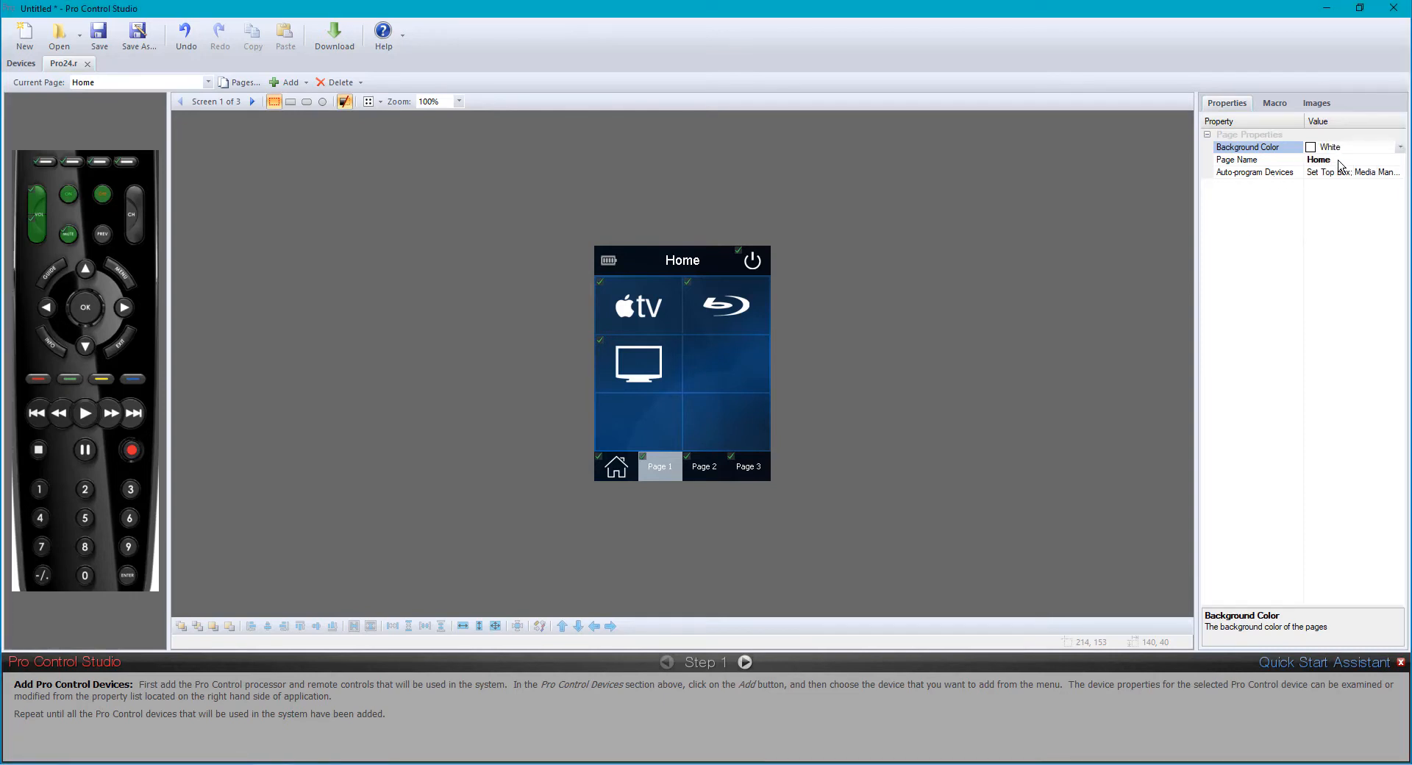
Set the first page's Page Name property to 'Living Room'
{"action": "left_click", "coordinate": [1237, 159]}
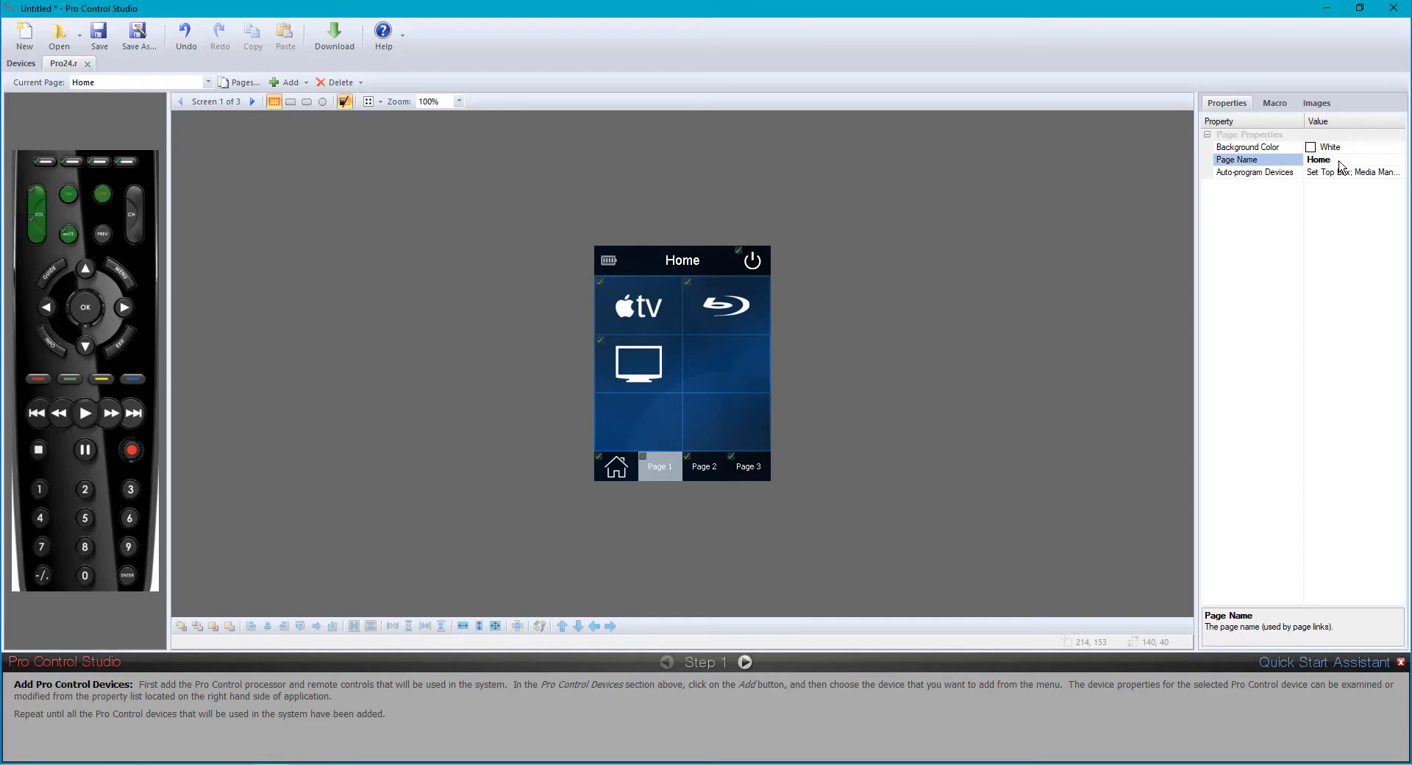
{"action": "left_click", "coordinate": [1338, 160]}
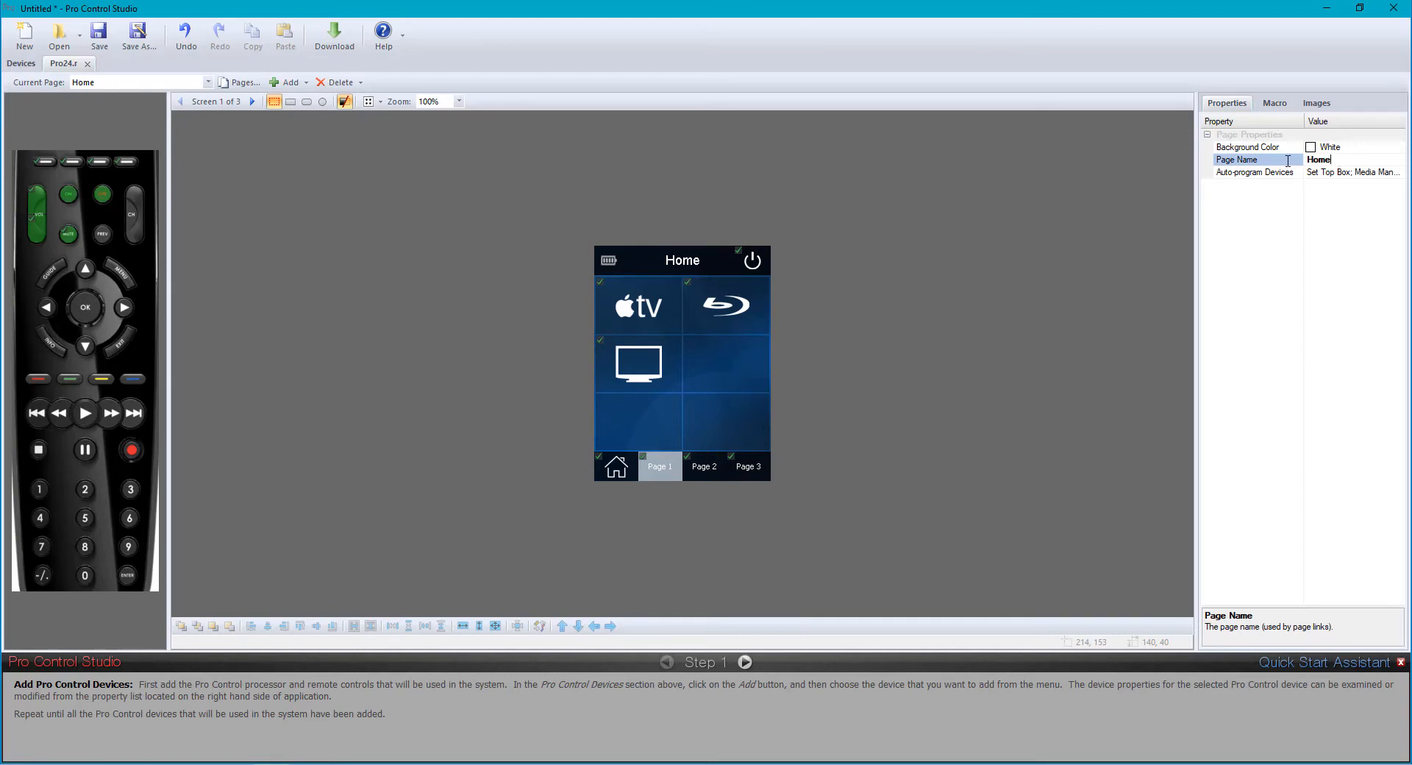
{"action": "type", "text": "Living Ro"}
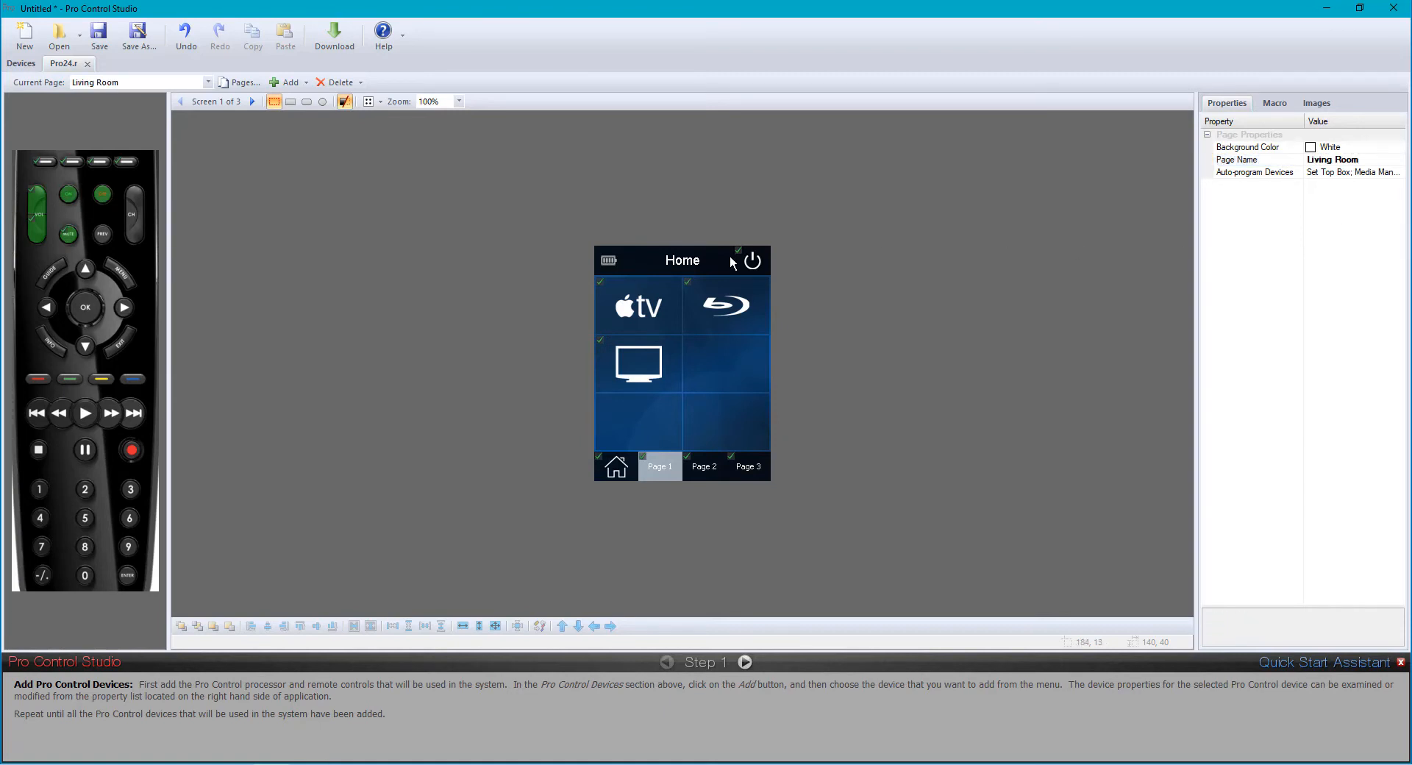
{"action": "mouse_move", "coordinate": [697, 268]}
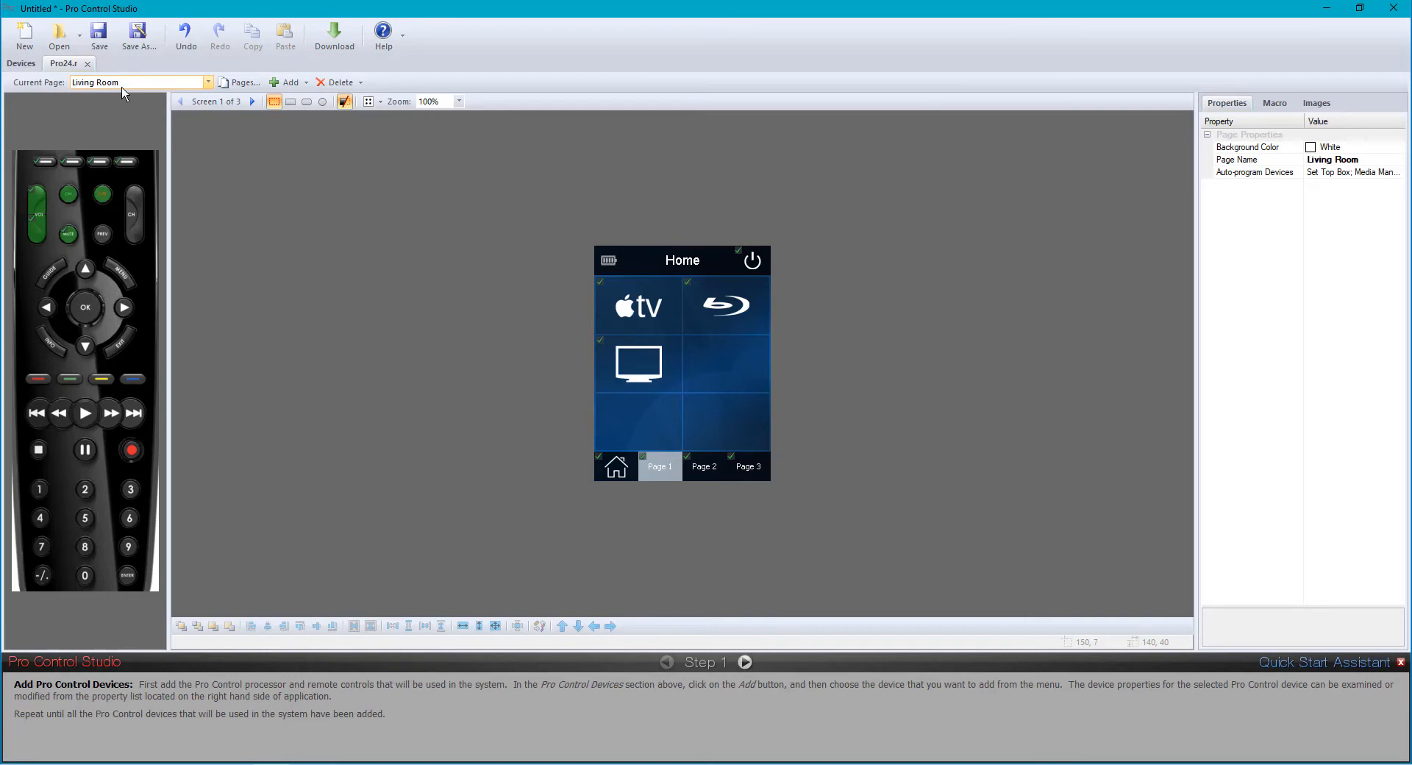
{"action": "left_click", "coordinate": [208, 82]}
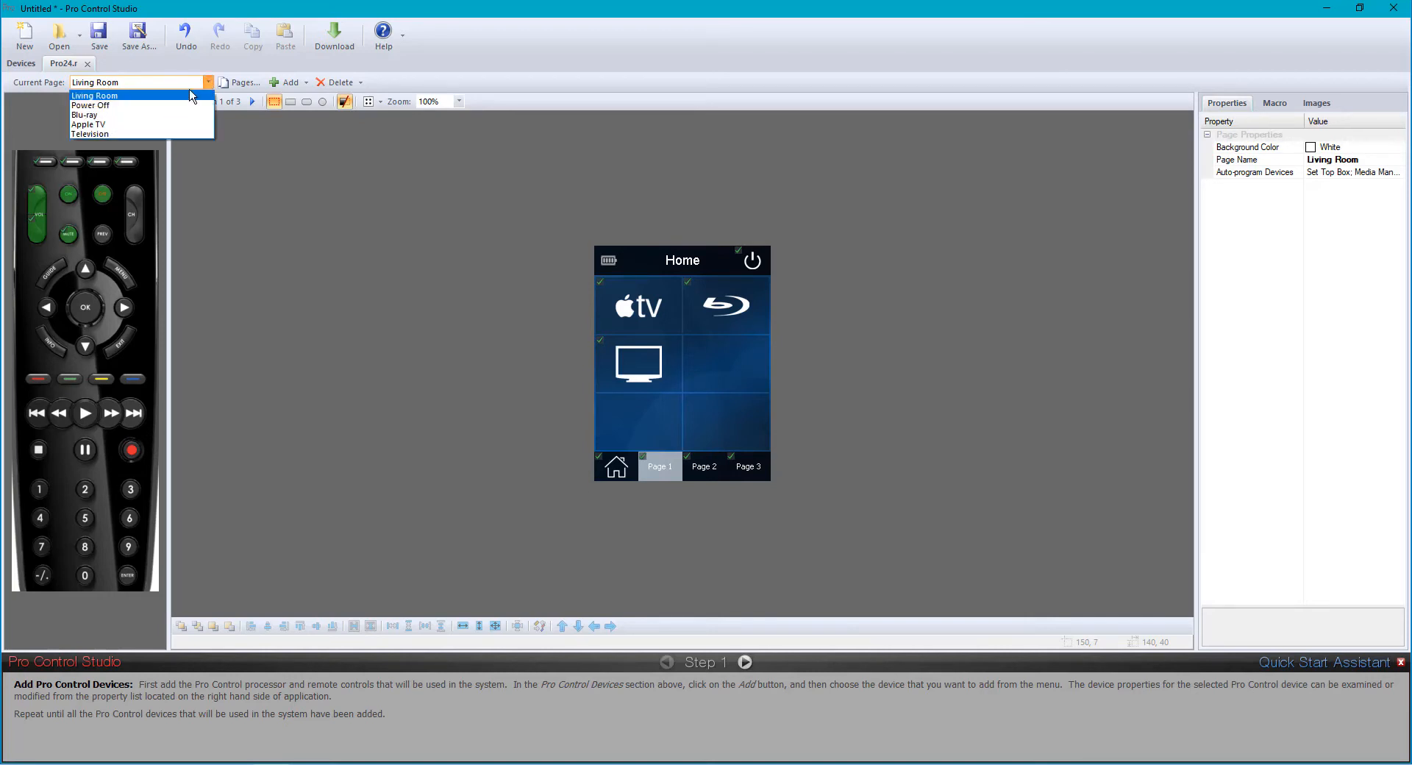
{"action": "mouse_move", "coordinate": [90, 106]}
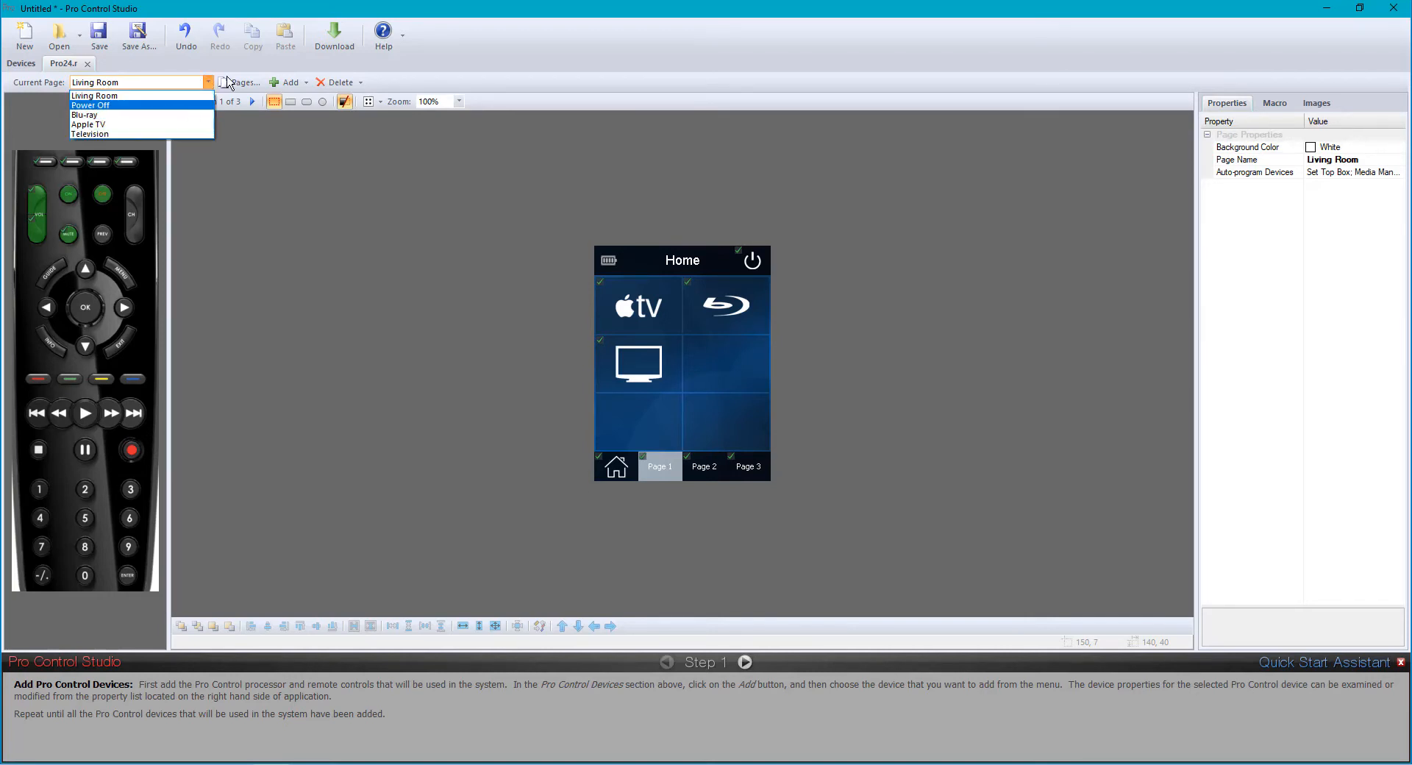
{"action": "left_click", "coordinate": [245, 82]}
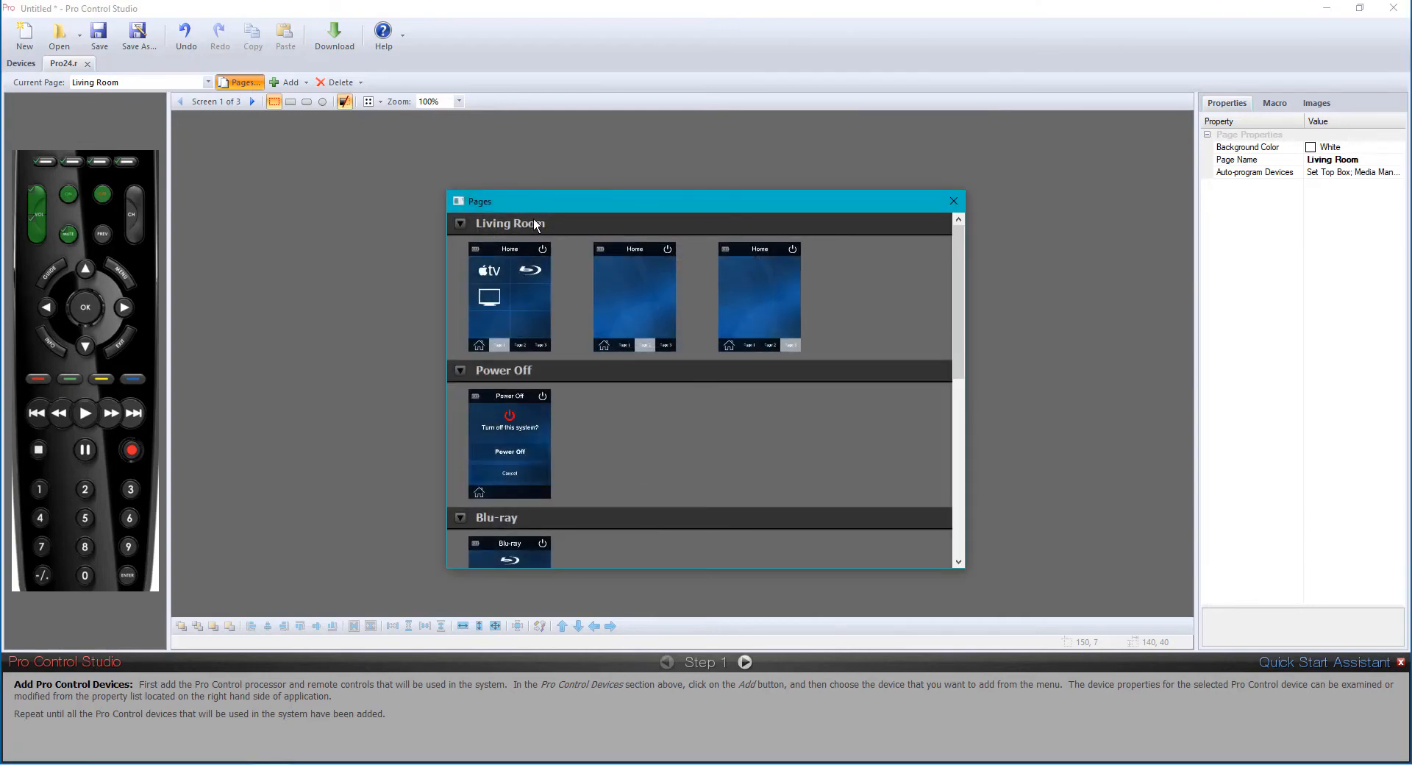
{"action": "mouse_move", "coordinate": [954, 201]}
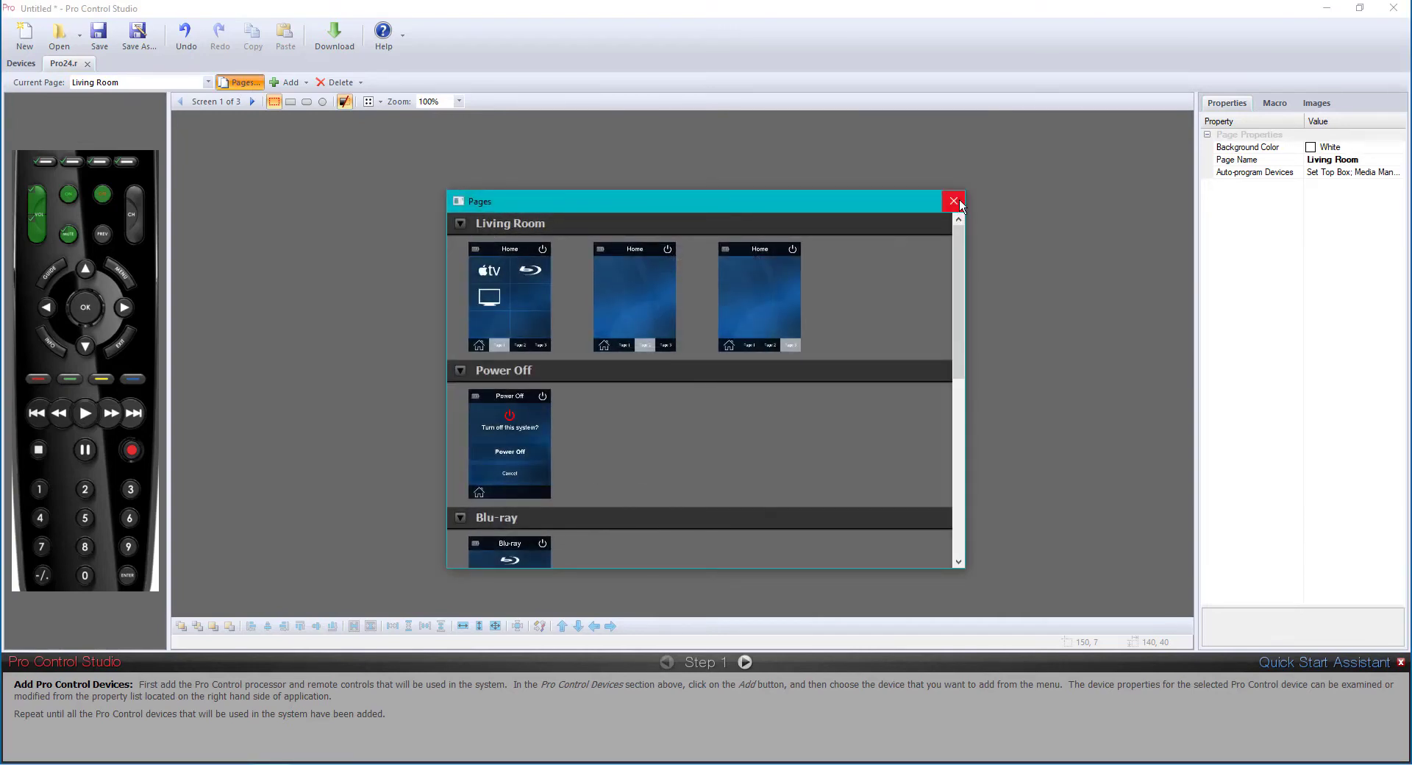
{"action": "left_click", "coordinate": [953, 201]}
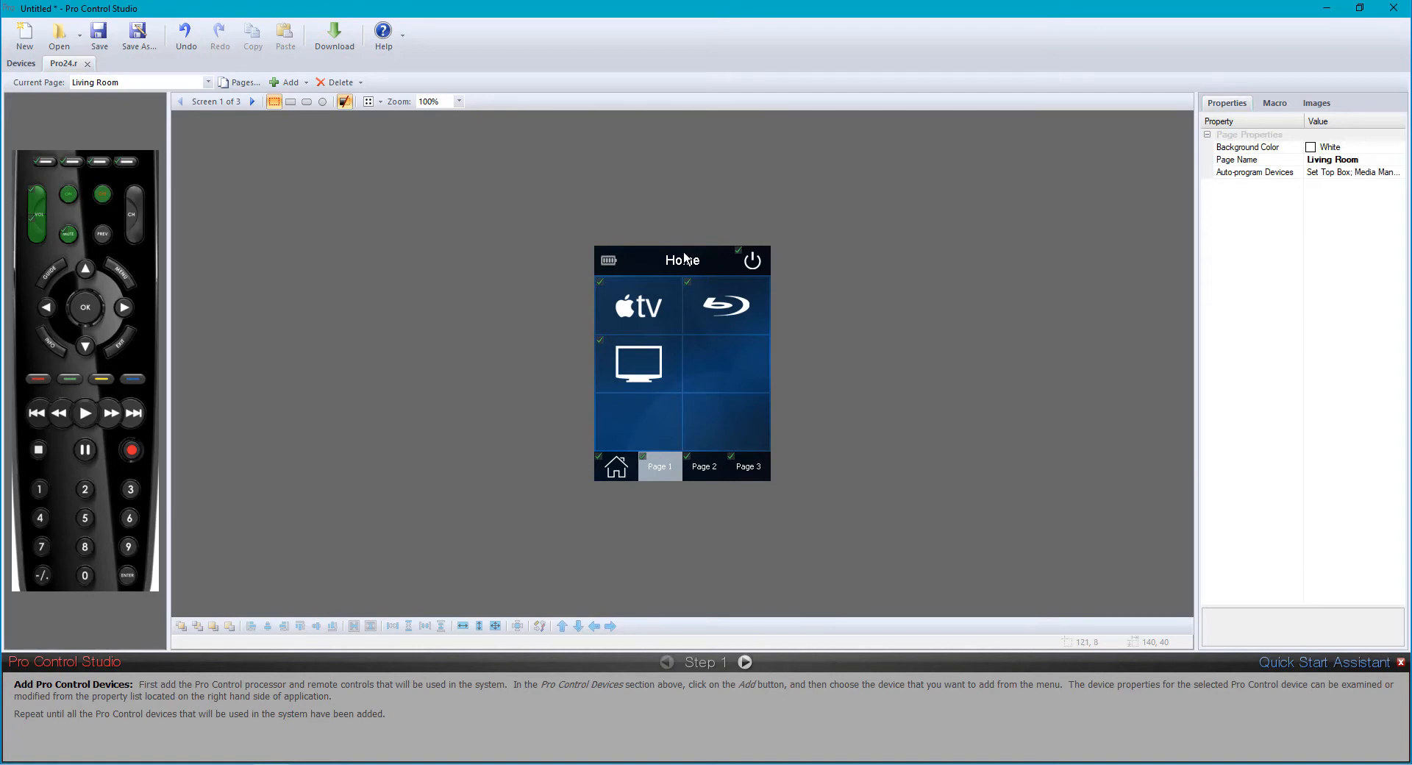
Change the page title button's Text property from 'Home' to 'Living Room'
{"action": "left_click", "coordinate": [682, 261]}
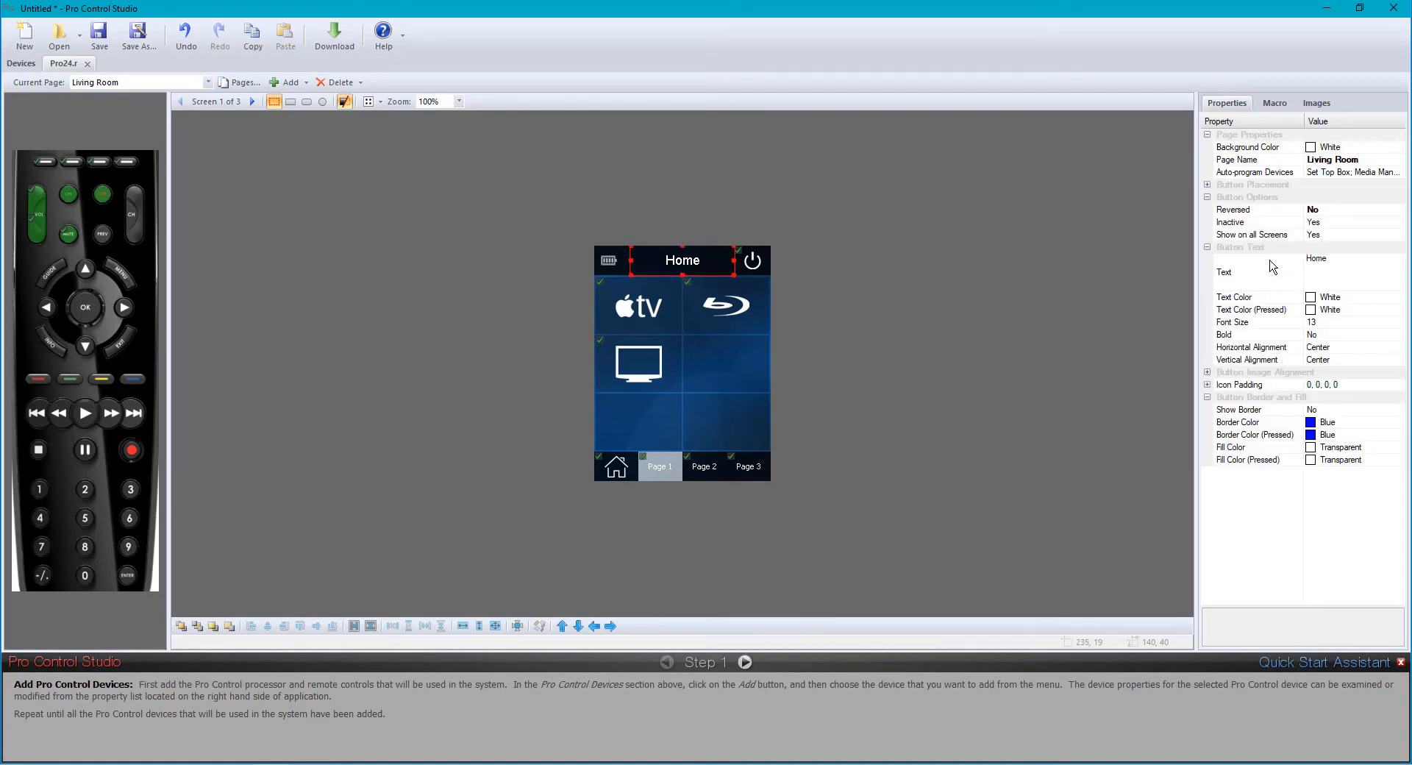
{"action": "mouse_move", "coordinate": [1338, 366]}
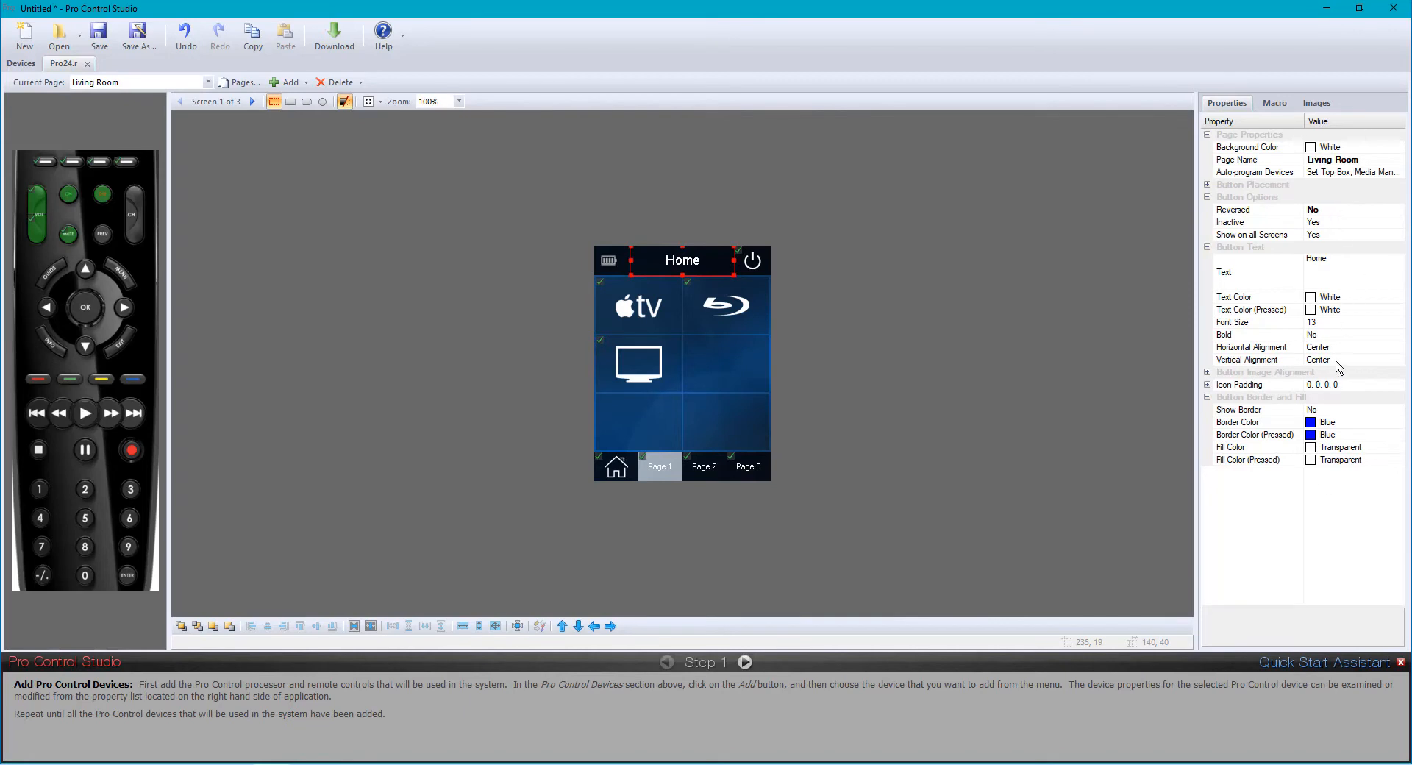
{"action": "left_click", "coordinate": [1342, 258]}
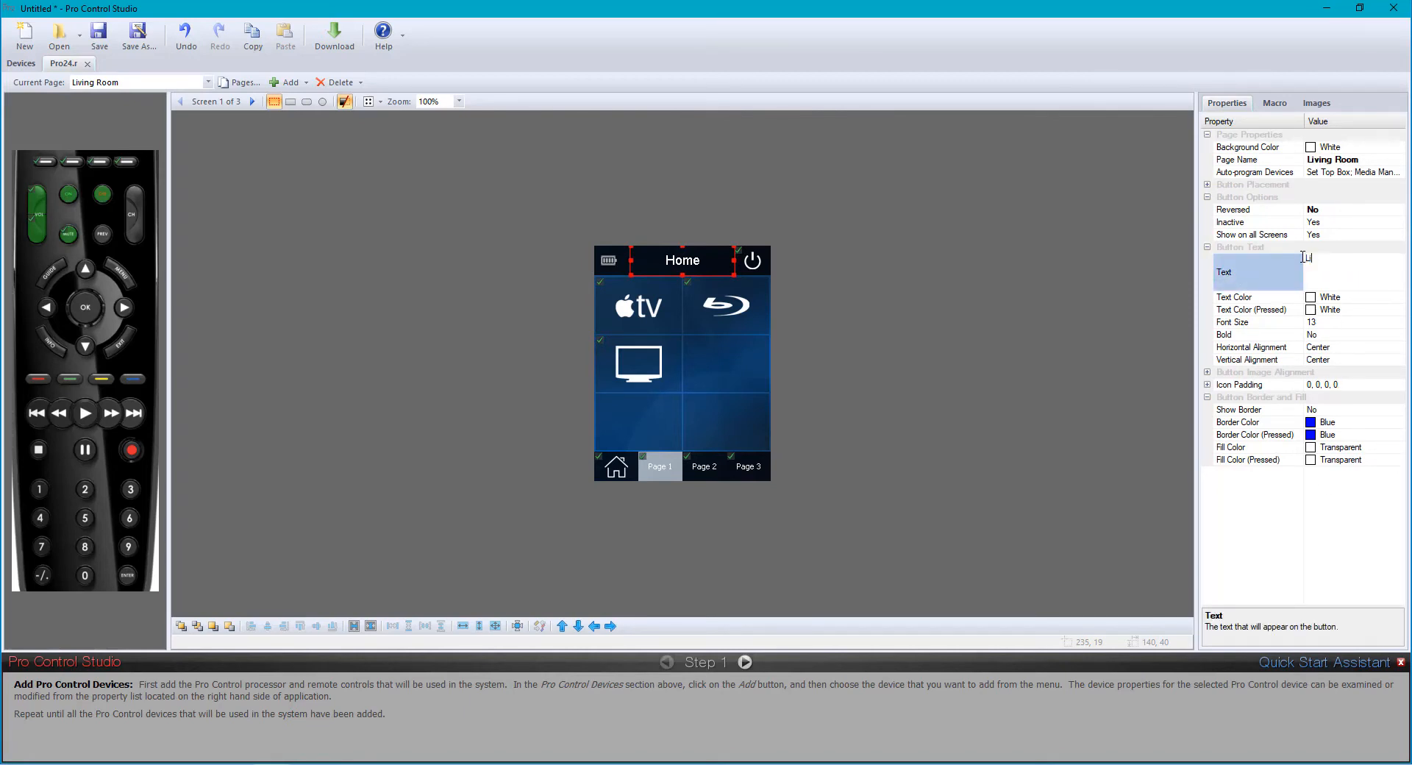
{"action": "type", "text": "Living Room"}
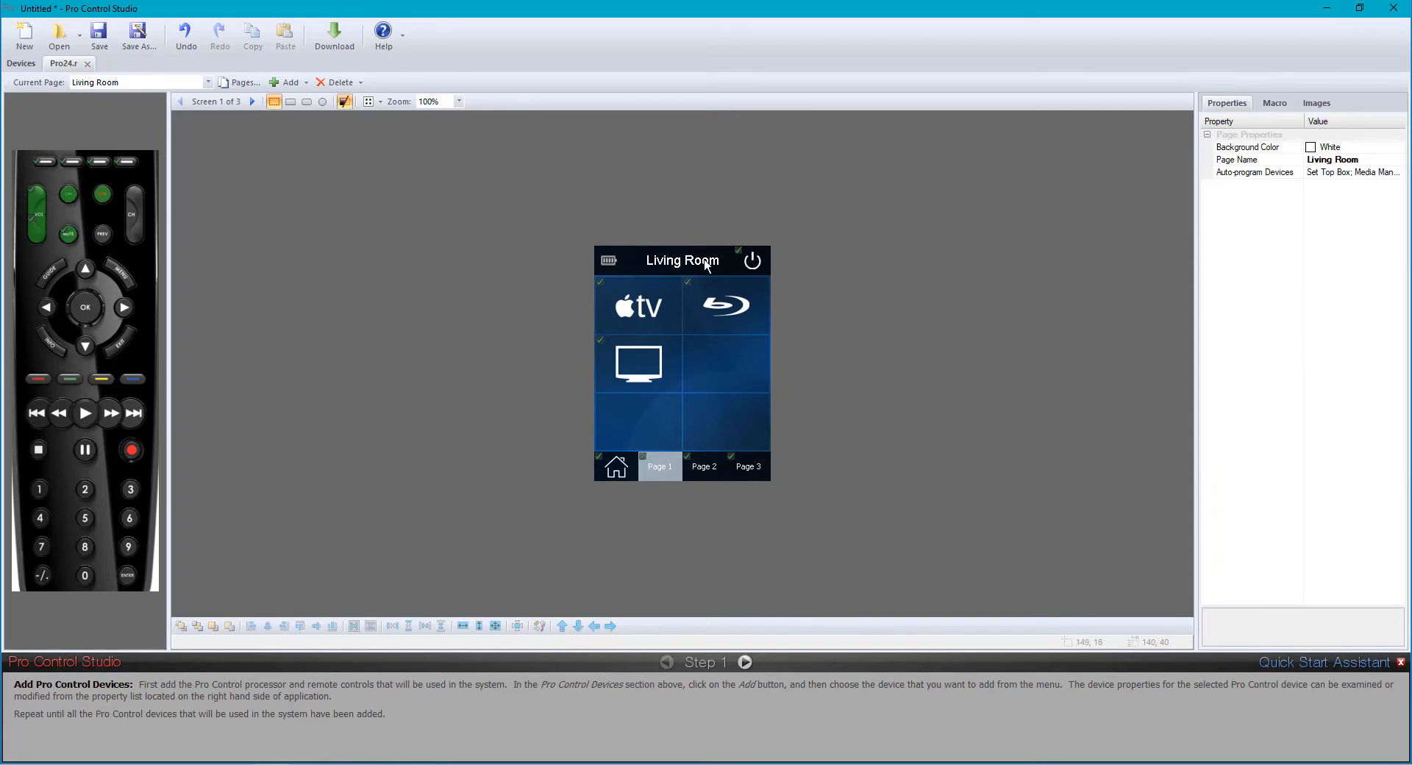
{"action": "left_click", "coordinate": [683, 260]}
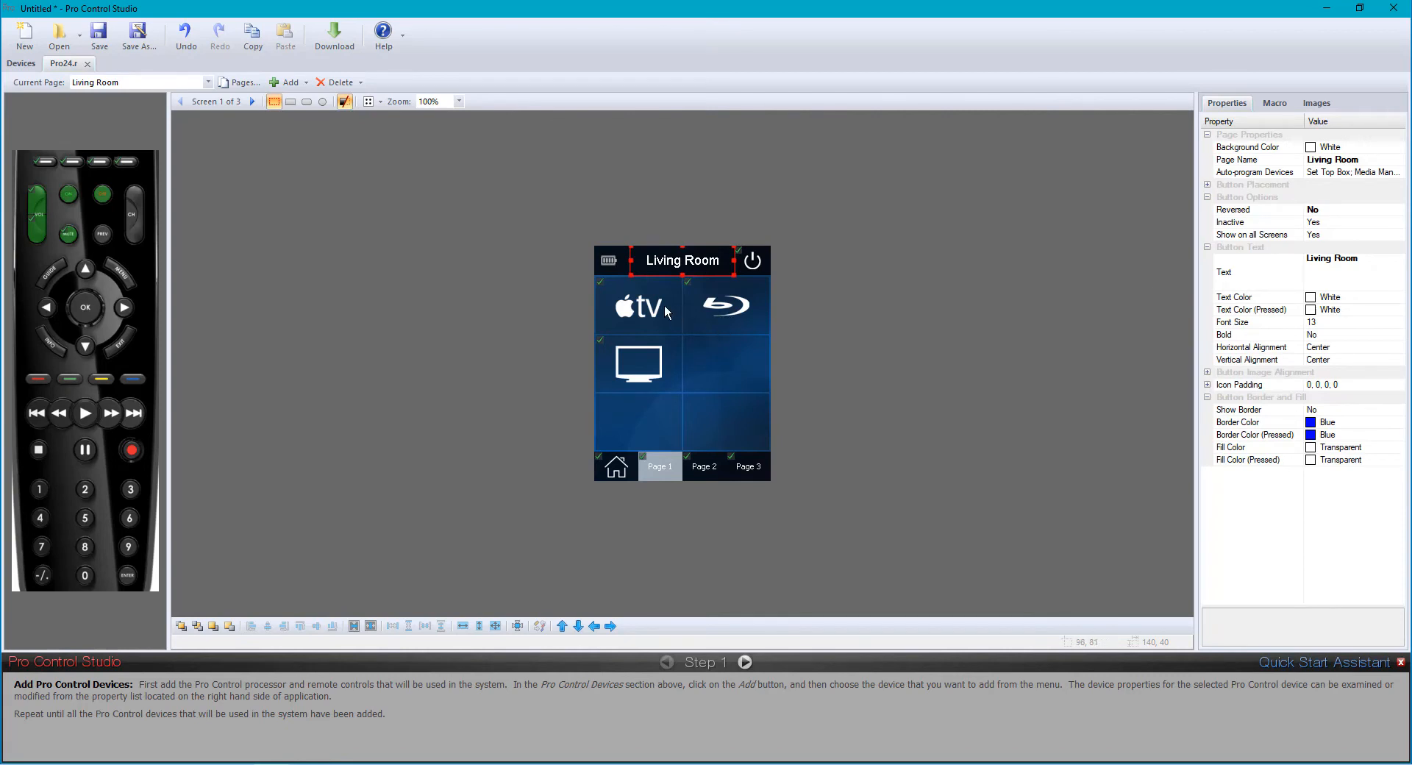
Try the Apple TV button's pushed state, then inspect the Page 1 button's properties
{"action": "left_click", "coordinate": [639, 306]}
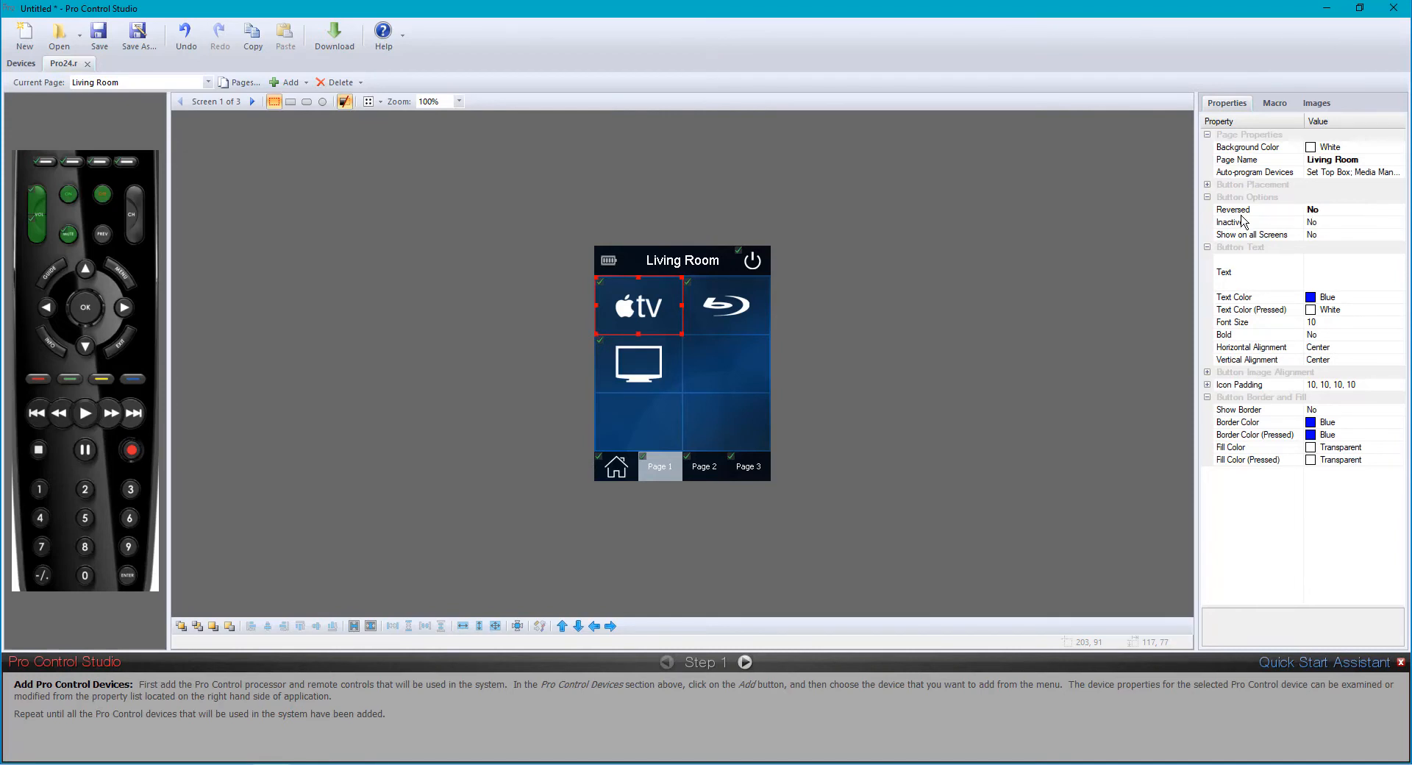
{"action": "mouse_move", "coordinate": [1405, 218]}
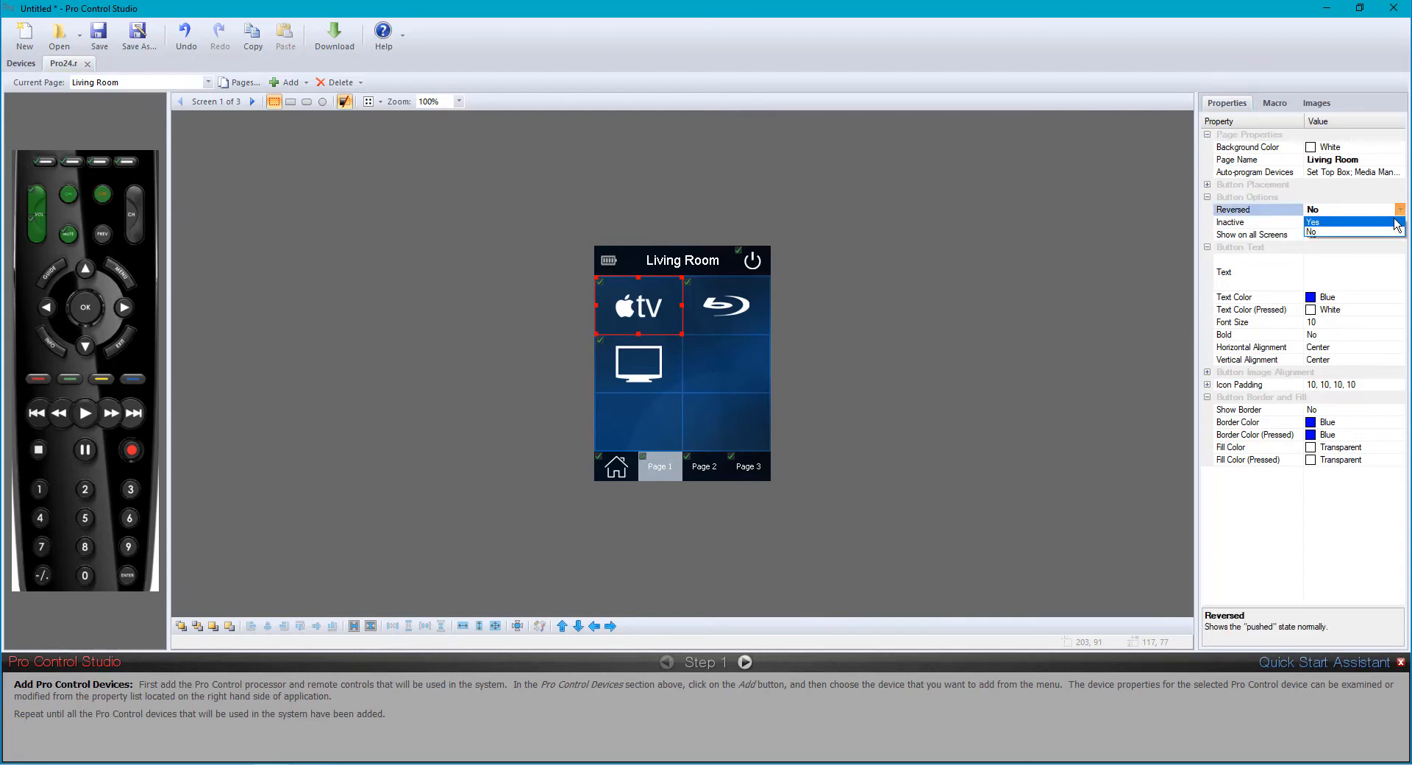
{"action": "left_click", "coordinate": [1331, 220]}
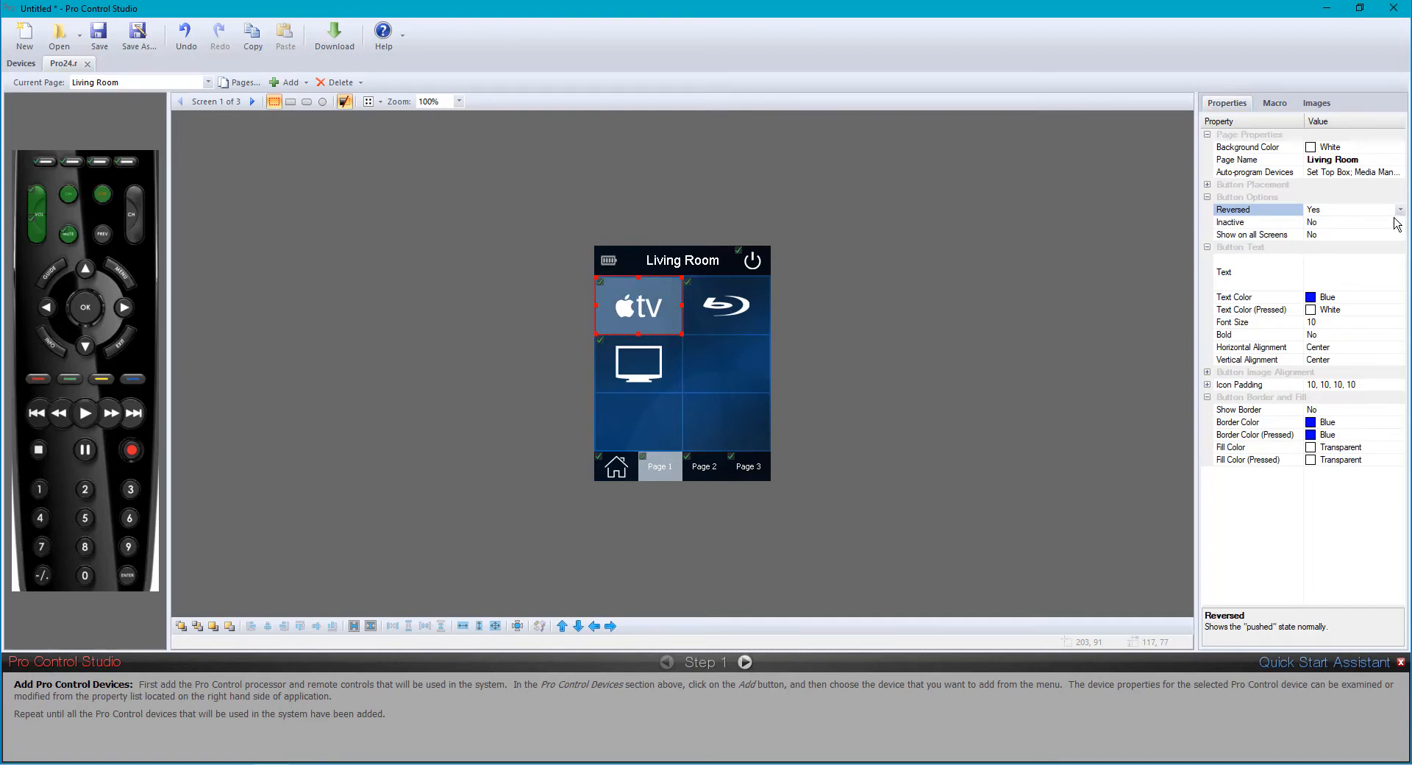
{"action": "mouse_move", "coordinate": [712, 455]}
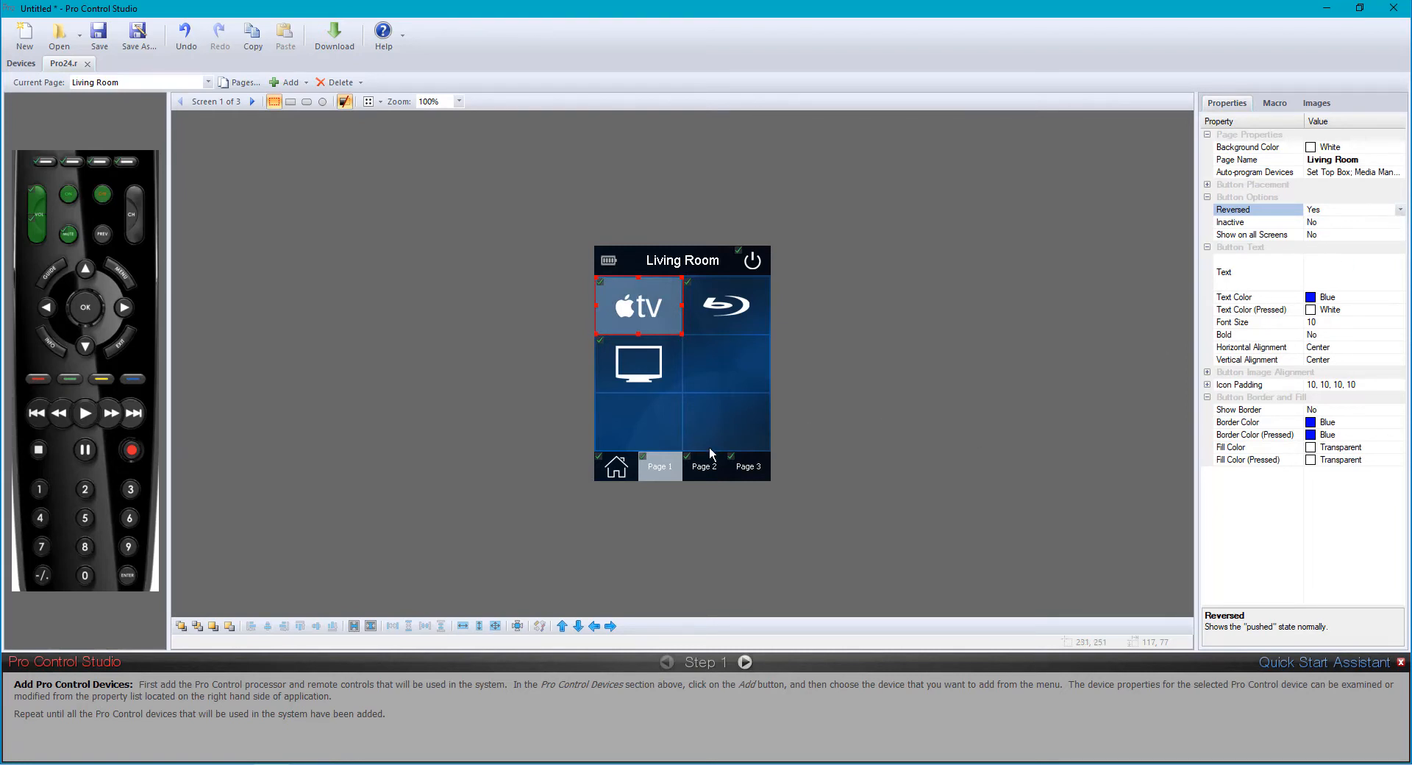
{"action": "left_click", "coordinate": [660, 466]}
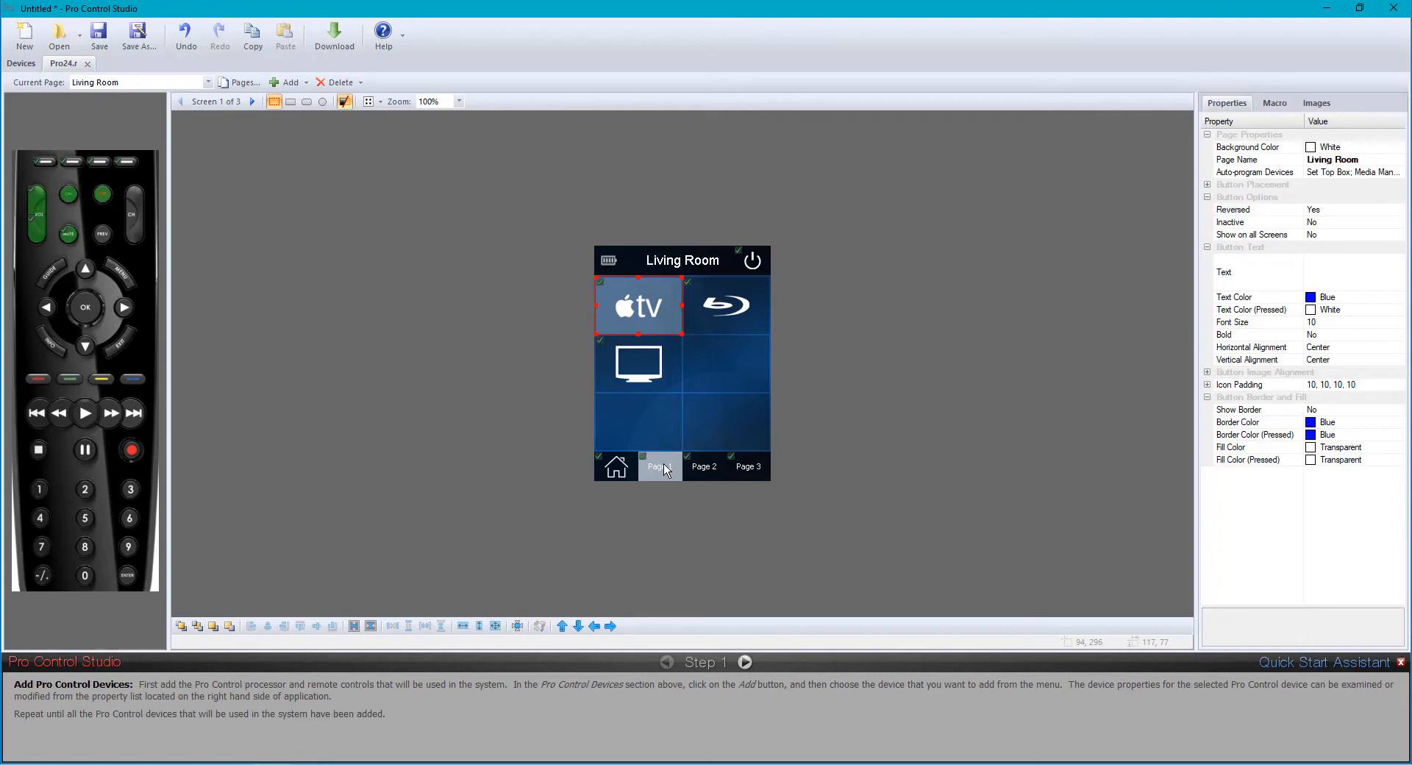
{"action": "left_click", "coordinate": [660, 467]}
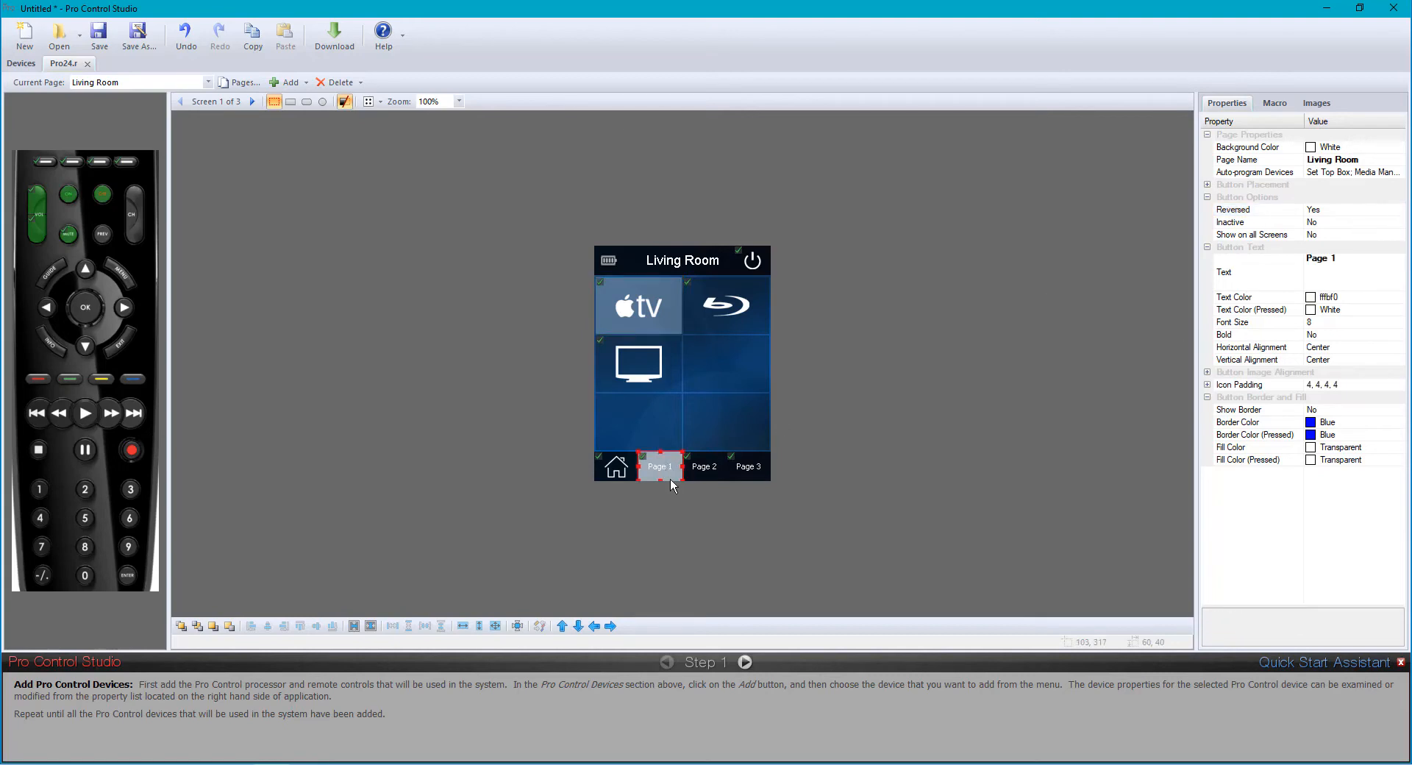
Set the Apple TV button's Reversed option to No
{"action": "left_click", "coordinate": [638, 305]}
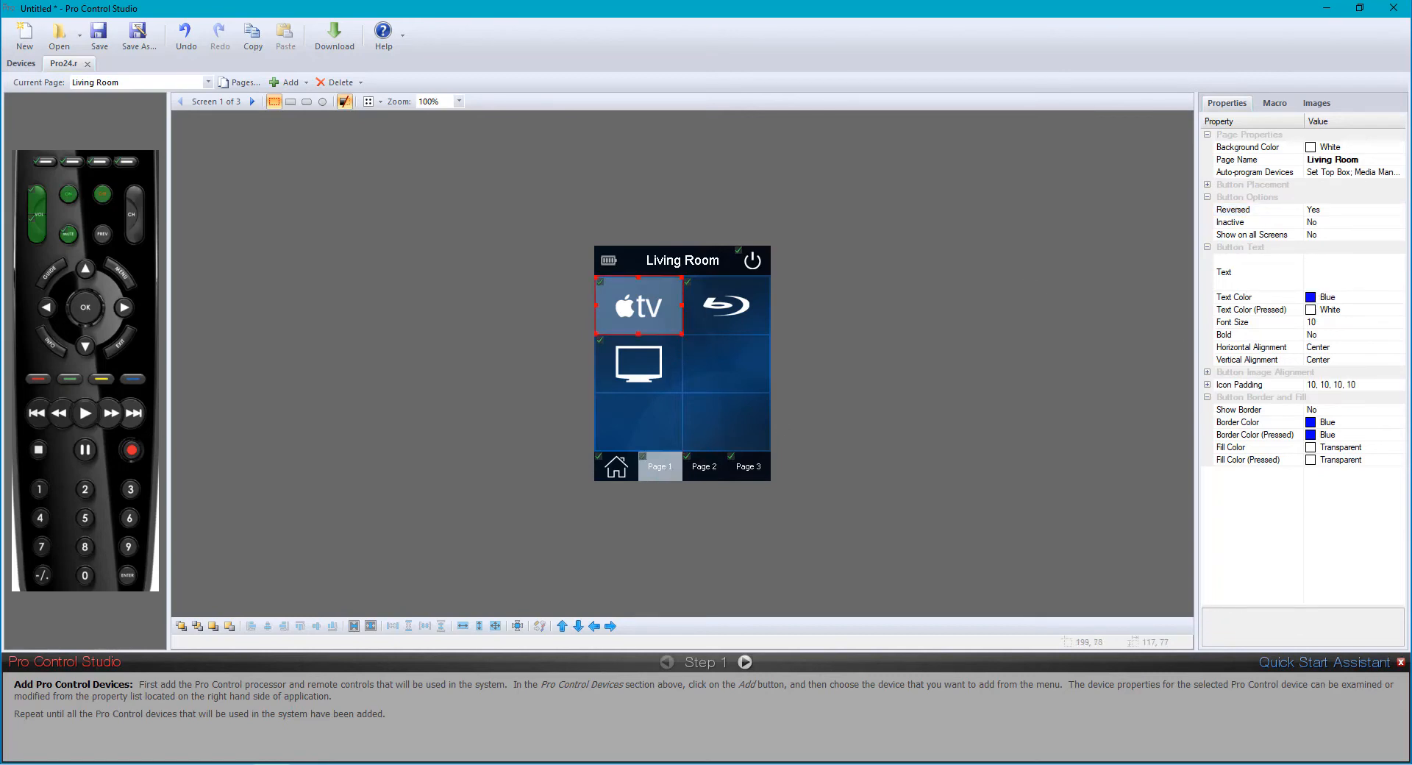
{"action": "left_click", "coordinate": [1400, 209]}
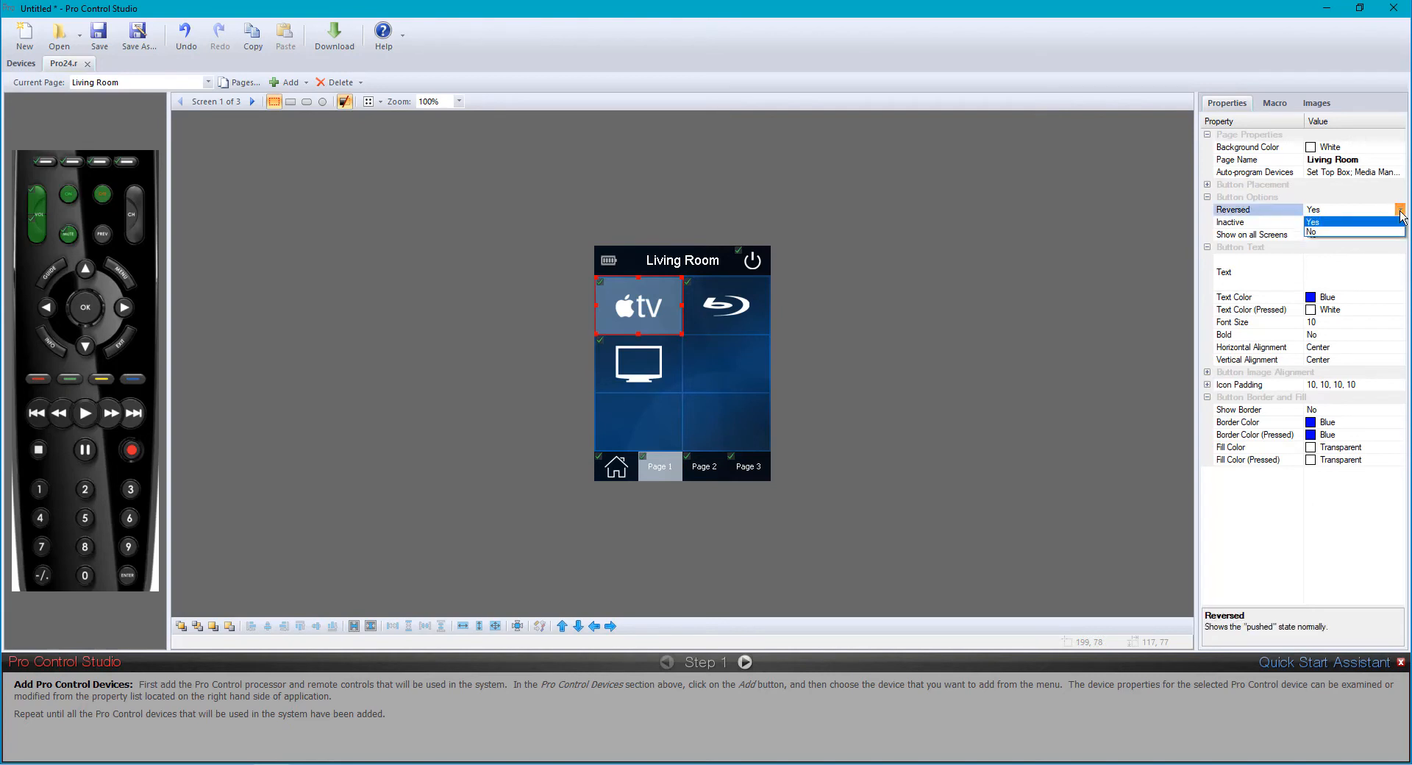
{"action": "left_click", "coordinate": [1312, 231]}
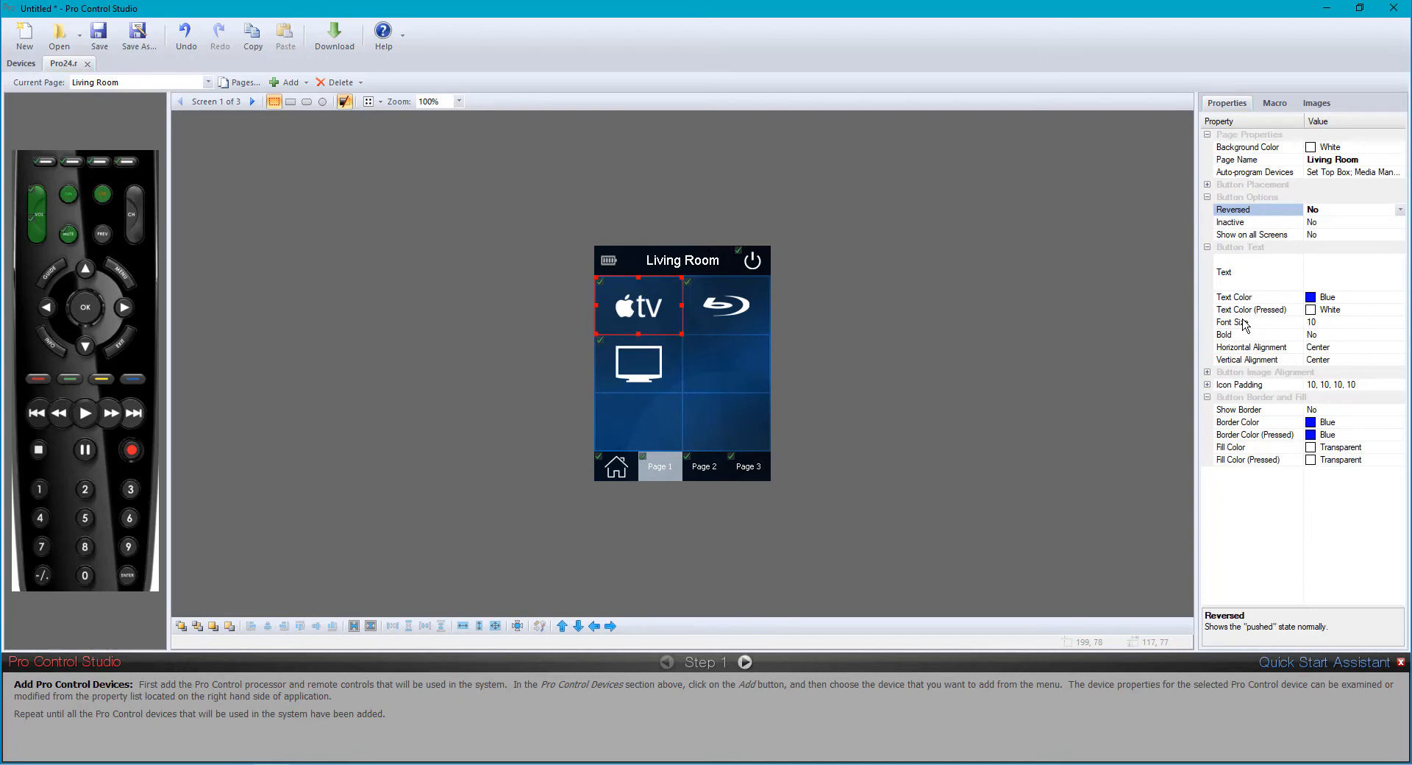
{"action": "mouse_move", "coordinate": [1371, 230]}
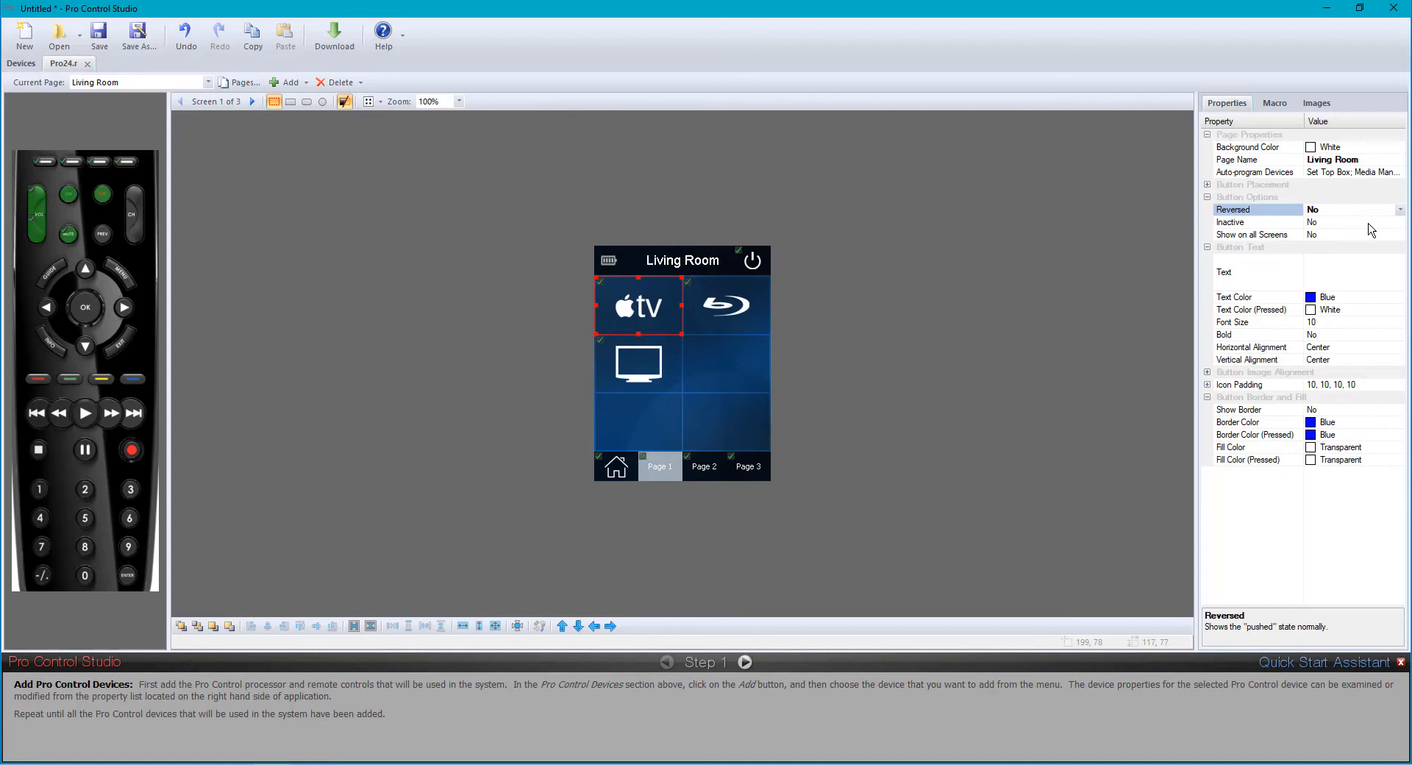
Review the Apple TV button's Inactive and Show on all Screens options
{"action": "left_click", "coordinate": [1257, 221]}
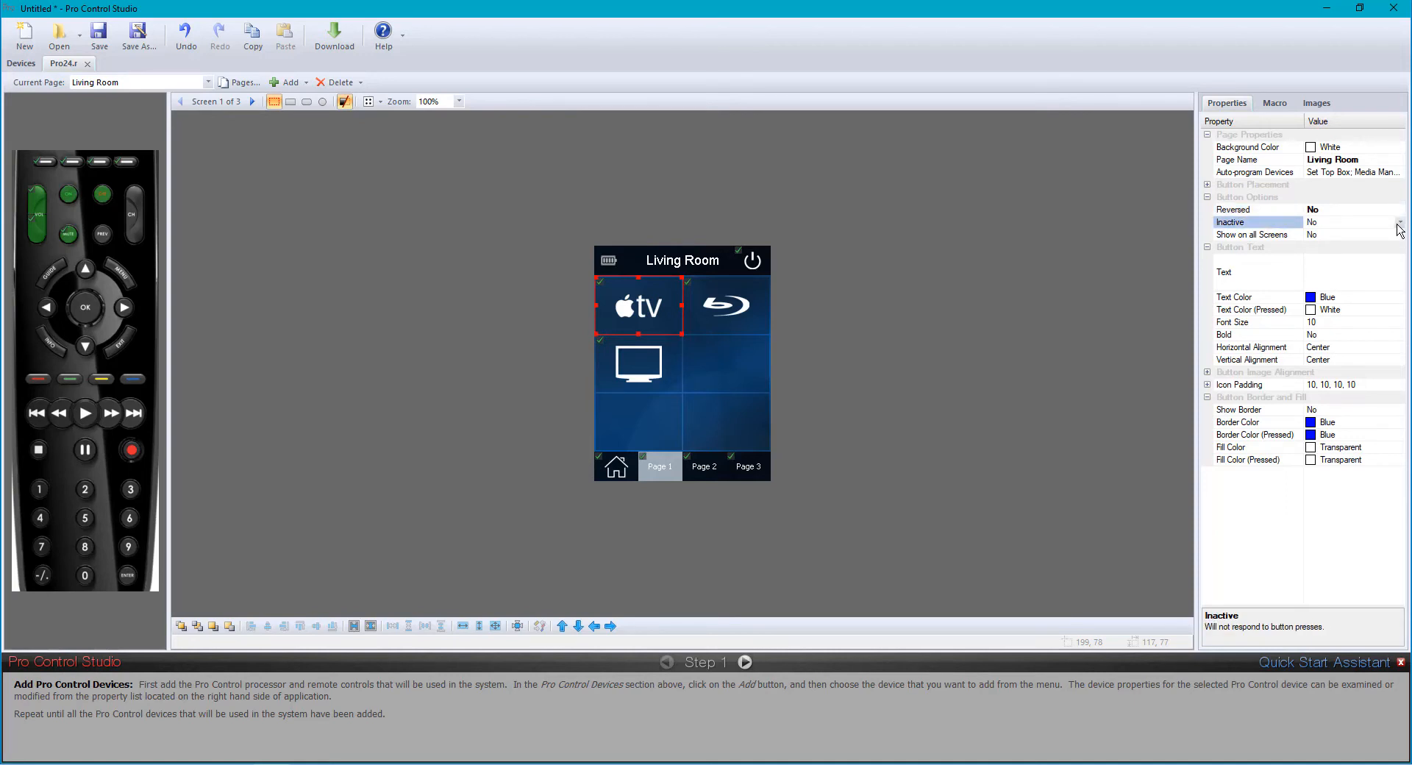
{"action": "left_click", "coordinate": [1399, 235]}
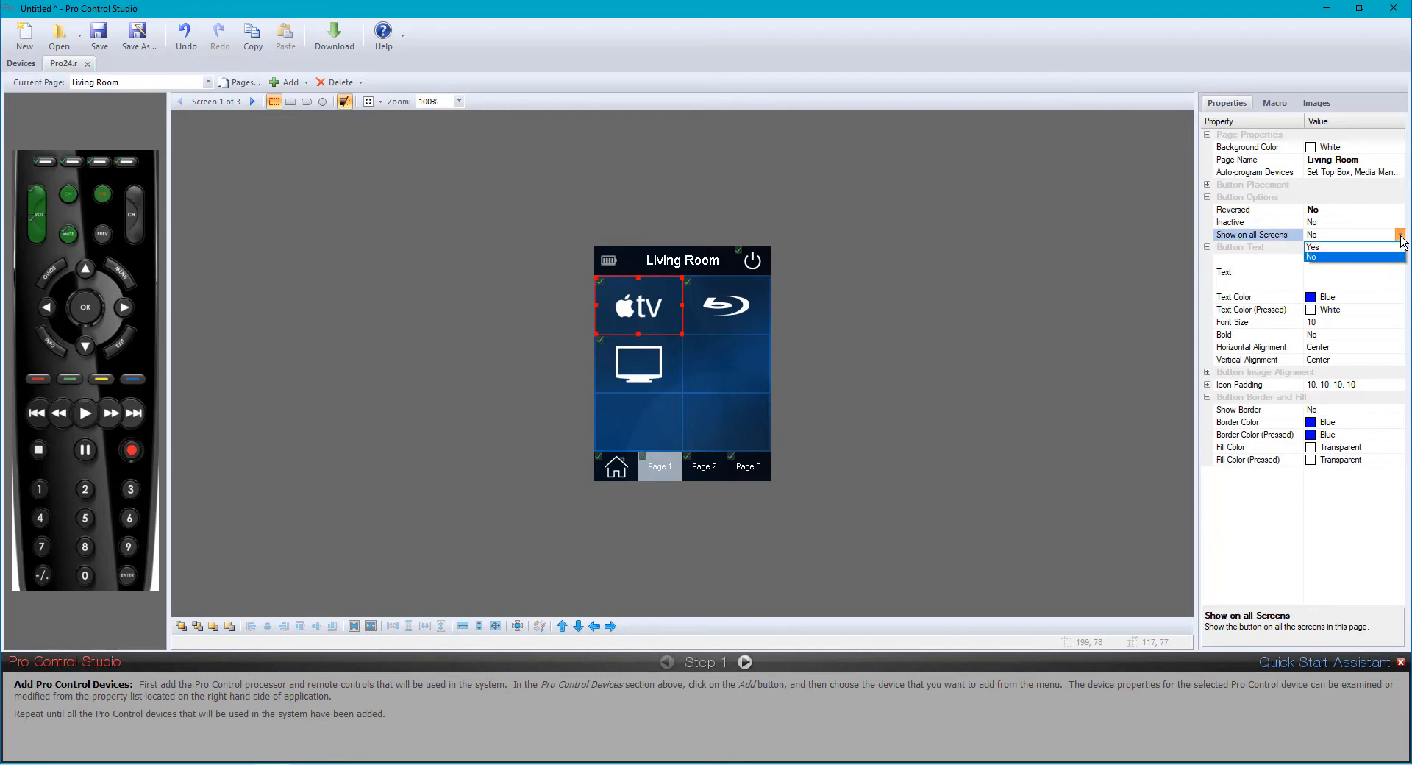
{"action": "mouse_move", "coordinate": [1042, 401]}
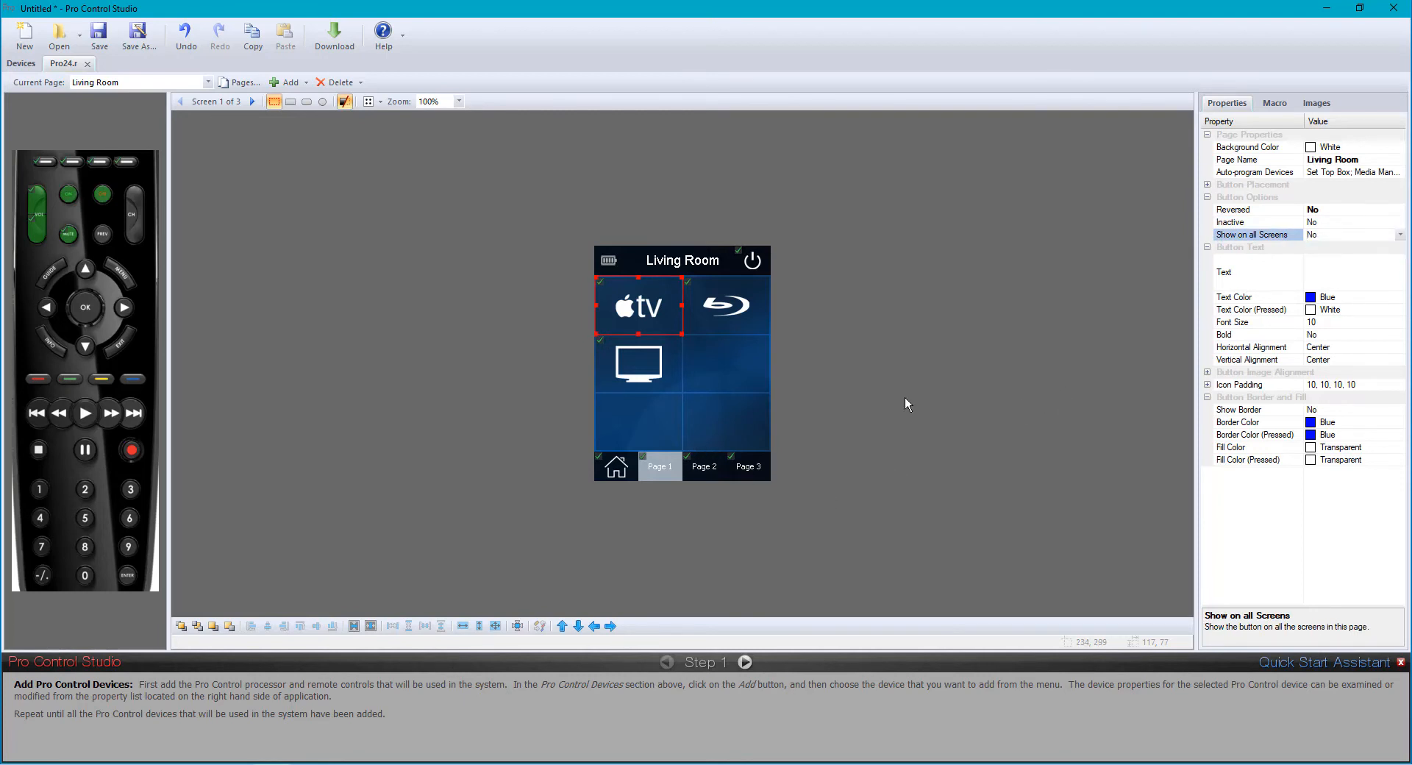
{"action": "mouse_move", "coordinate": [676, 319]}
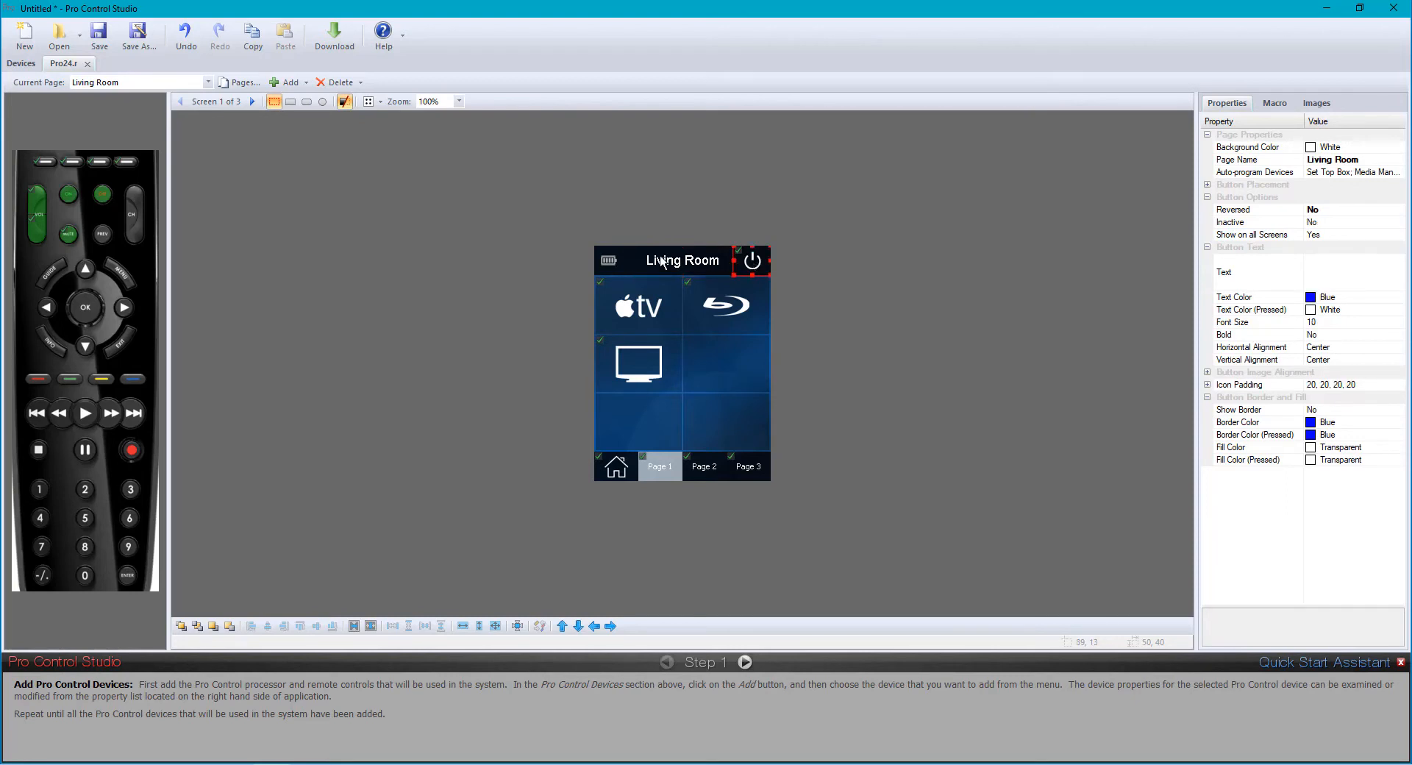
{"action": "mouse_move", "coordinate": [668, 262]}
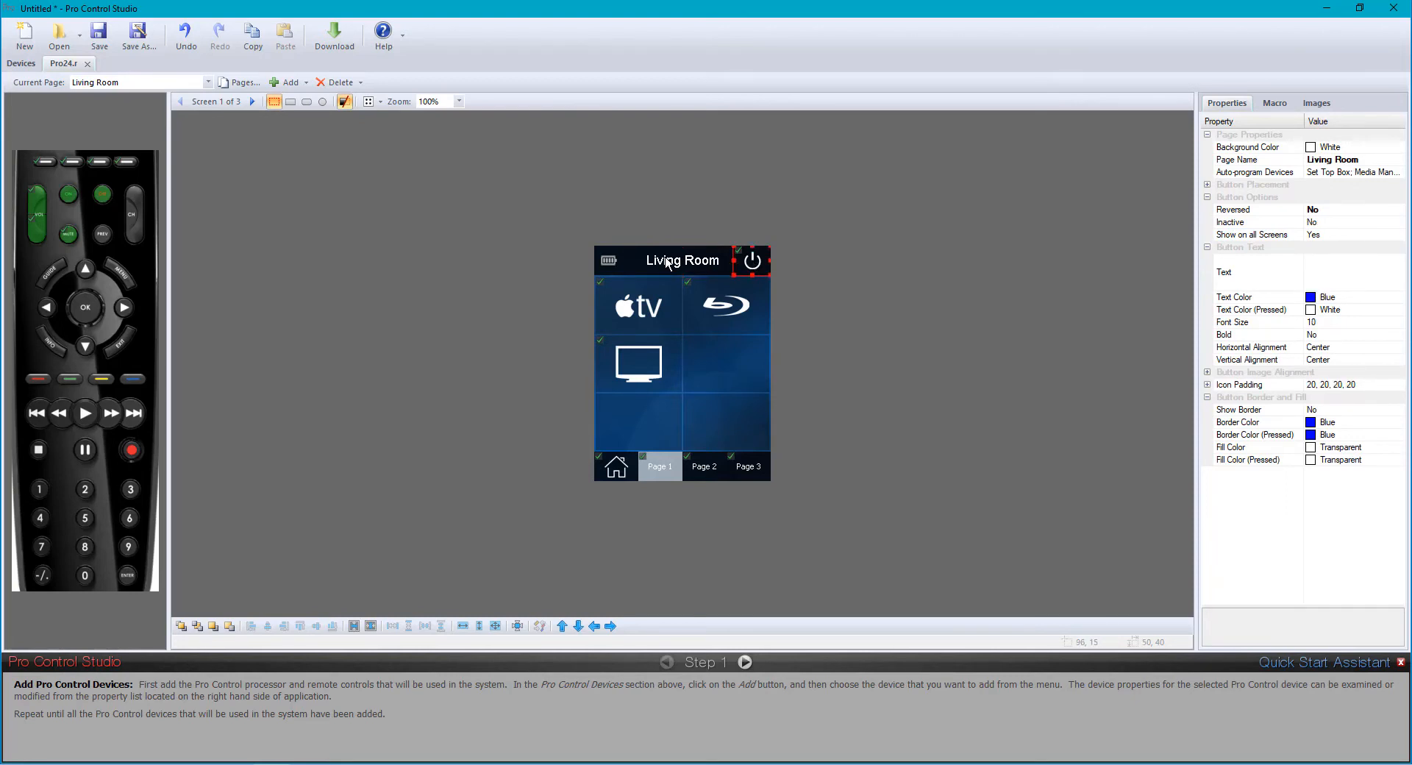
{"action": "mouse_move", "coordinate": [813, 315]}
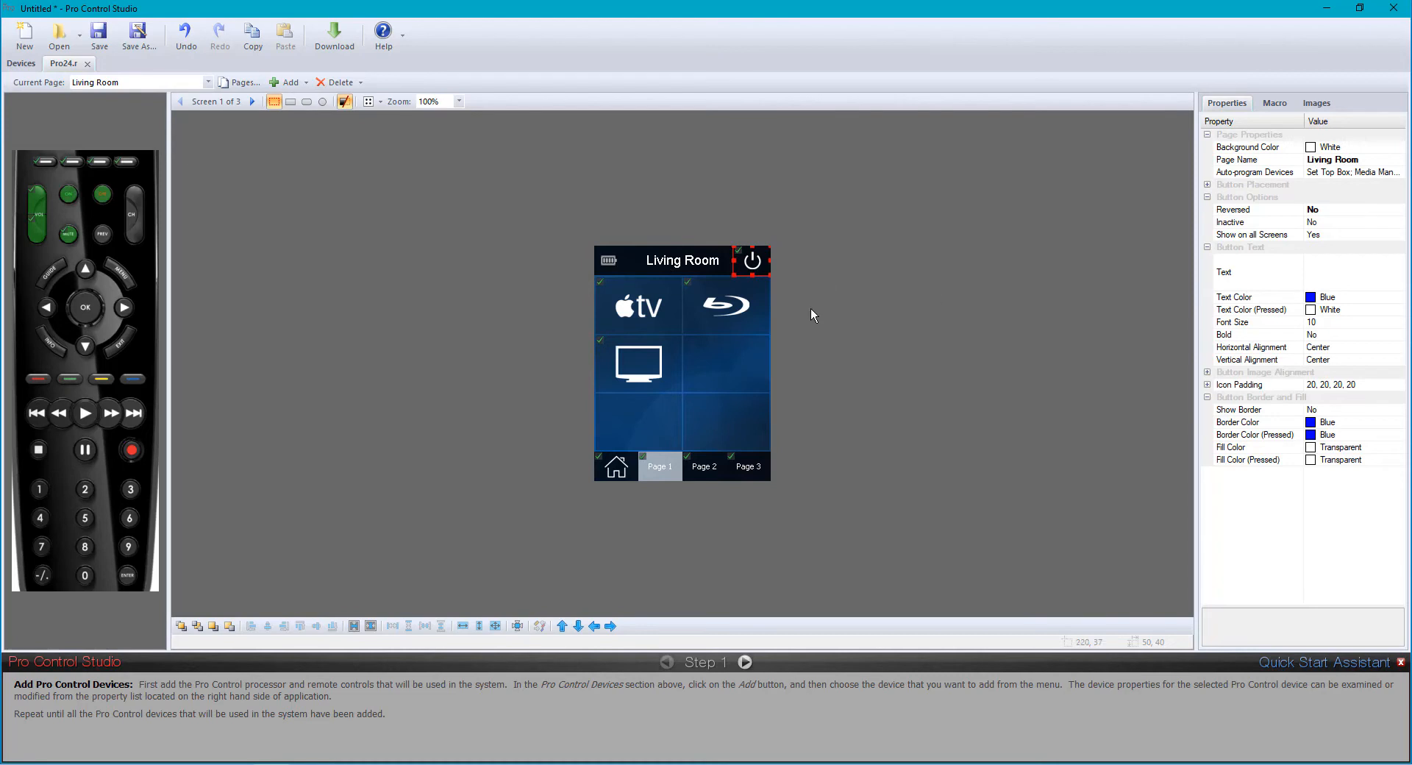
Set the Apple TV button's Text property to 'Apple Tv'
{"action": "left_click", "coordinate": [638, 306]}
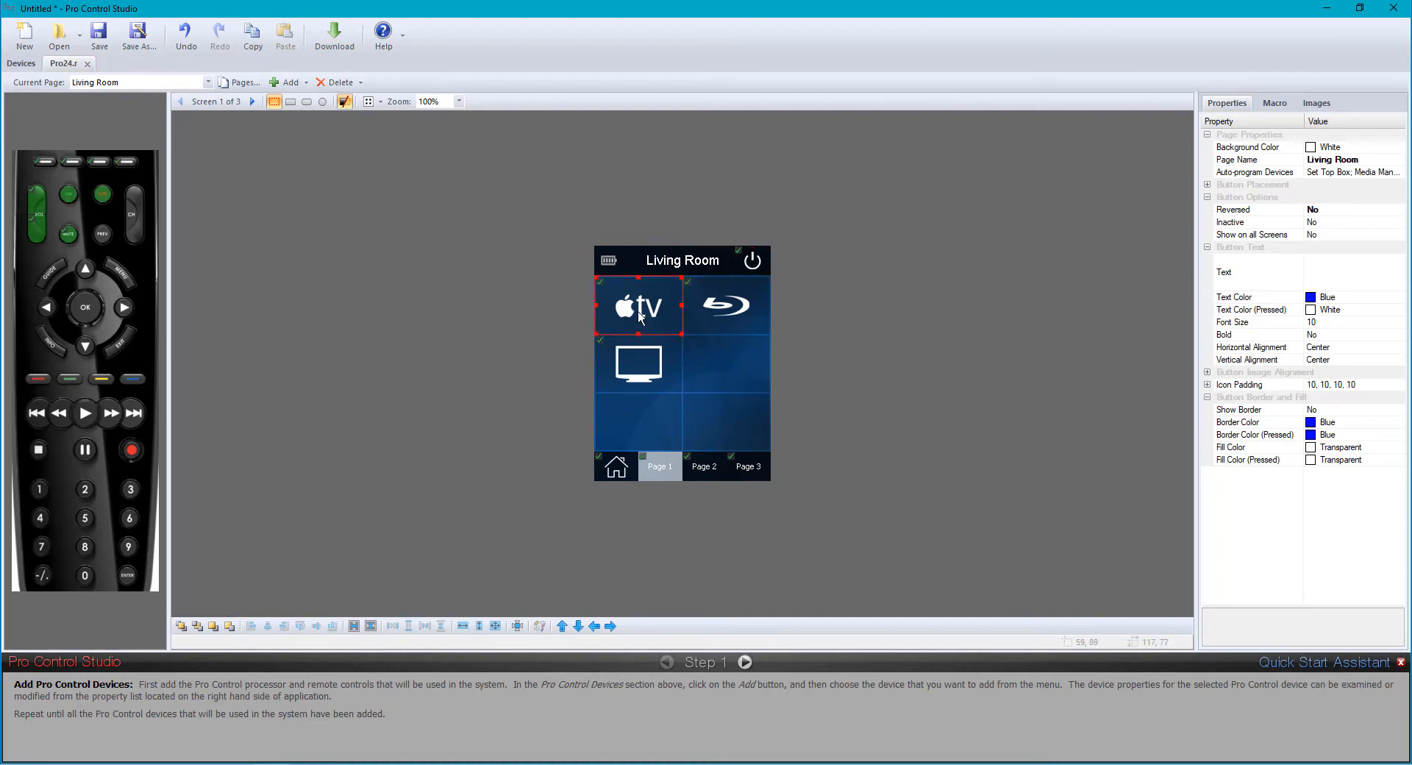
{"action": "mouse_move", "coordinate": [1373, 301]}
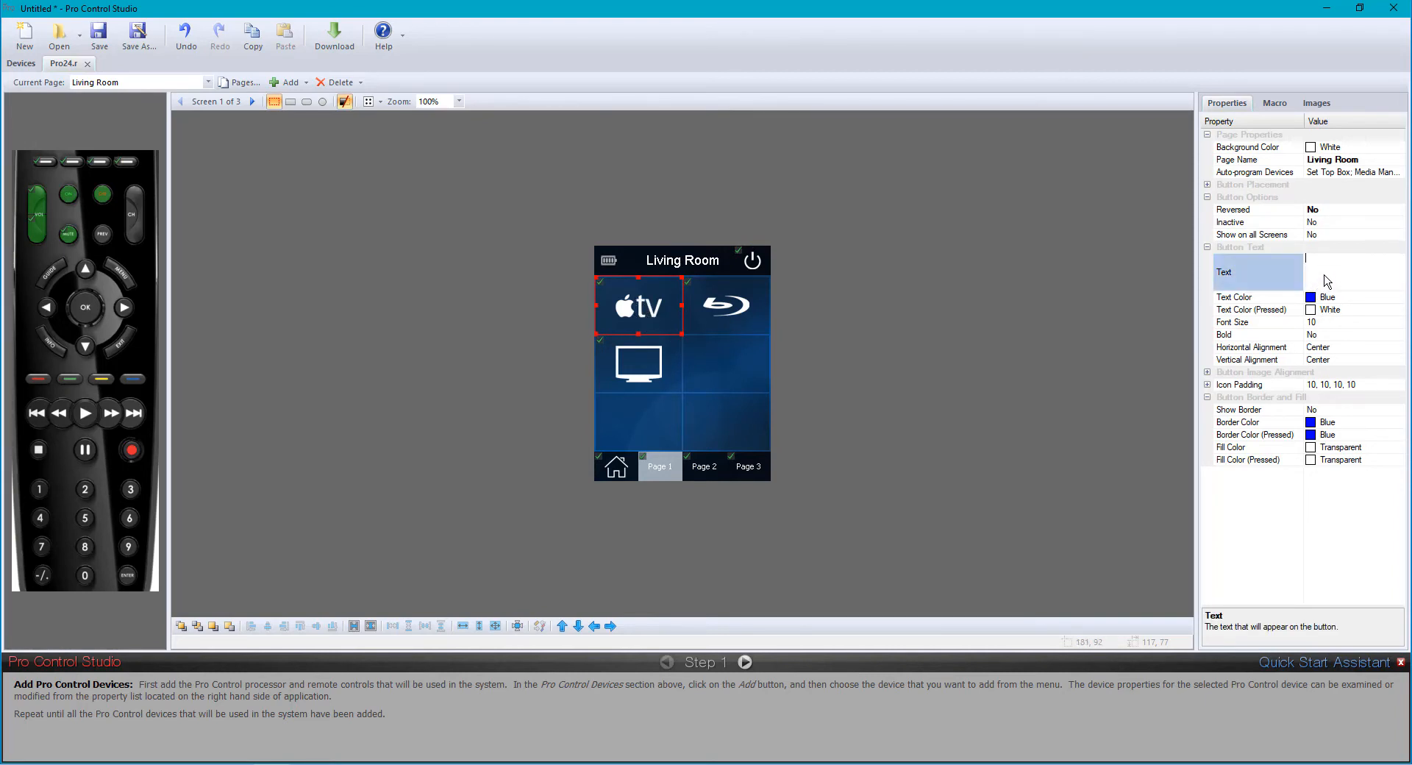
{"action": "type", "text": "Apple"}
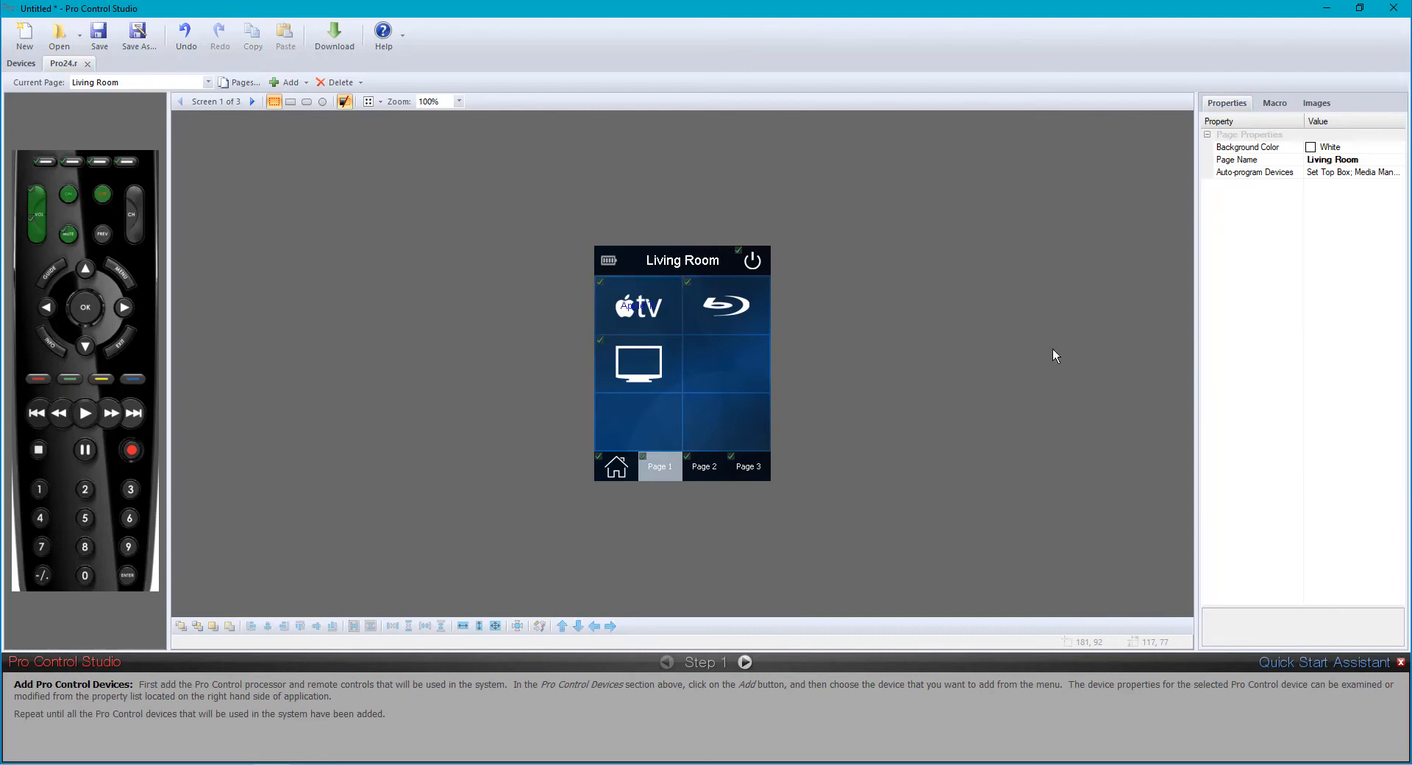
{"action": "mouse_move", "coordinate": [626, 313]}
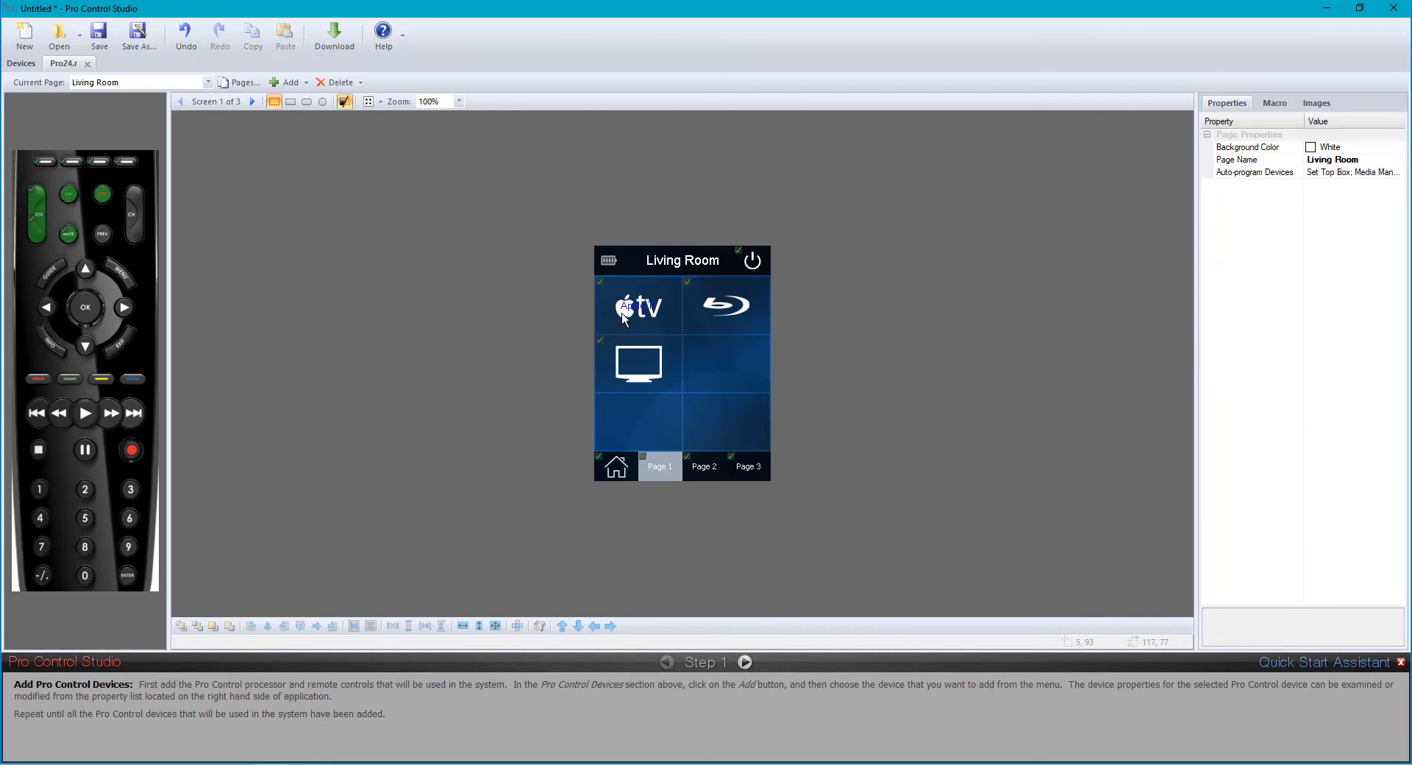
{"action": "left_click", "coordinate": [639, 306]}
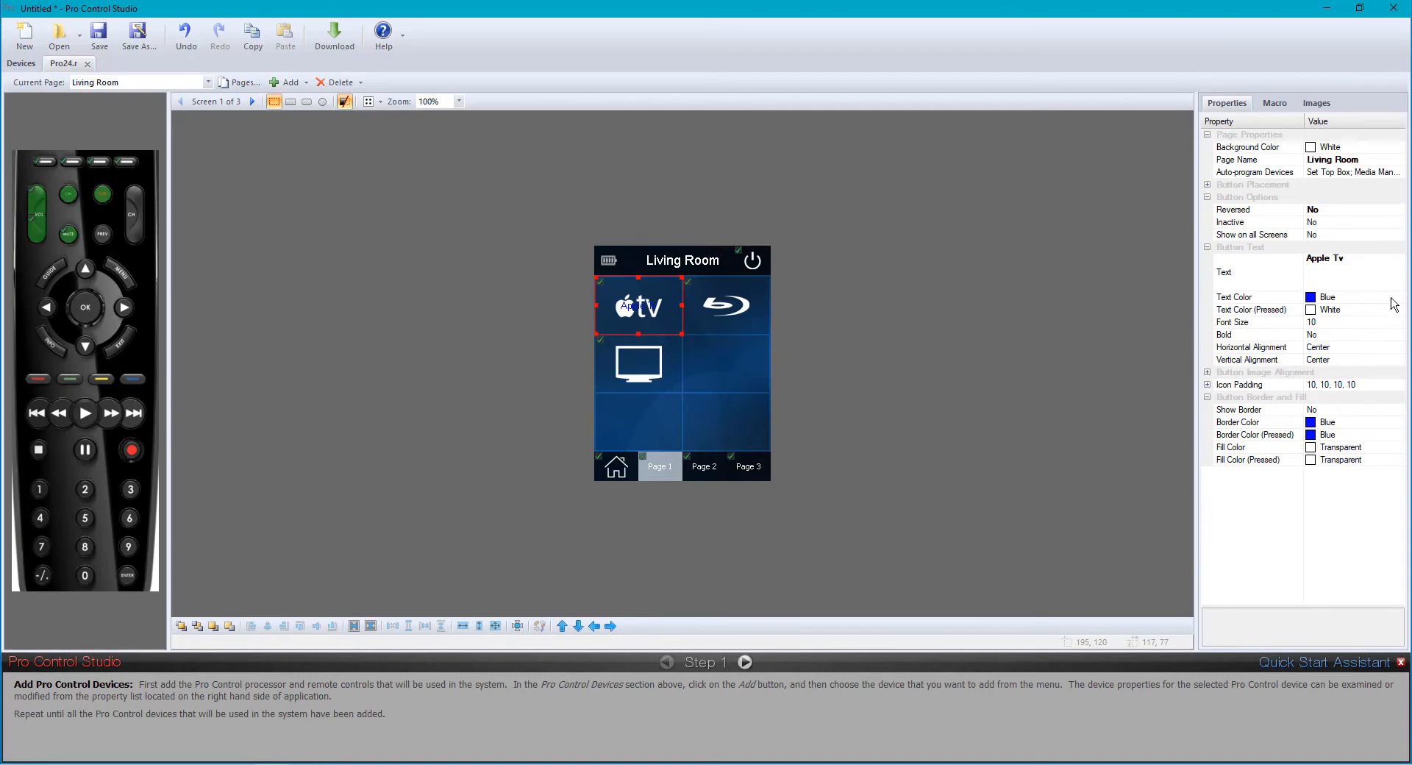
{"action": "mouse_move", "coordinate": [1397, 360]}
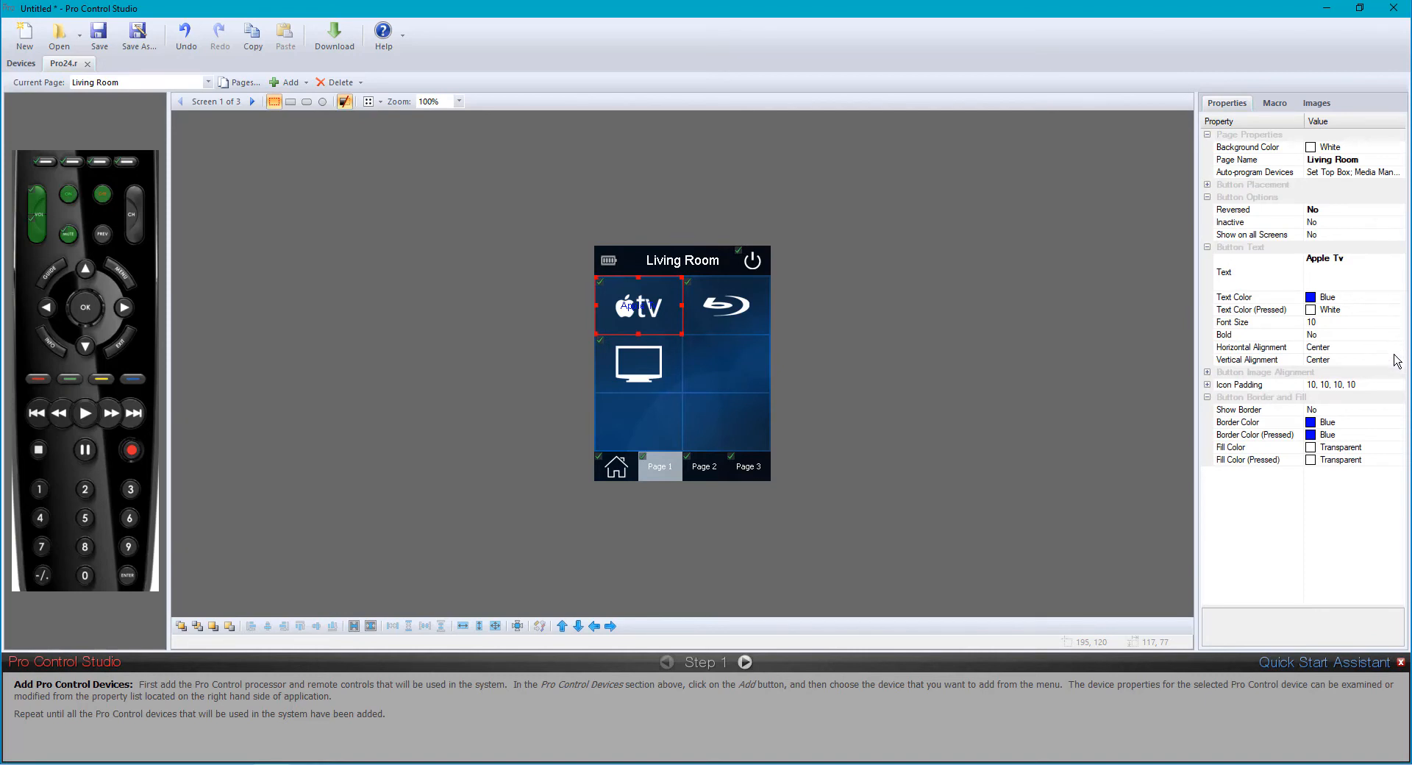
Place the 'Apple Tv' label at the button's bottom, at font size 8 and bold
{"action": "left_click", "coordinate": [1351, 360]}
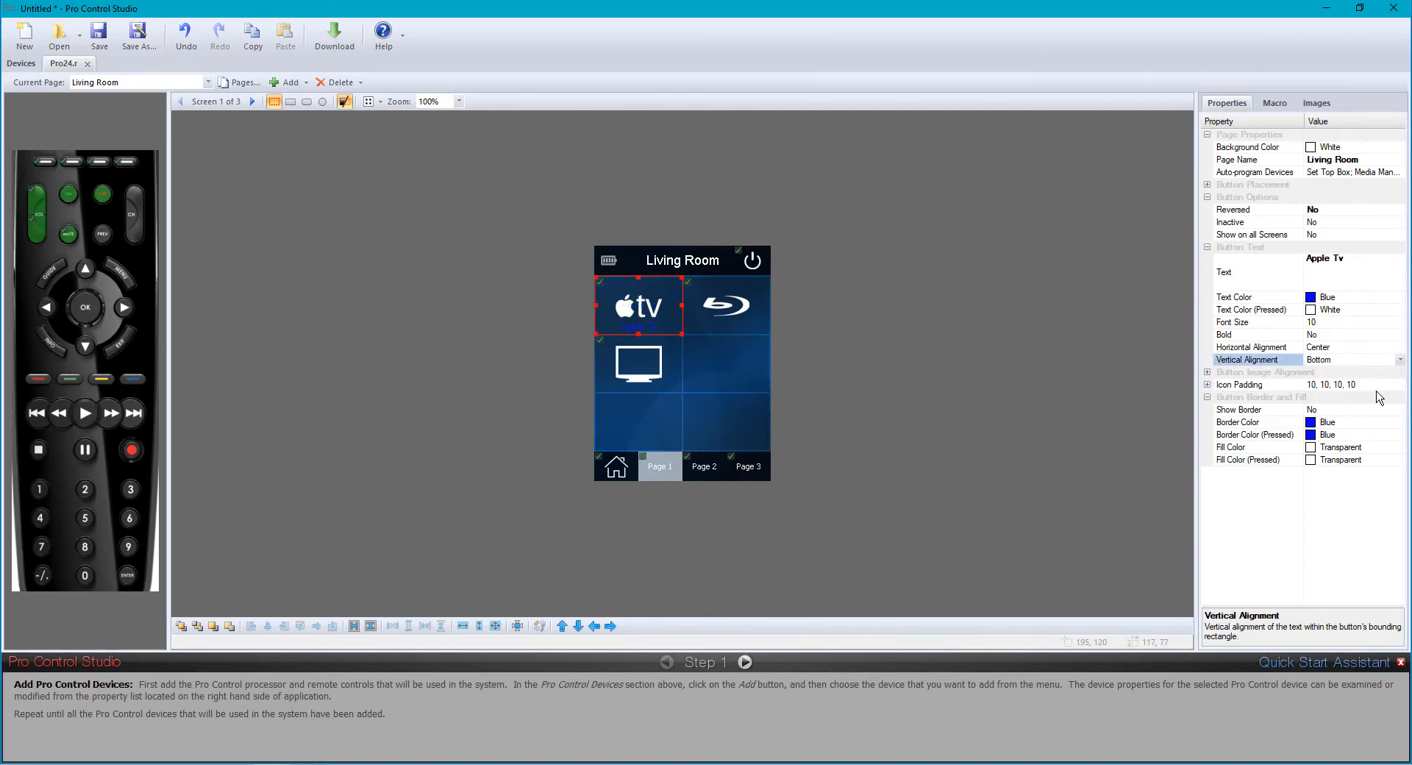
{"action": "mouse_move", "coordinate": [1402, 301]}
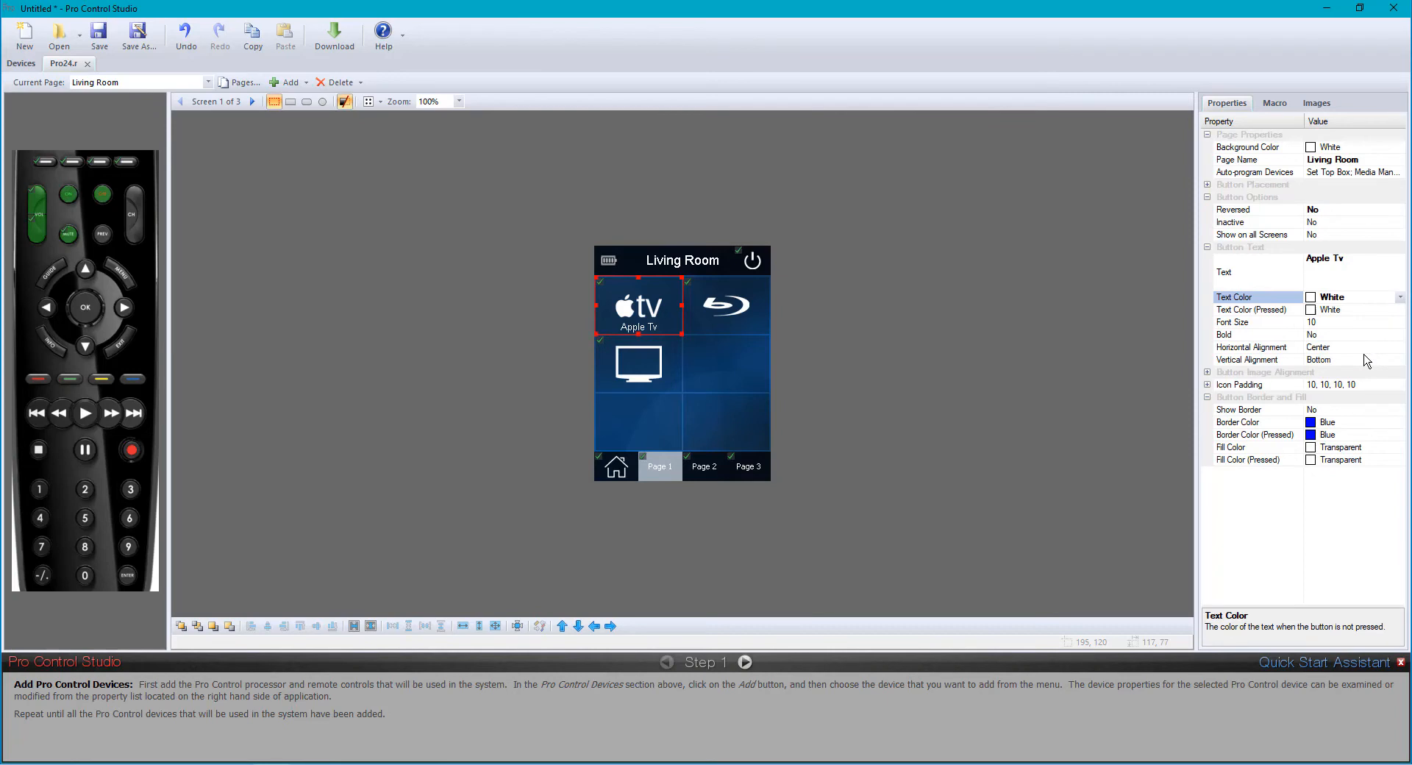
{"action": "mouse_move", "coordinate": [1399, 327]}
{"action": "type", "text": "13"}
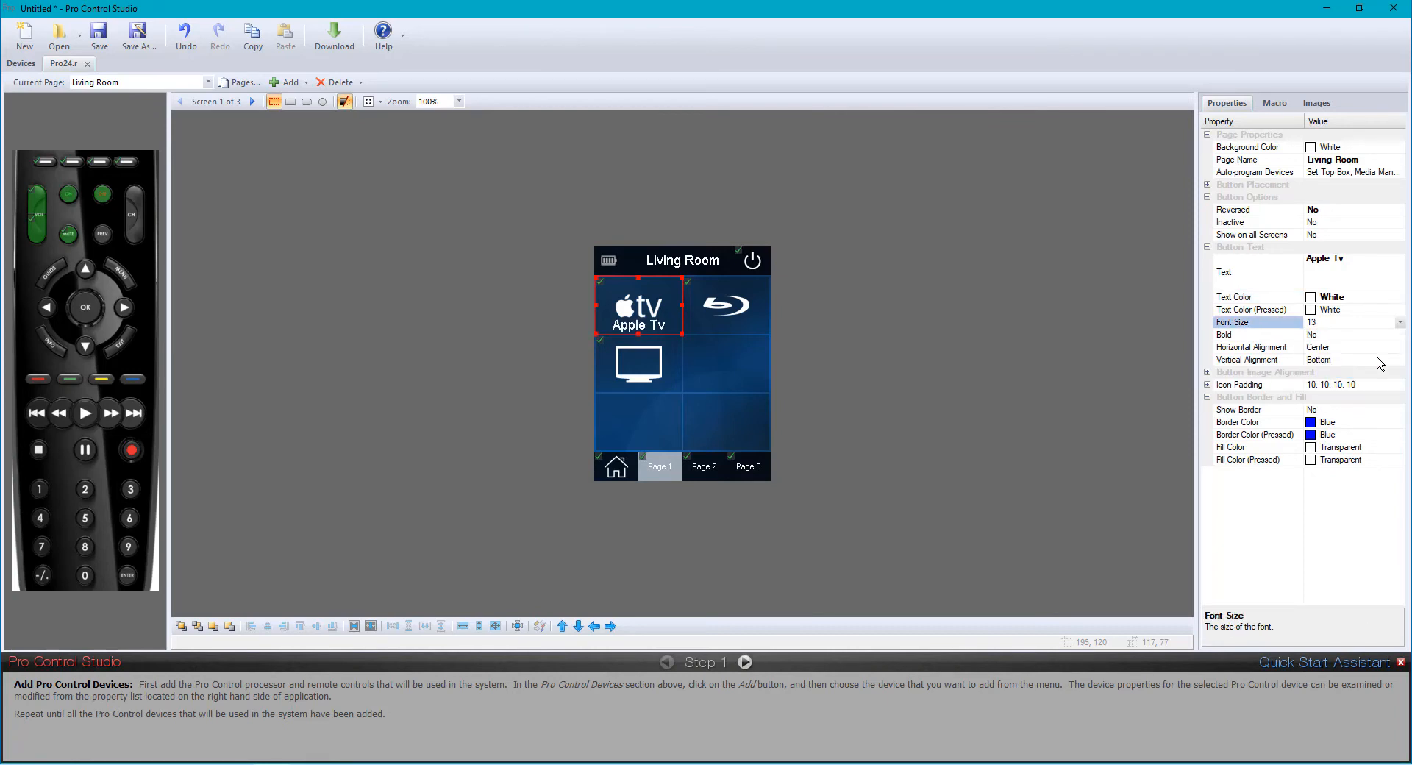
{"action": "left_click", "coordinate": [1401, 322]}
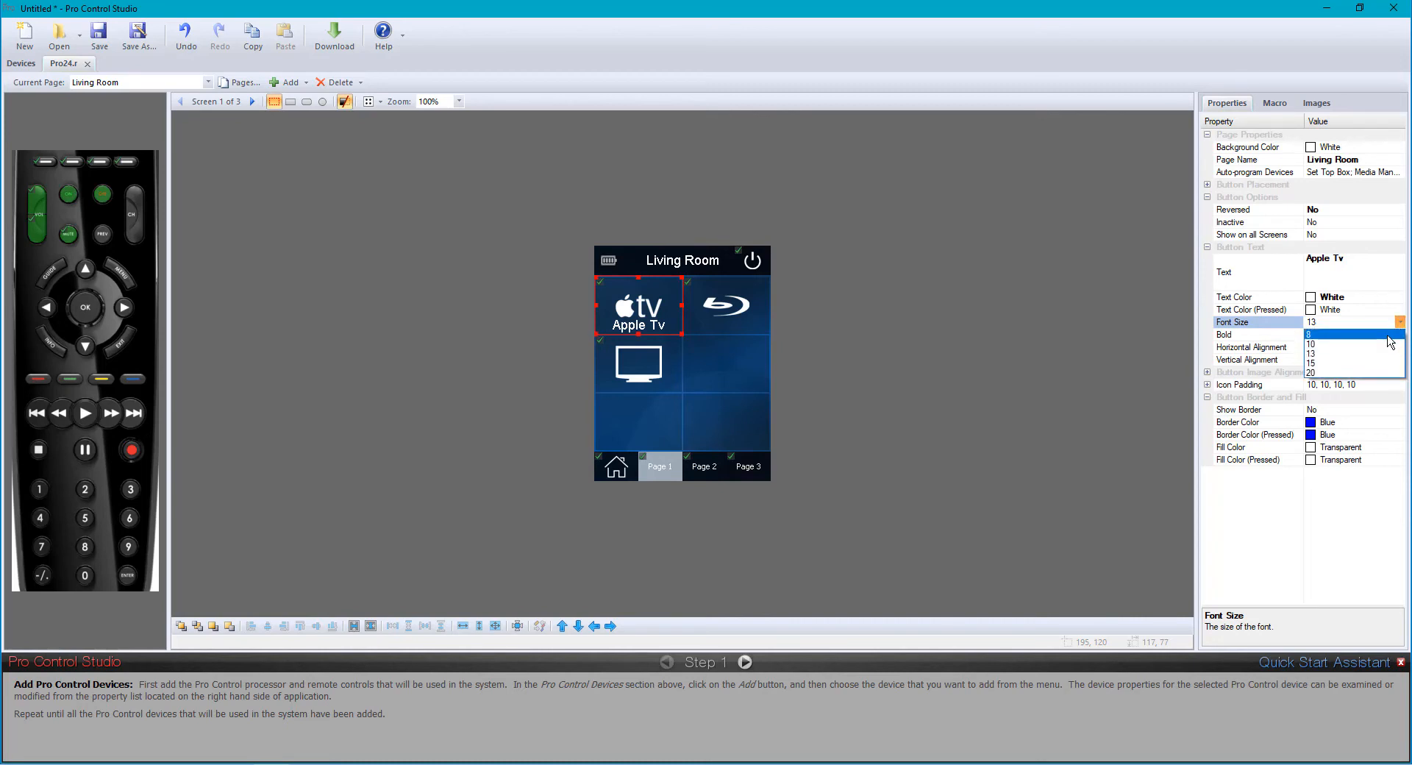
{"action": "left_click", "coordinate": [1310, 334]}
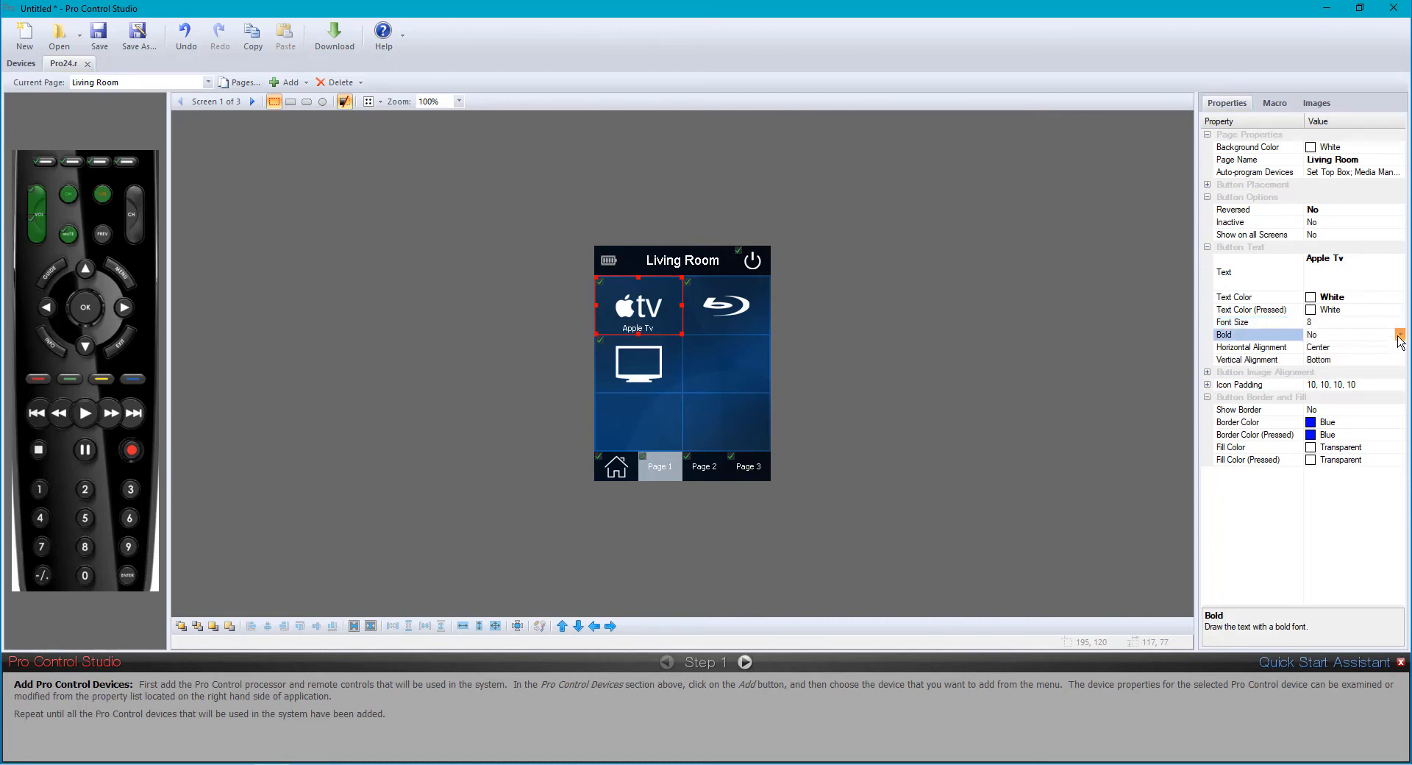
{"action": "left_click", "coordinate": [1400, 335]}
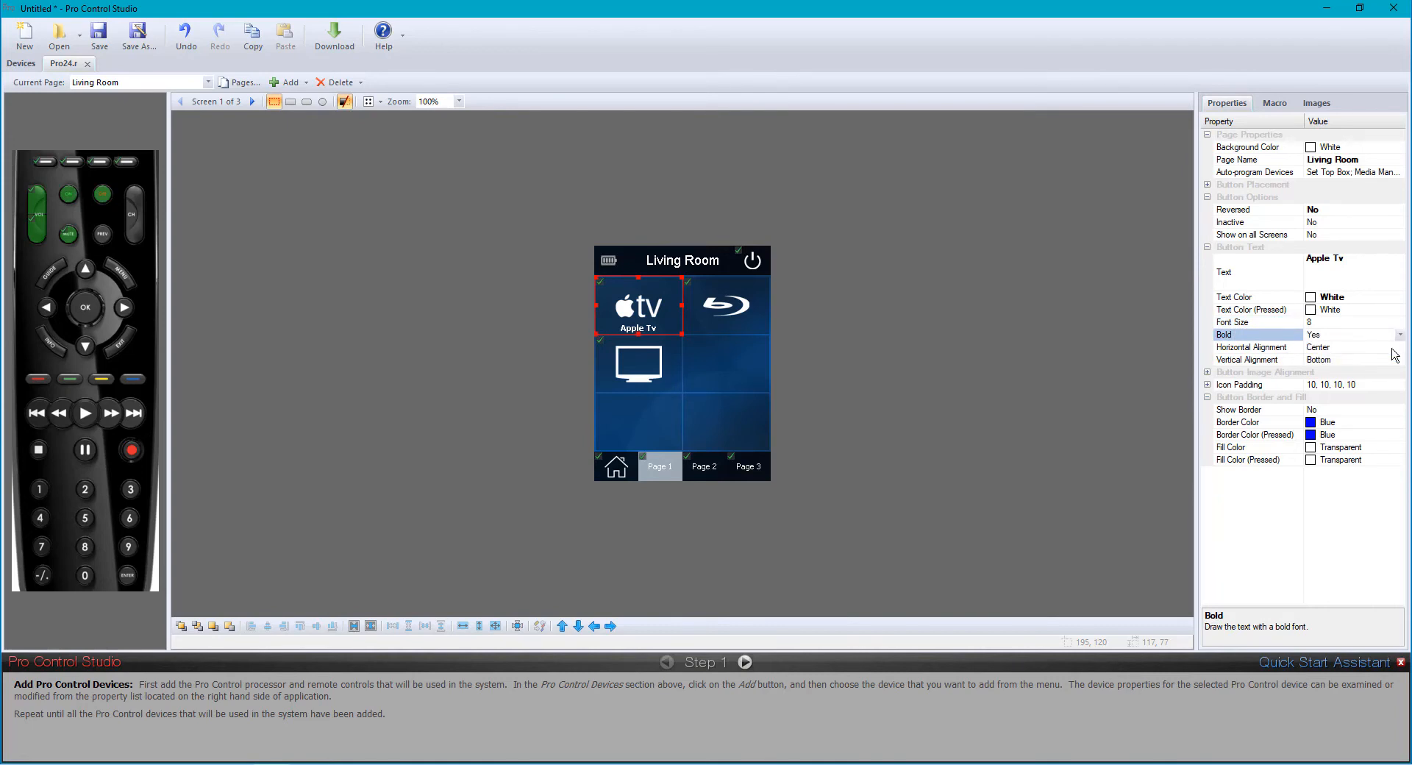
{"action": "mouse_move", "coordinate": [1361, 389]}
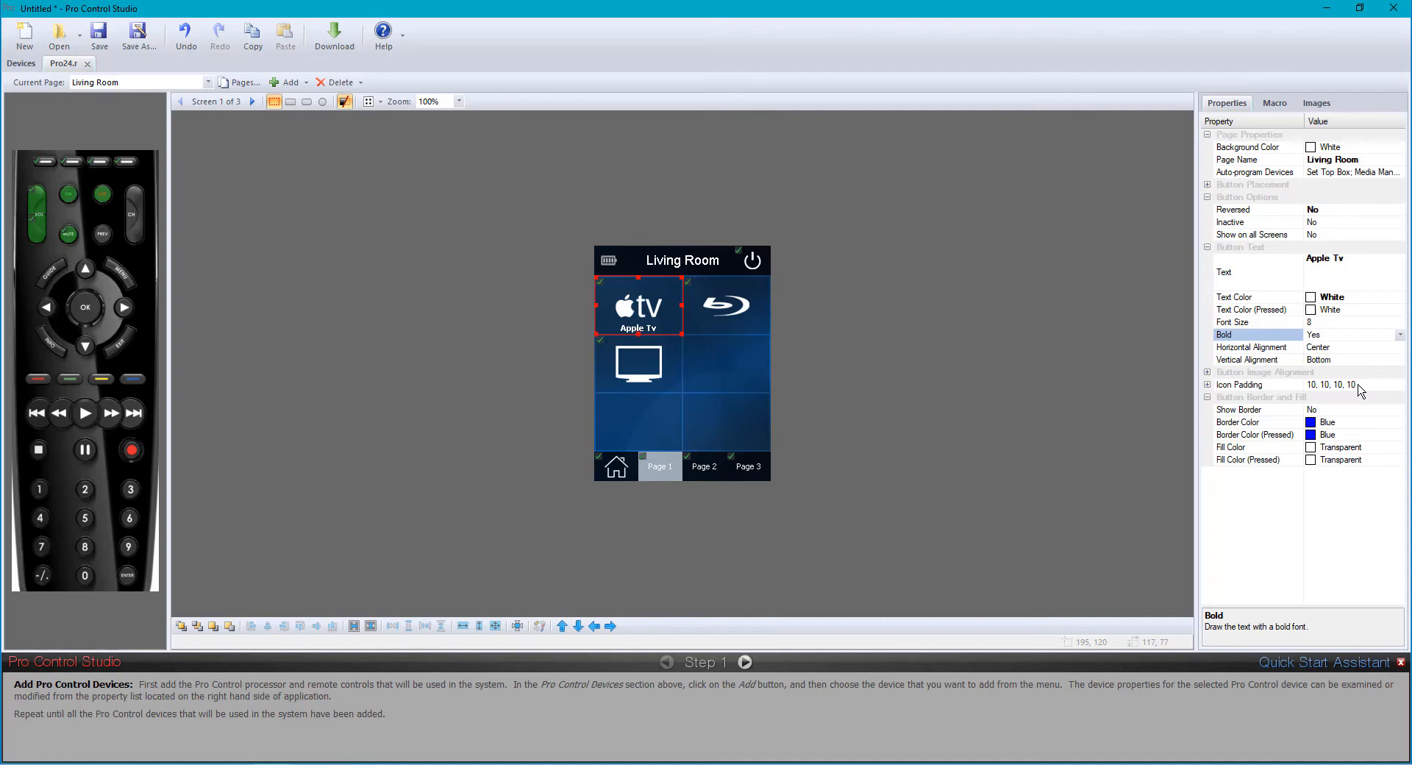
{"action": "mouse_move", "coordinate": [1324, 357]}
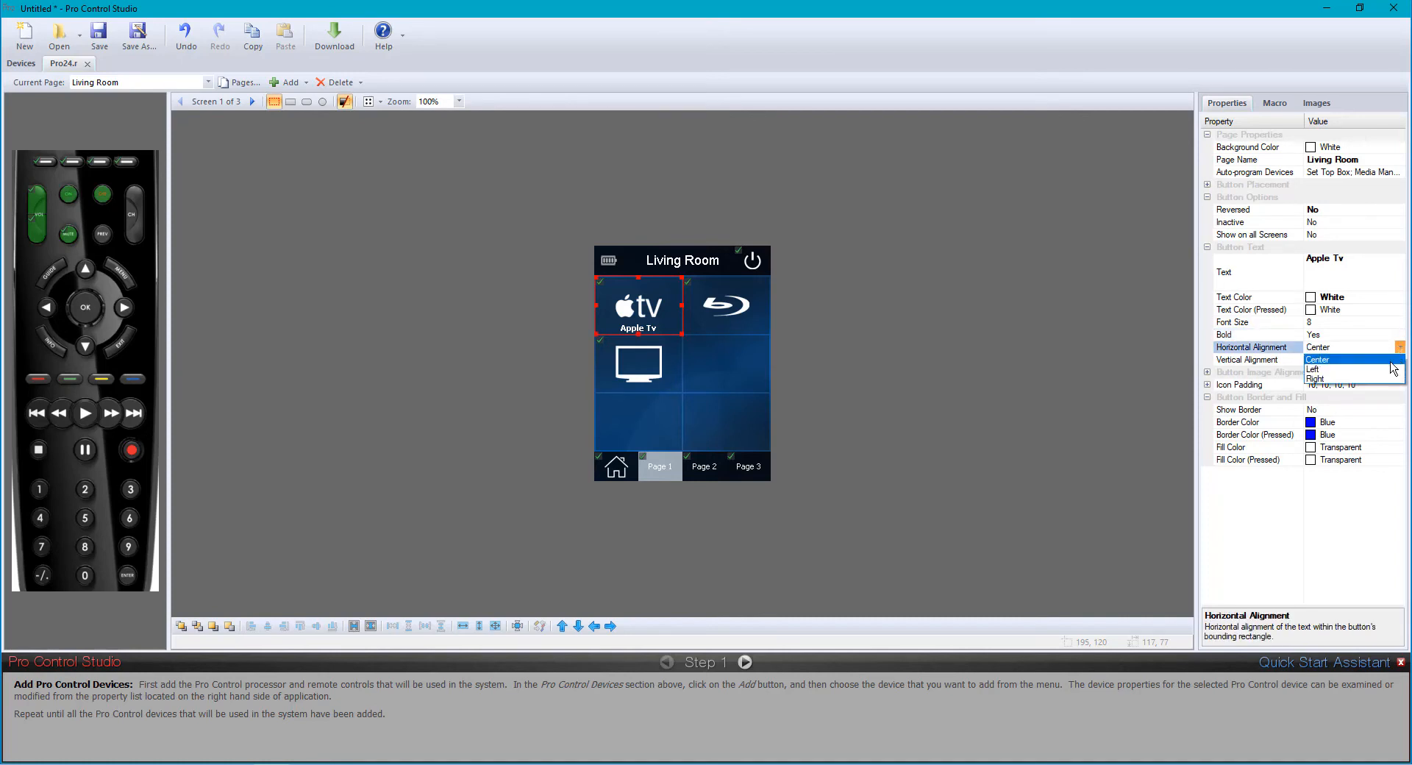
Switch the label's horizontal alignment to Left, then back to Center
{"action": "left_click", "coordinate": [1313, 369]}
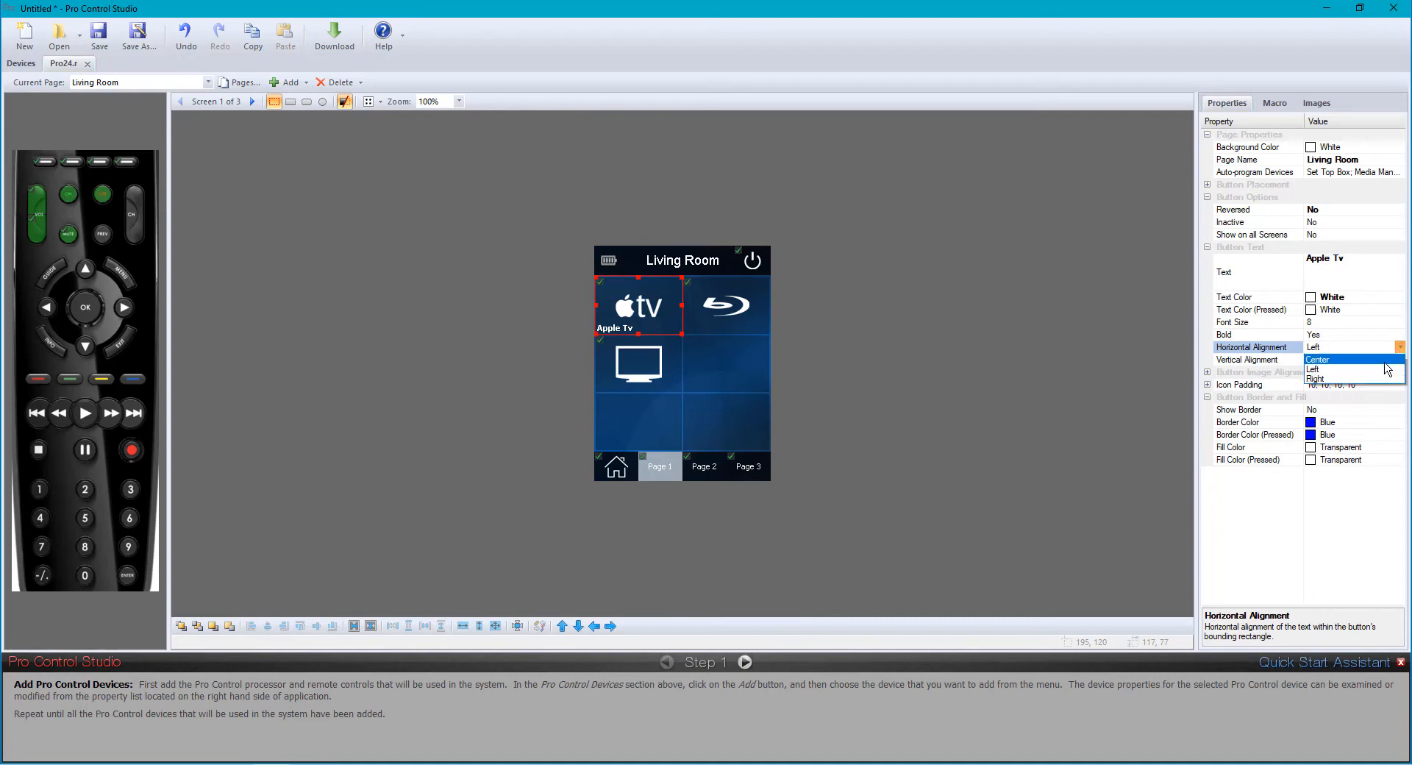
{"action": "left_click", "coordinate": [1317, 360]}
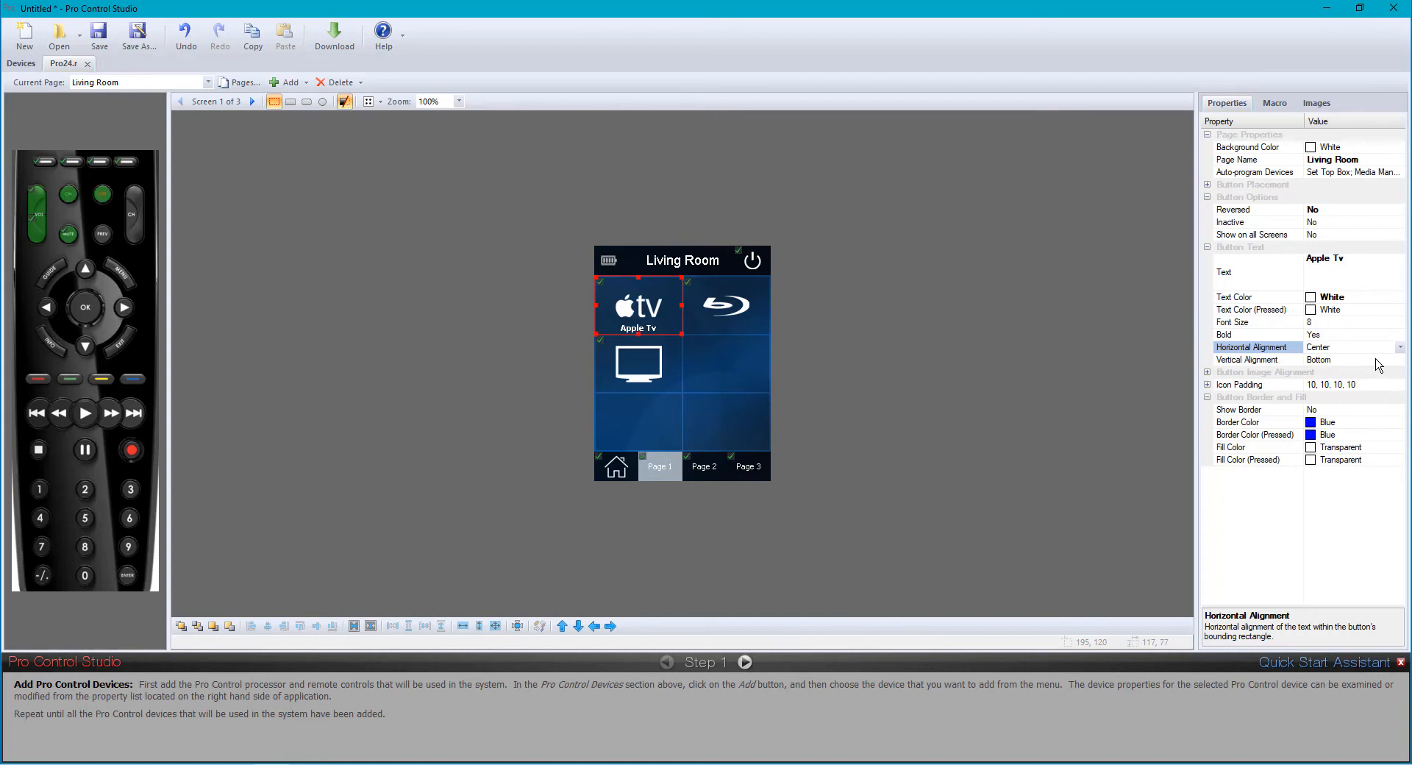
{"action": "mouse_move", "coordinate": [1033, 300]}
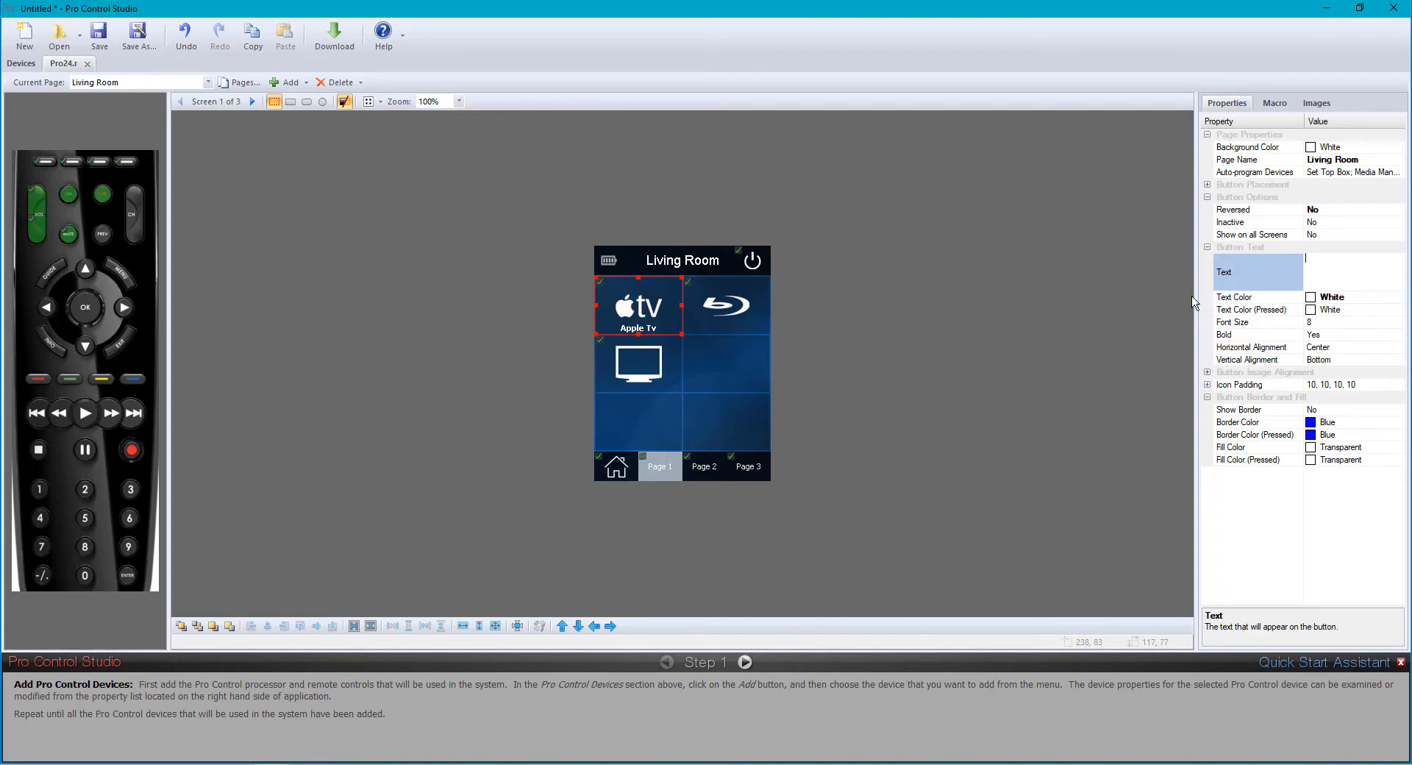
Confirm clearing the Apple TV button's label text
{"action": "left_click", "coordinate": [1240, 385]}
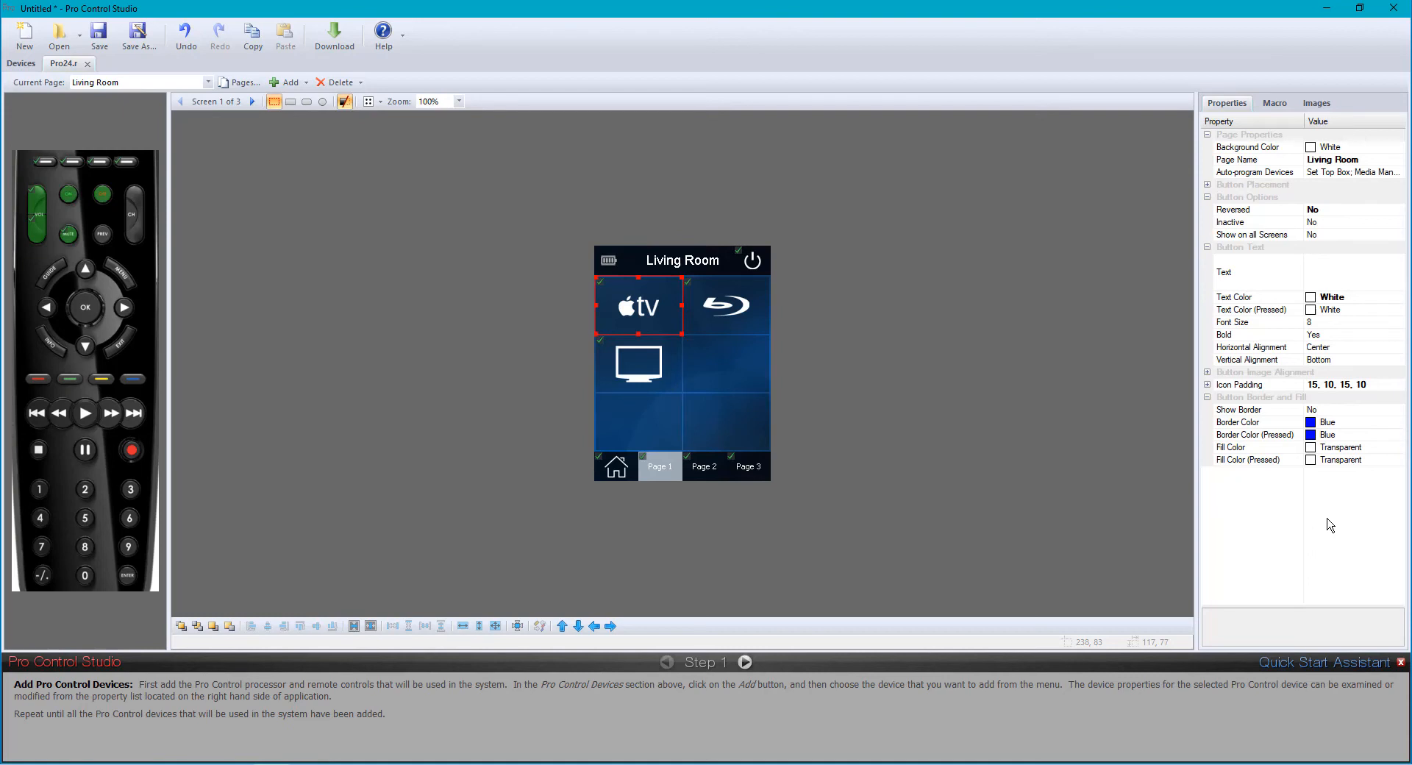
{"action": "mouse_move", "coordinate": [1396, 417]}
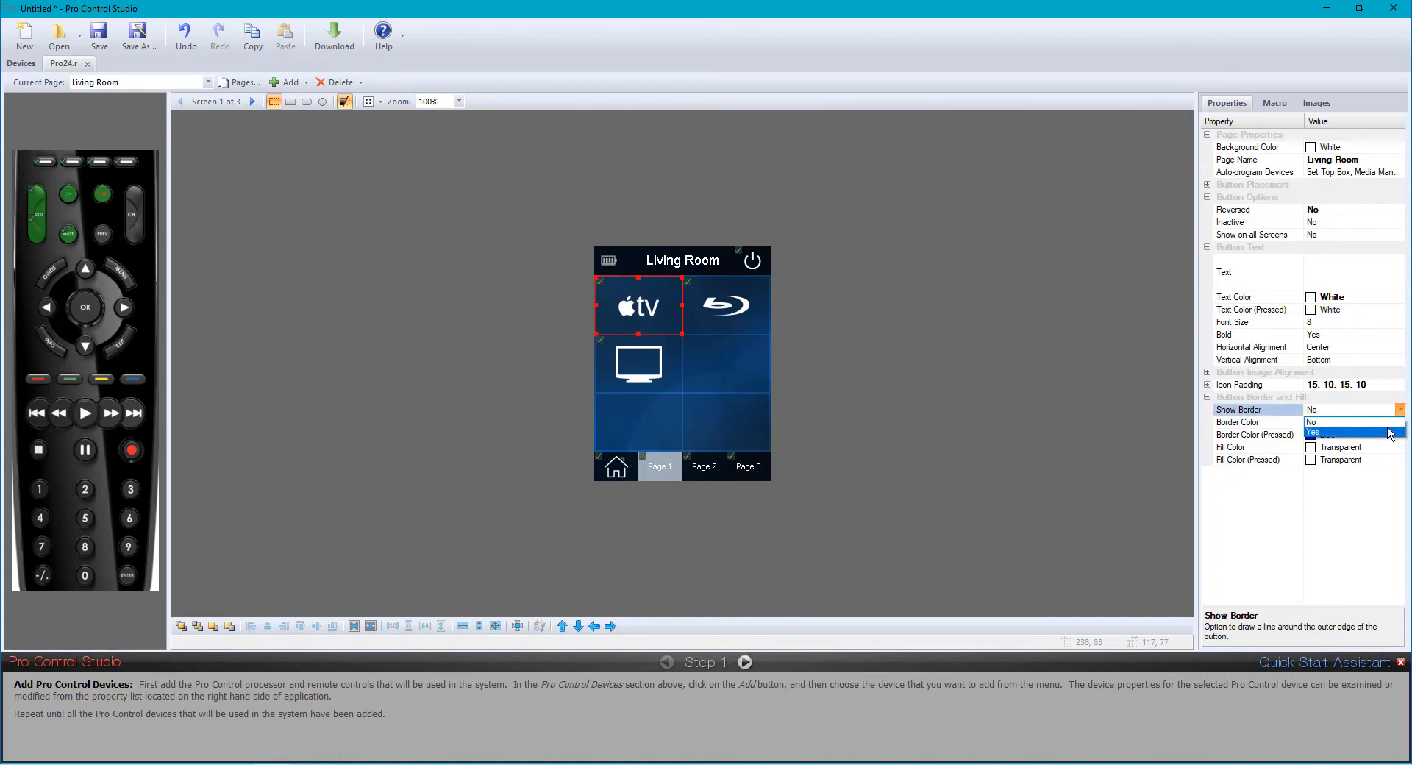
Enable and preview the Apple TV button's border, then set Show Border back to No
{"action": "left_click", "coordinate": [1321, 432]}
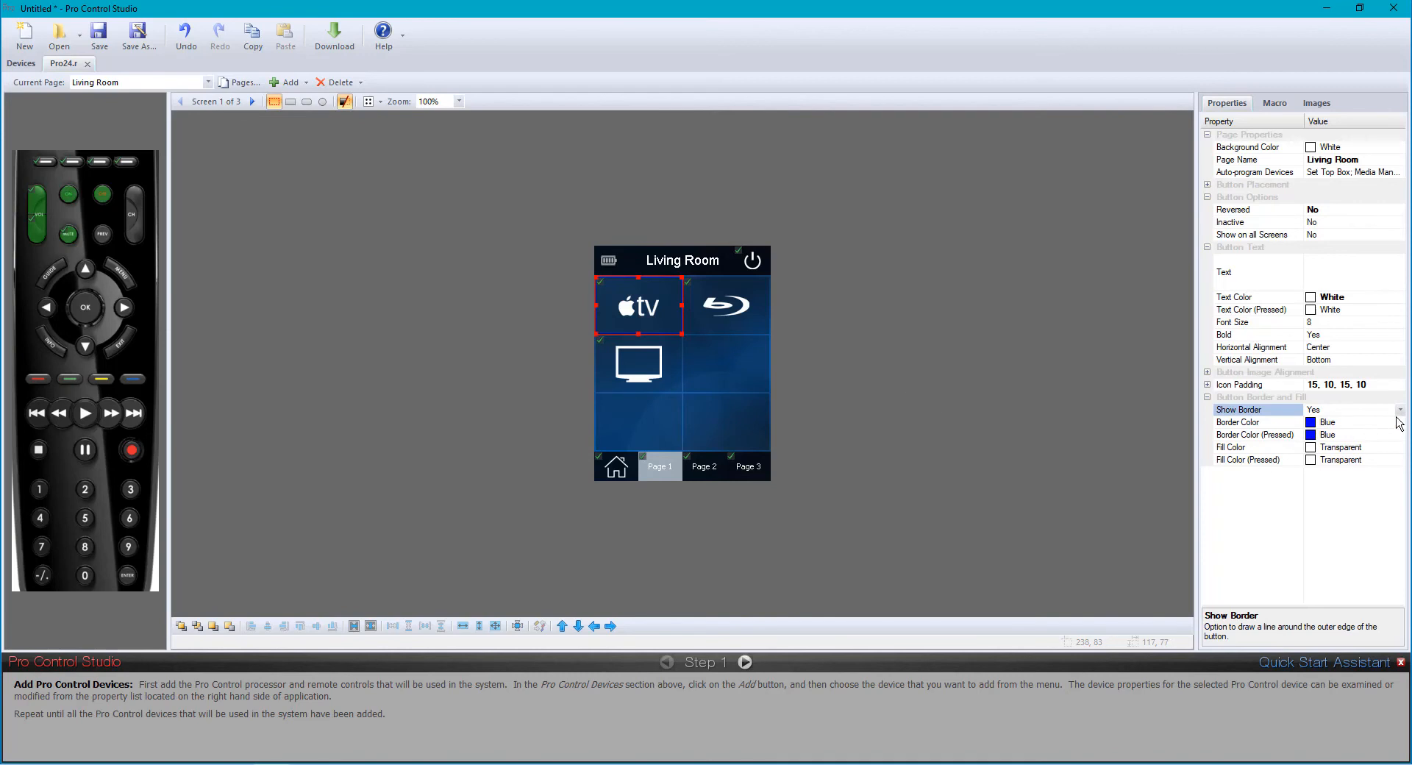
{"action": "left_click", "coordinate": [1350, 422]}
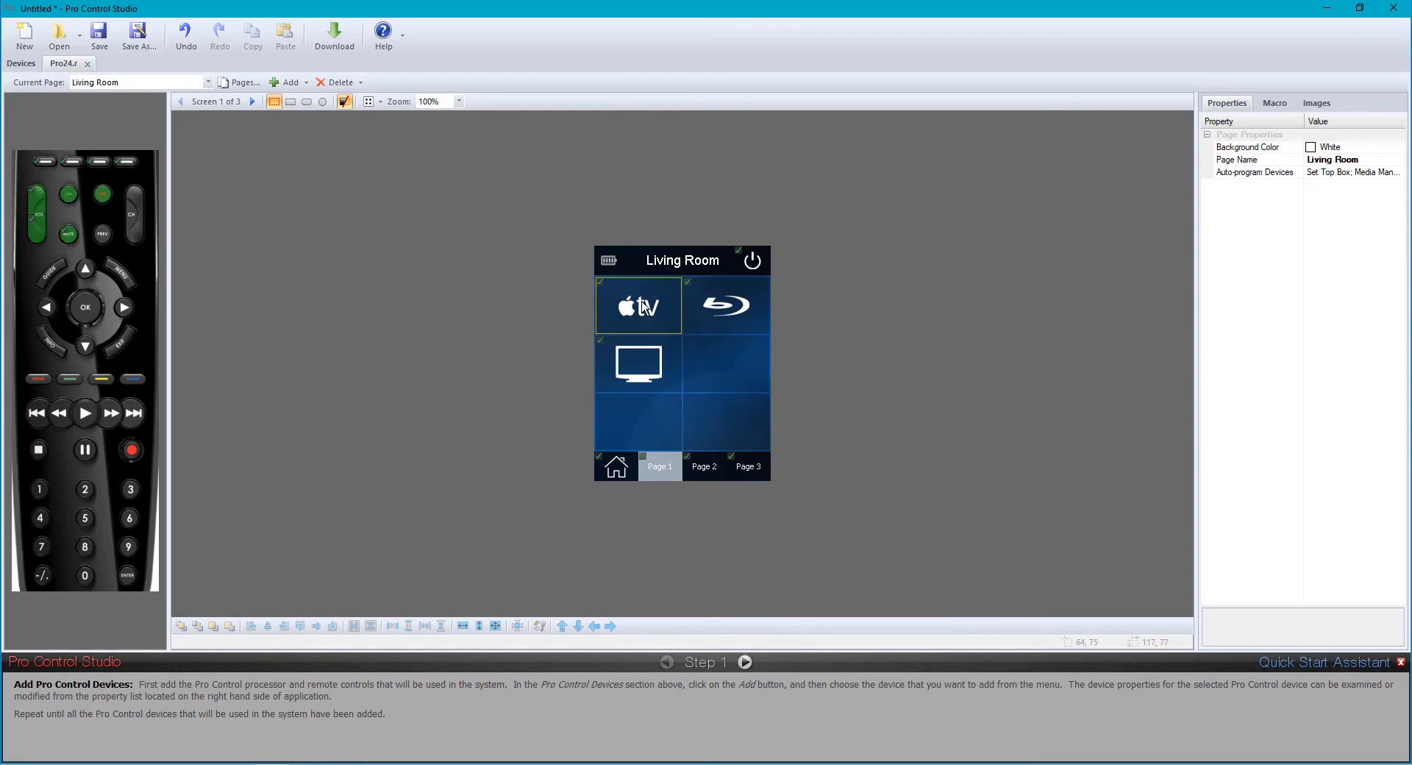
{"action": "left_click", "coordinate": [638, 305]}
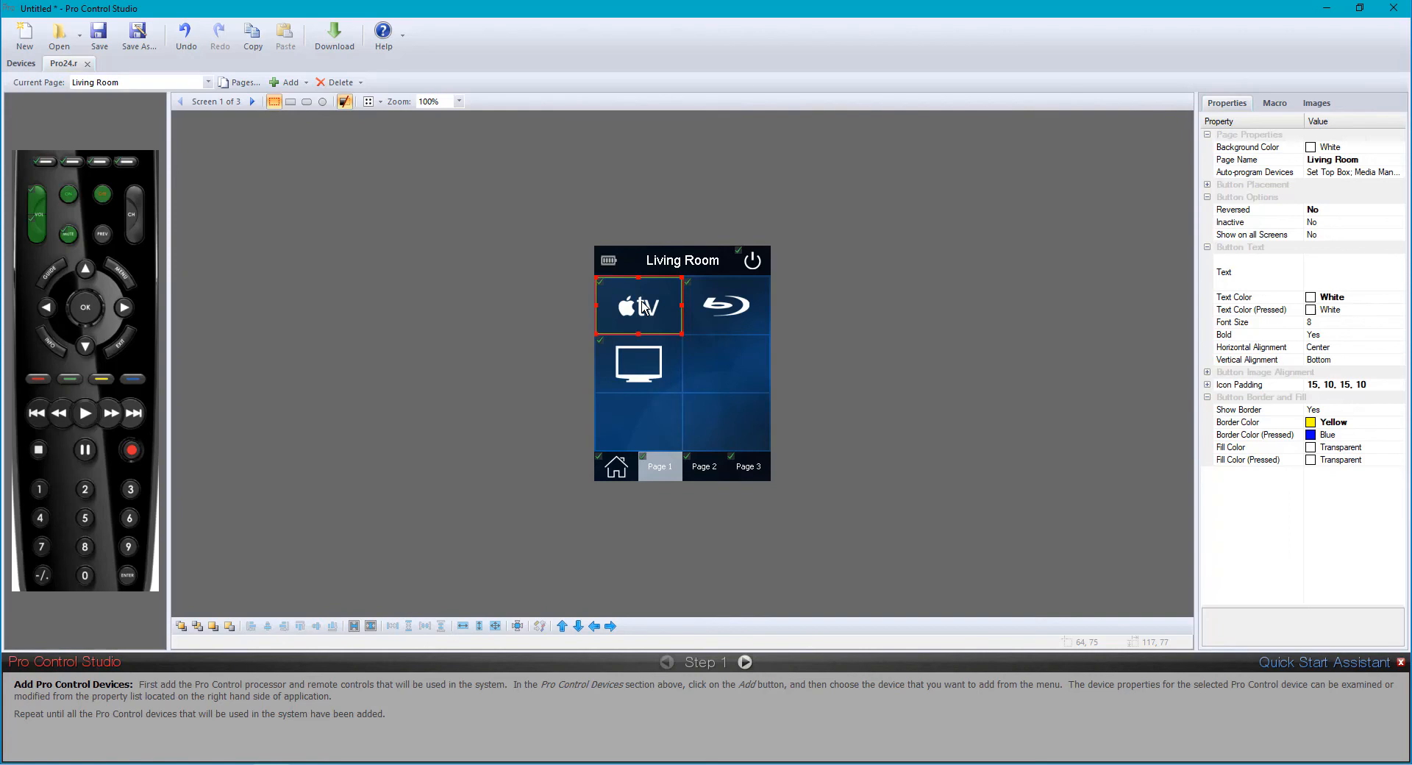
{"action": "mouse_move", "coordinate": [866, 364]}
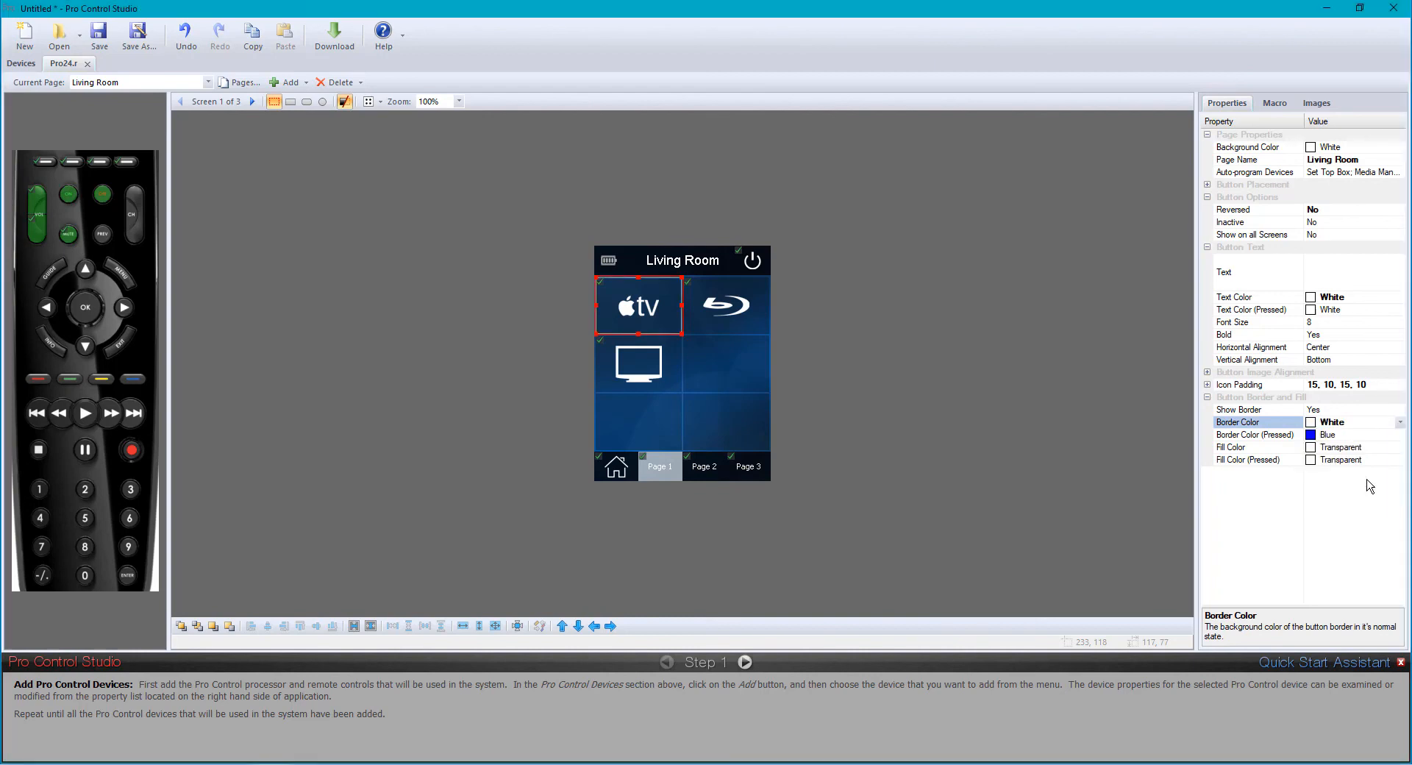
{"action": "left_click", "coordinate": [1400, 409]}
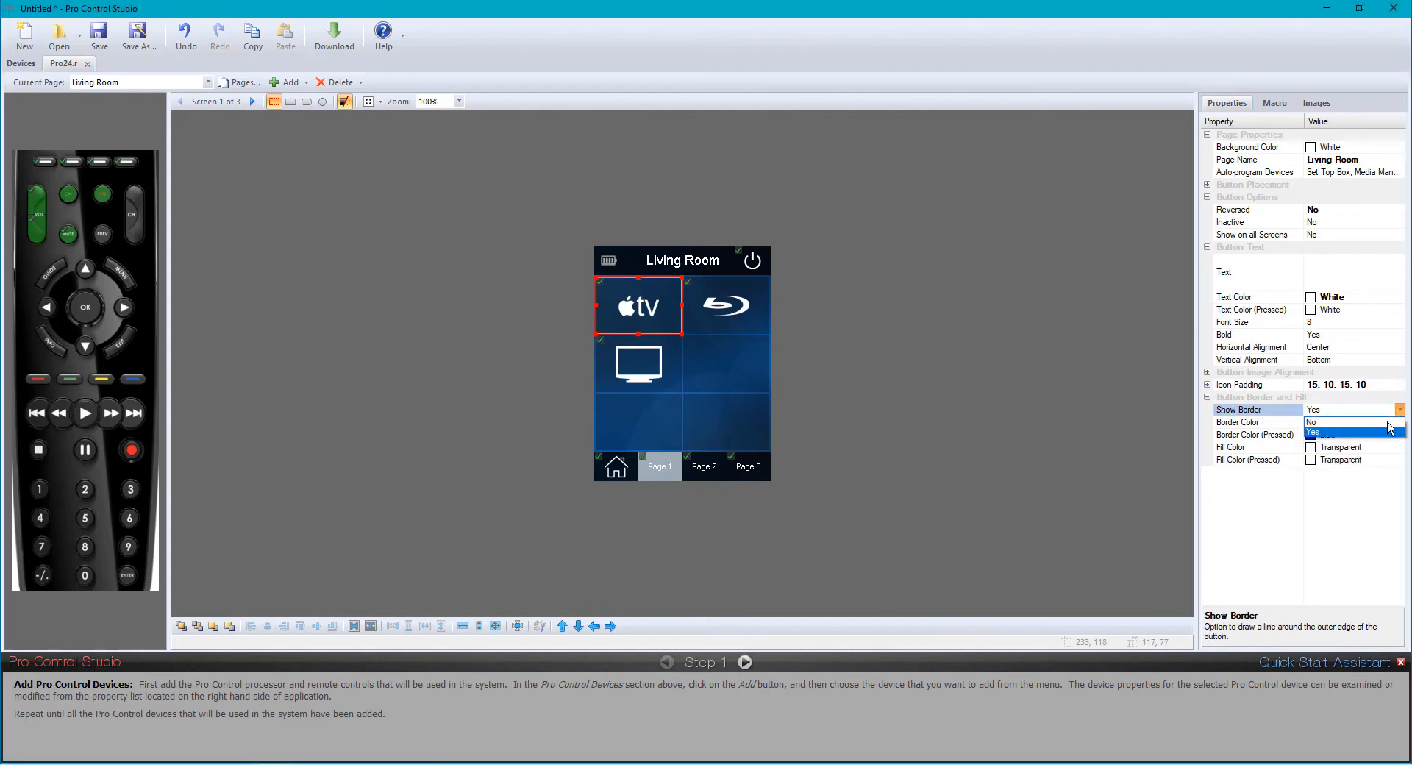
{"action": "left_click", "coordinate": [977, 423]}
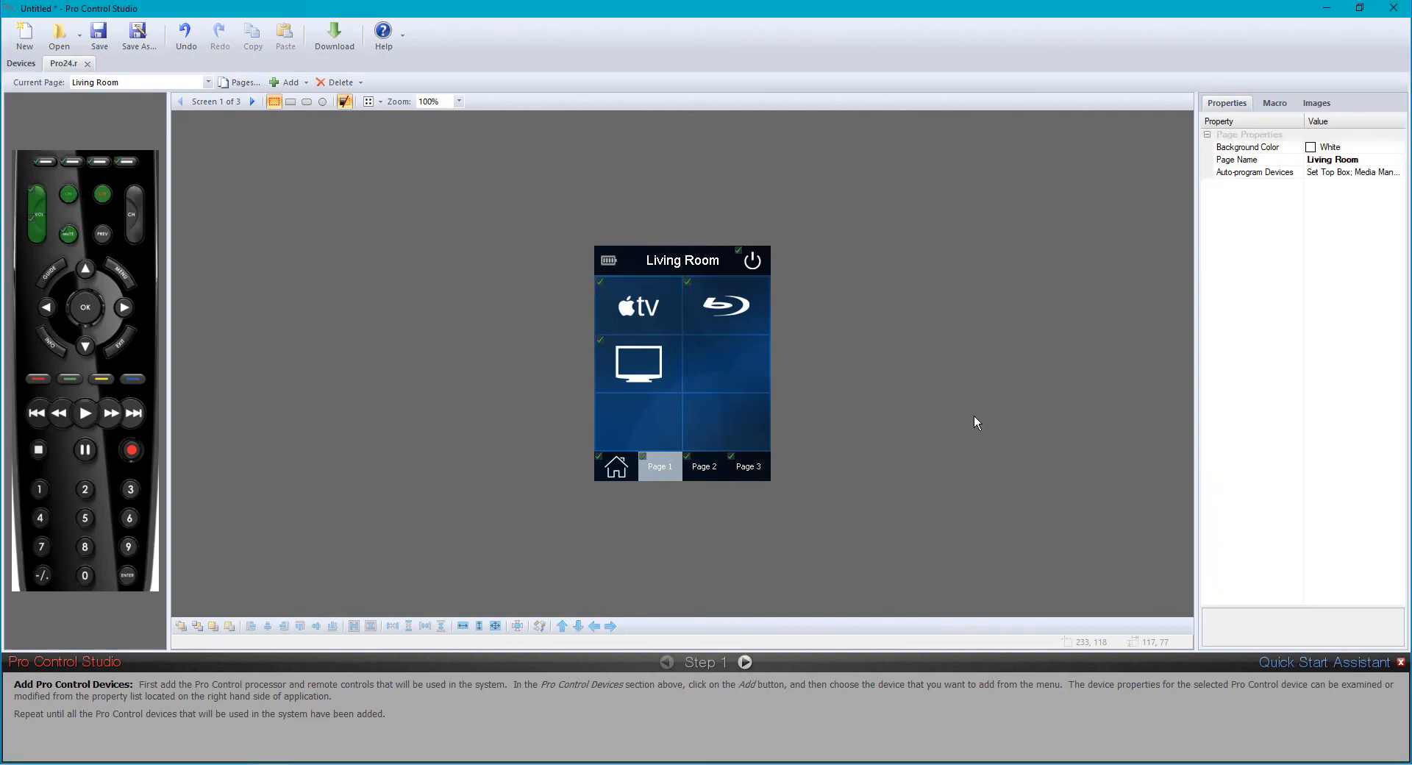
{"action": "left_click", "coordinate": [638, 305]}
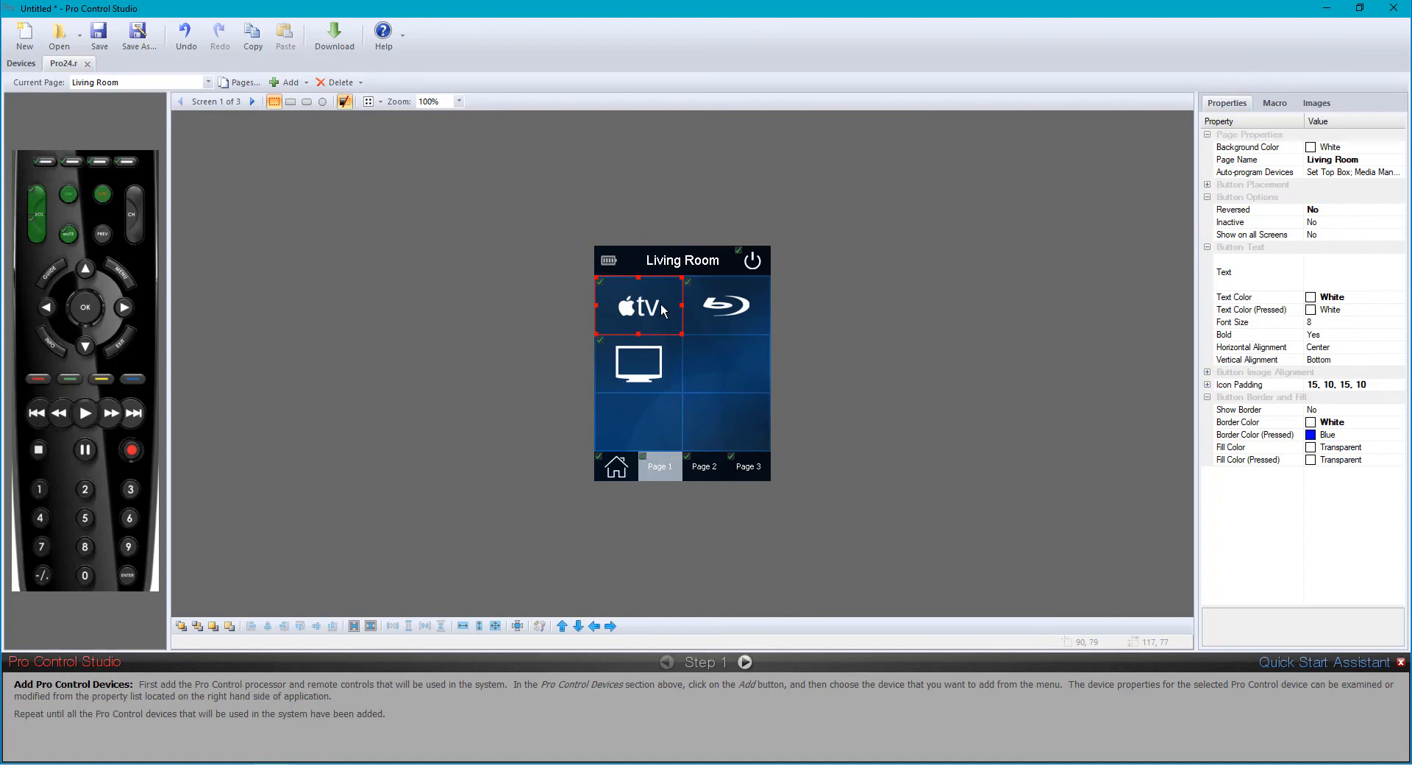
{"action": "mouse_move", "coordinate": [1406, 412]}
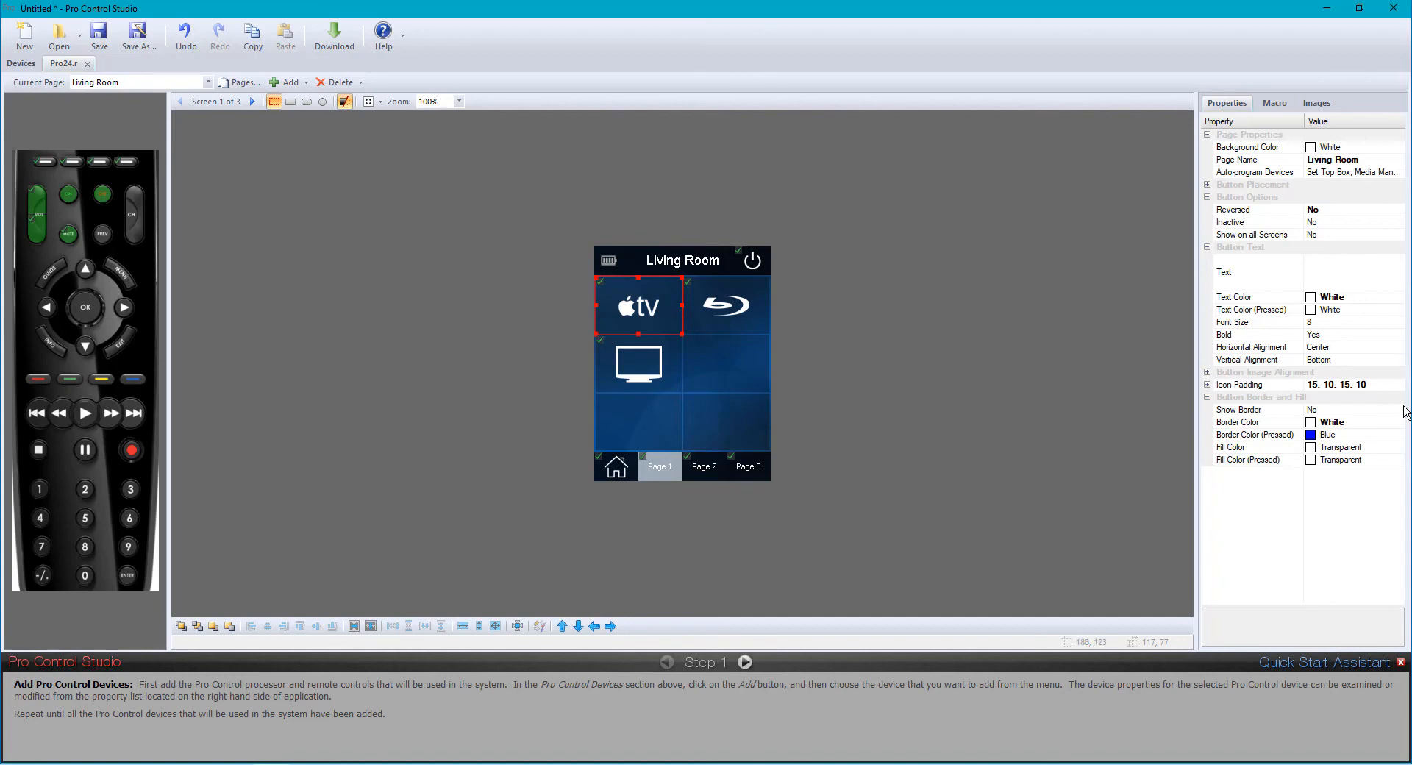
{"action": "mouse_move", "coordinate": [1396, 457]}
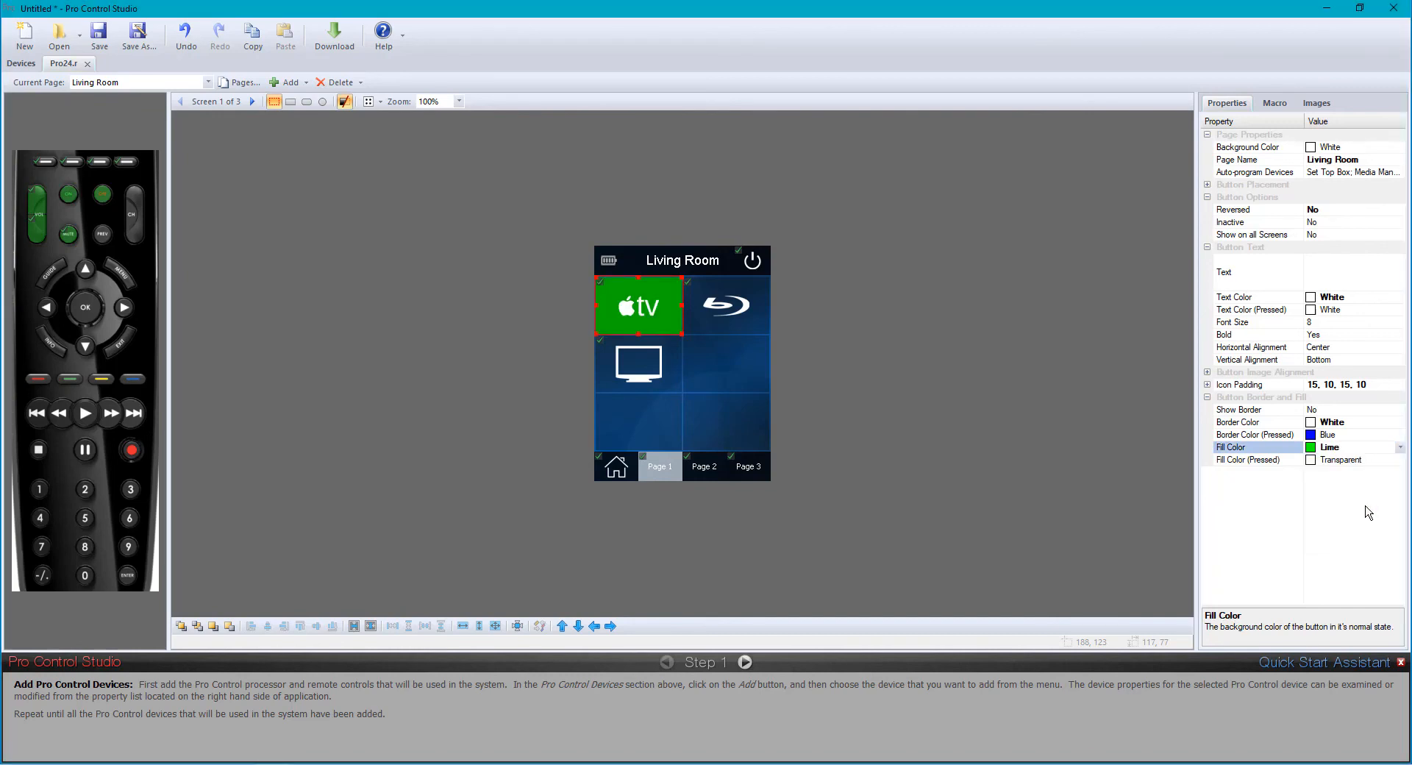
Set the Apple TV button's Fill Color (Pressed) to light blue a6caf0
{"action": "left_click", "coordinate": [1400, 459]}
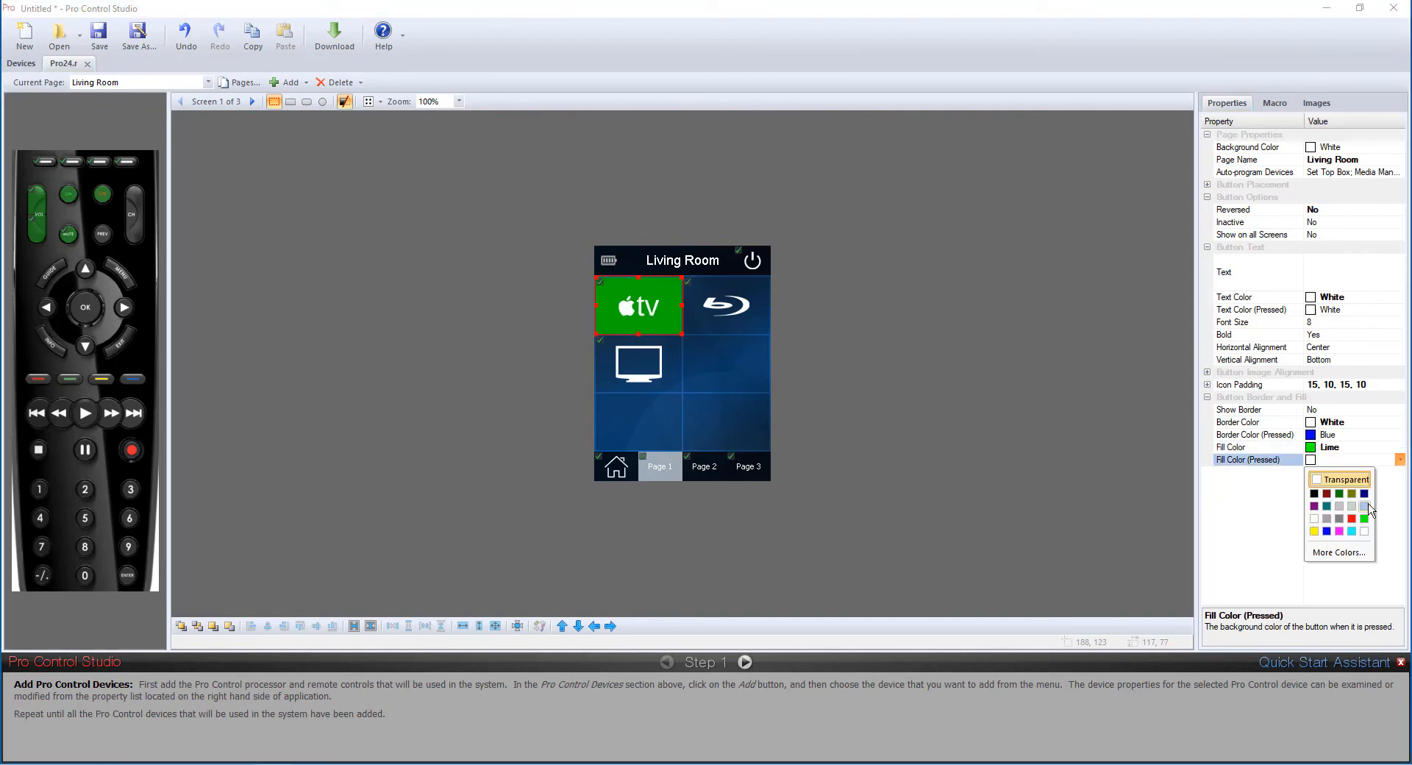
{"action": "left_click", "coordinate": [1362, 518]}
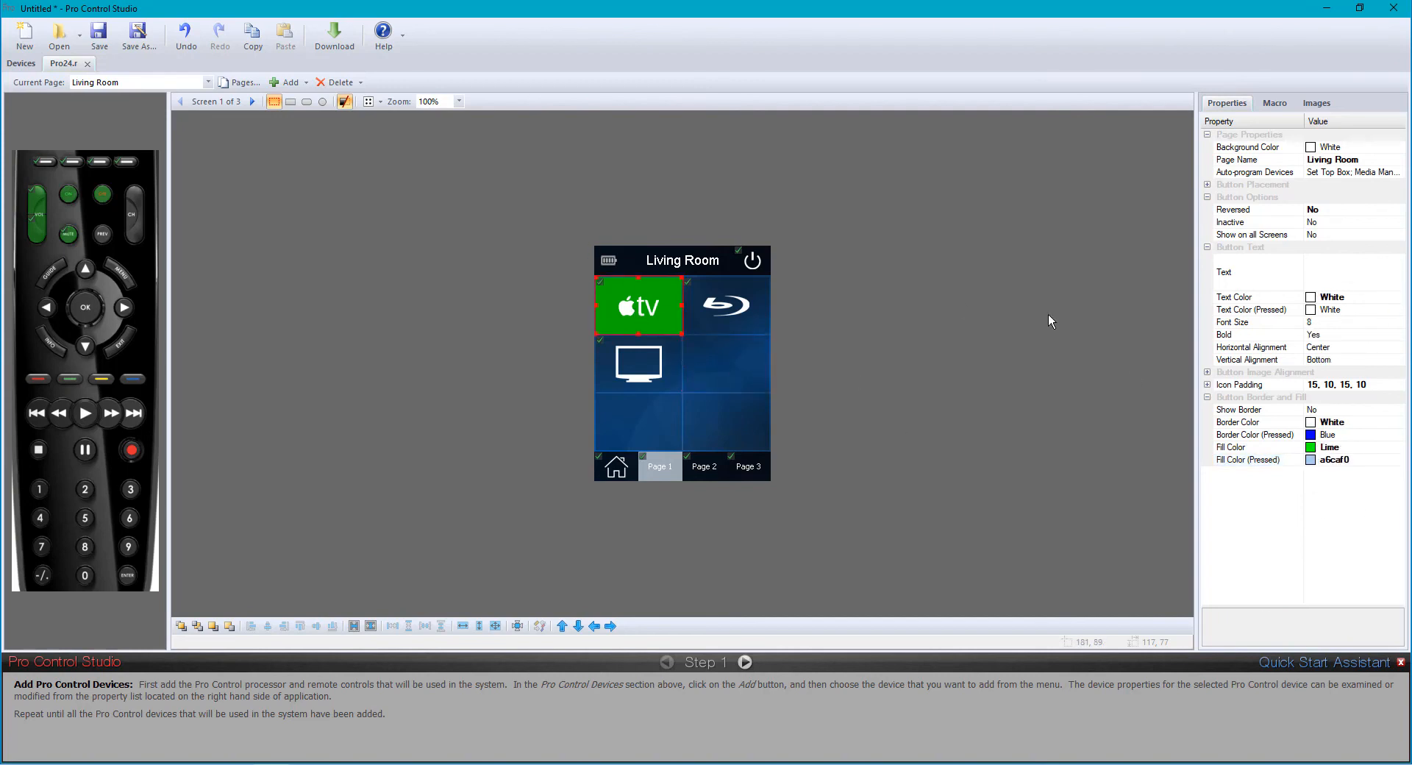
{"action": "mouse_move", "coordinate": [1388, 215]}
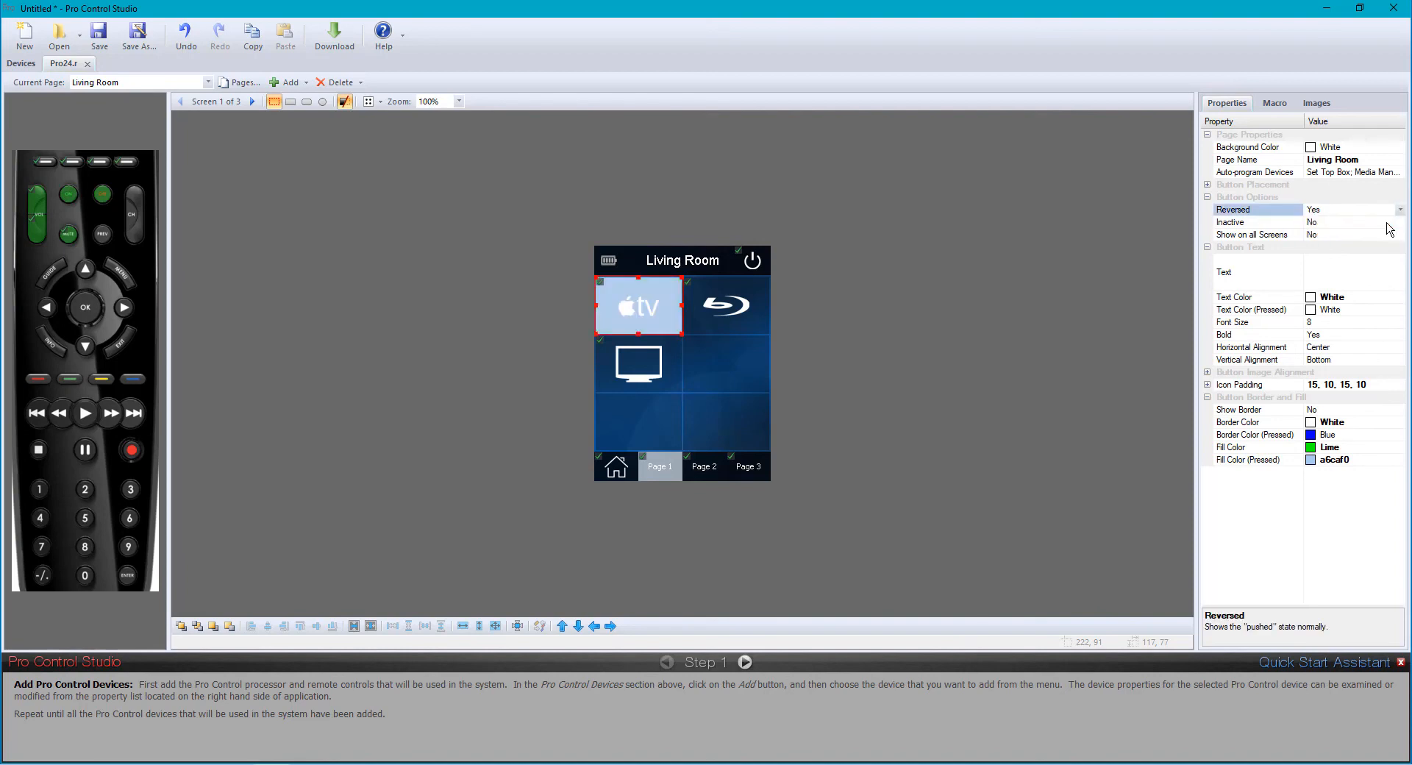
Toggle Reversed off and set the Apple TV button's Fill Color to Transparent, then deselect it
{"action": "left_click", "coordinate": [1402, 210]}
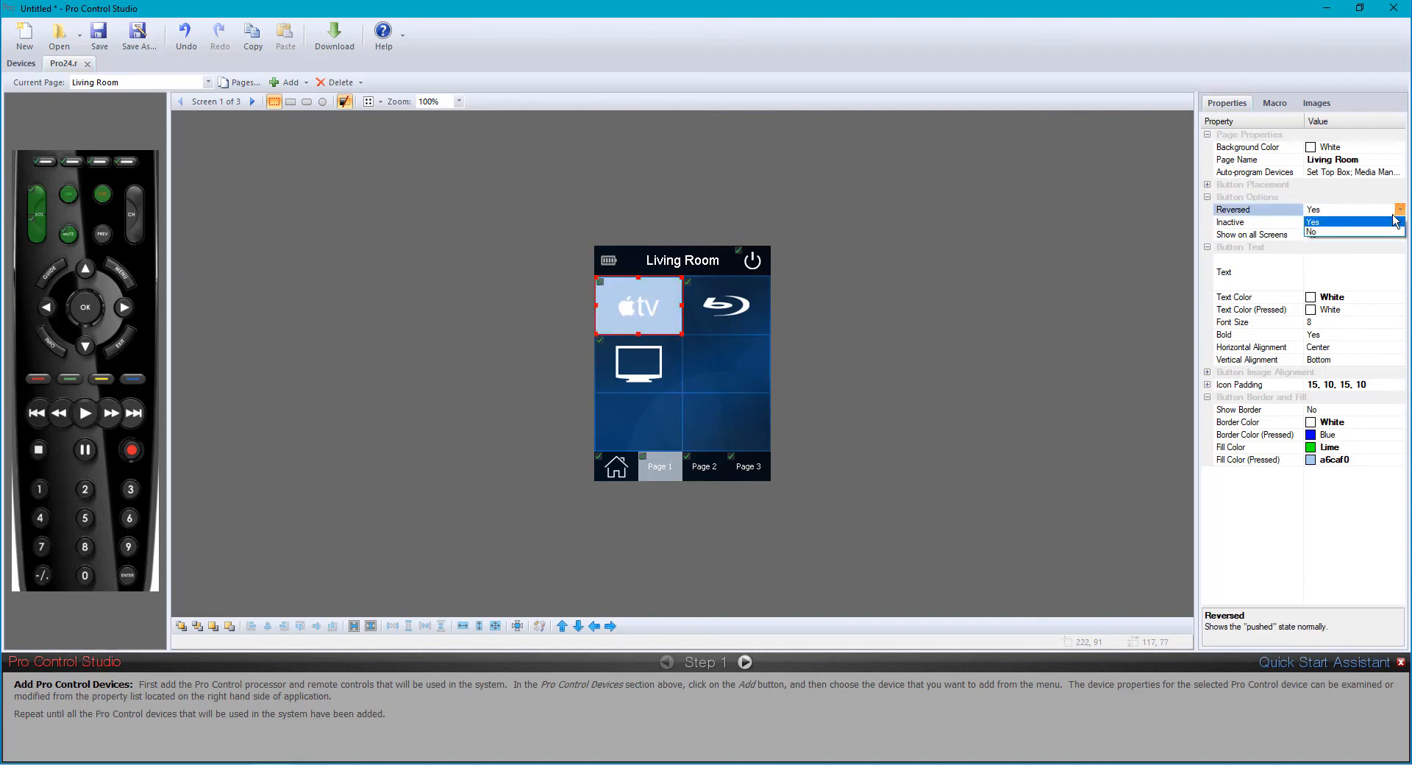
{"action": "left_click", "coordinate": [1311, 231]}
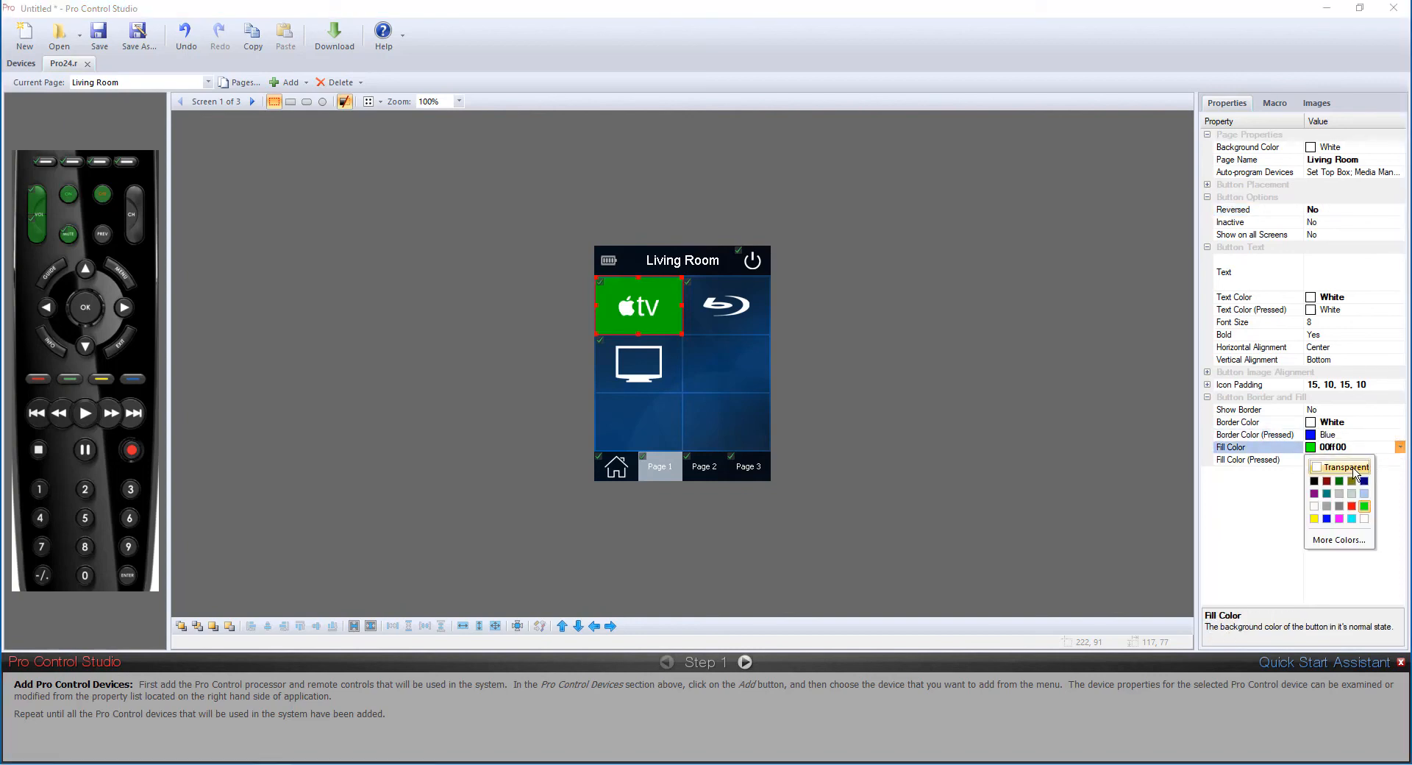
{"action": "left_click", "coordinate": [1346, 468]}
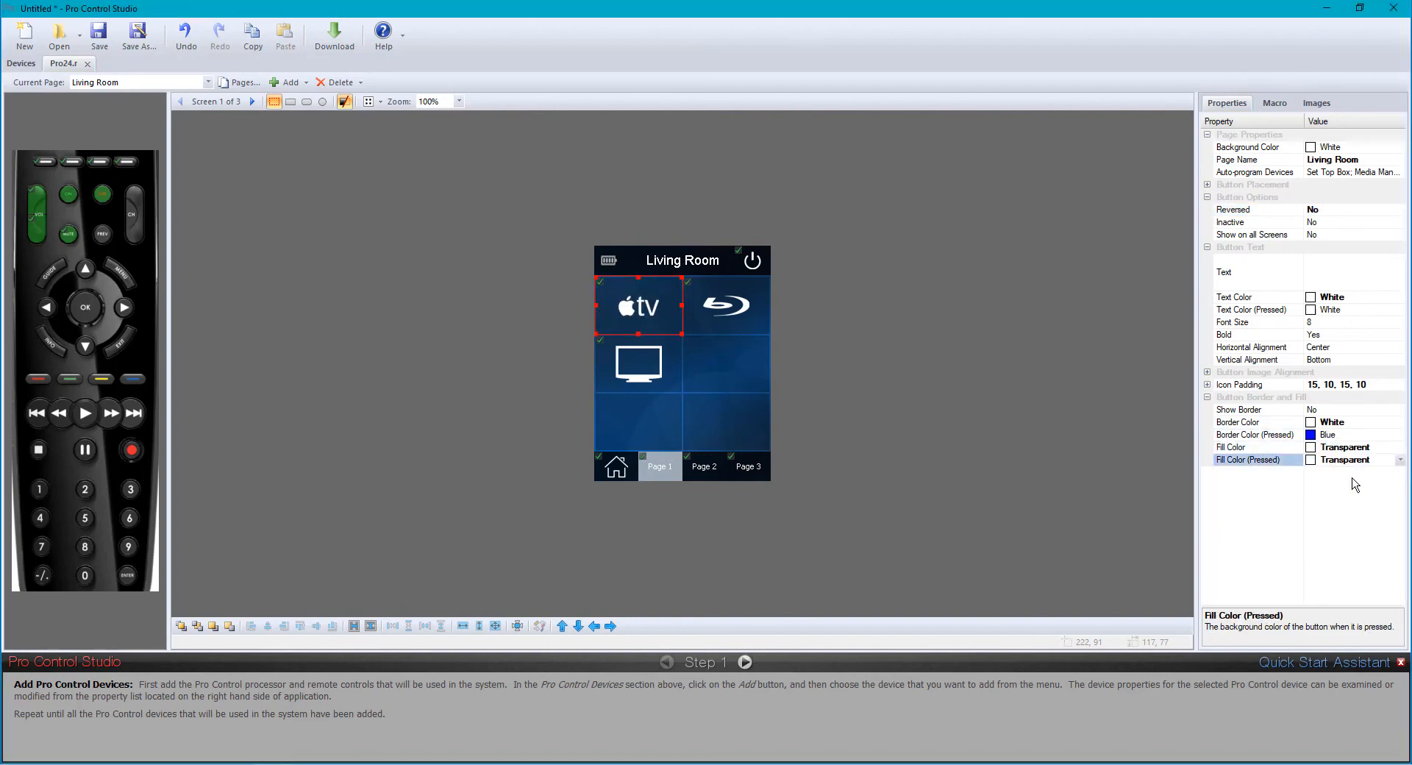
{"action": "left_click", "coordinate": [1021, 462]}
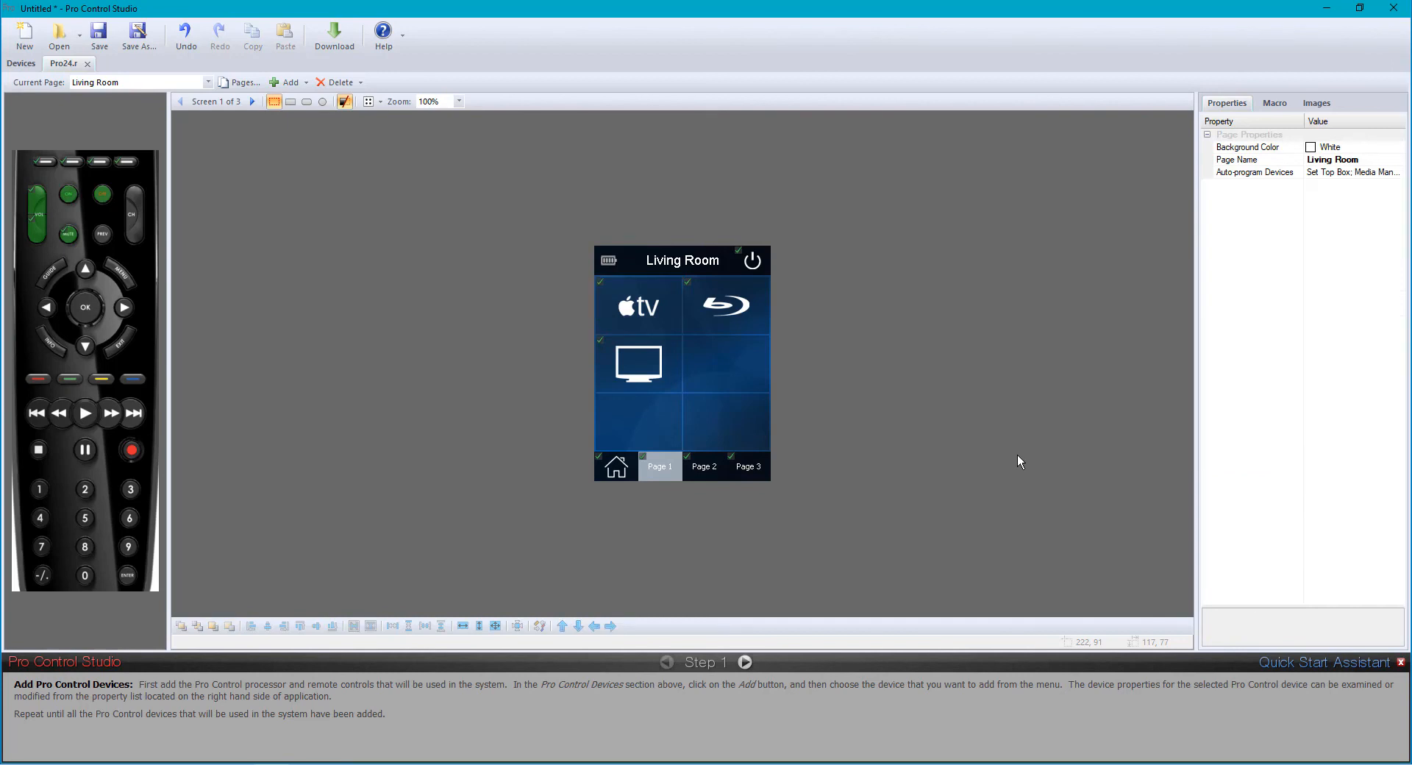